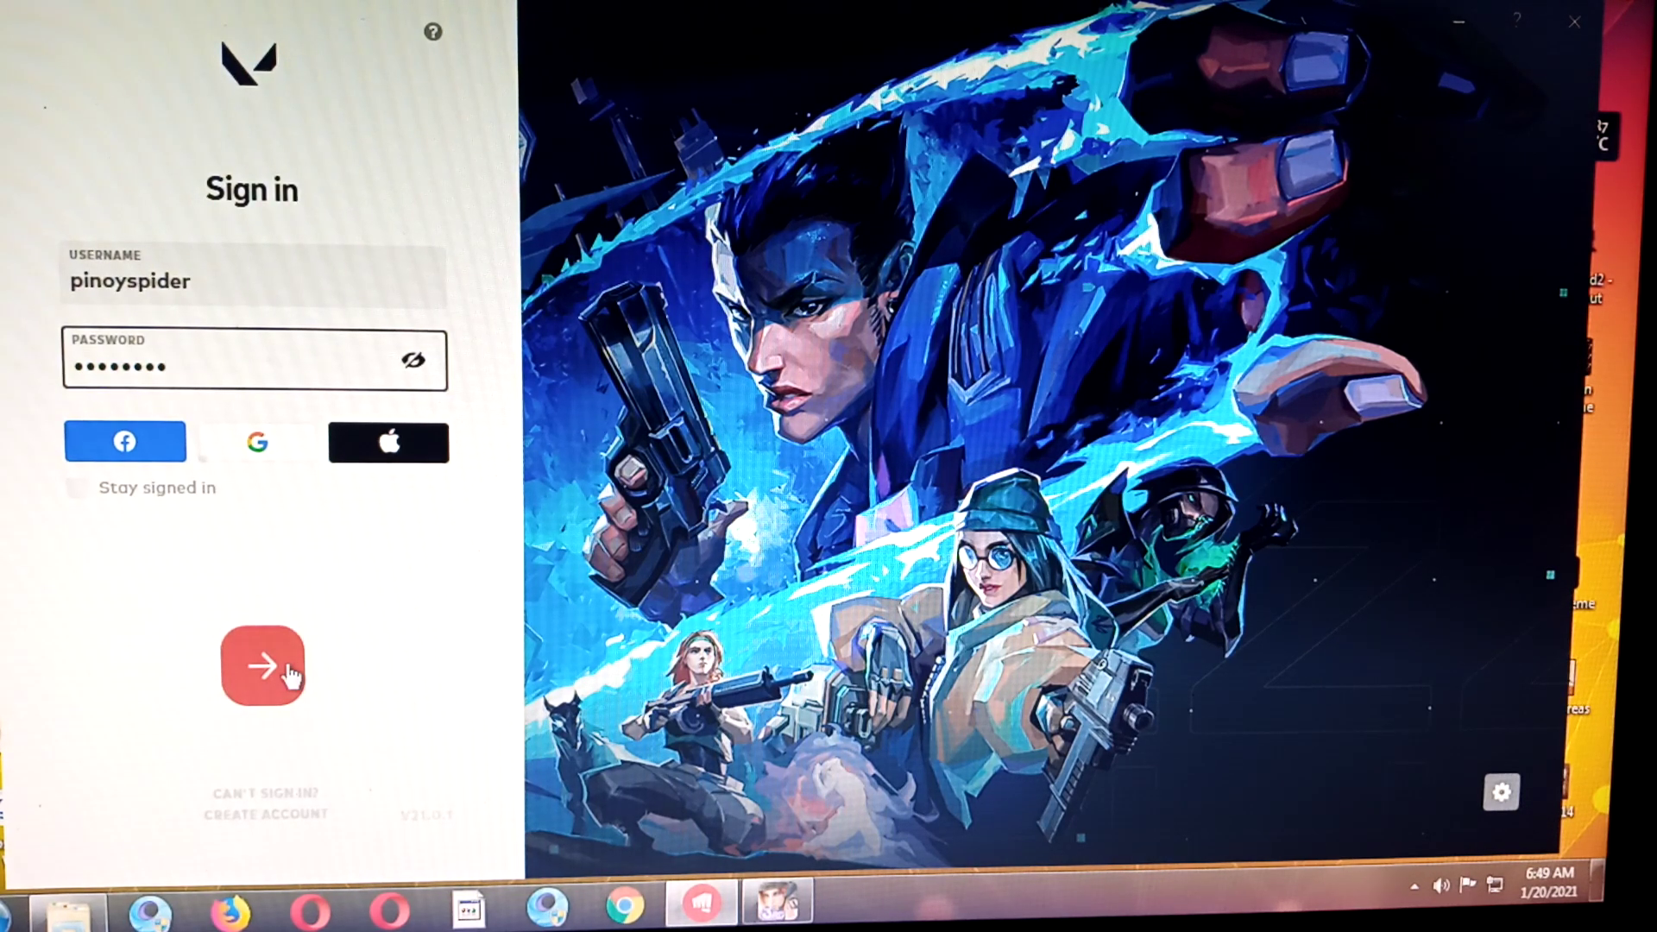
# Submit the Valorant sign-in with the filled credentials
pyautogui.click(263, 666)
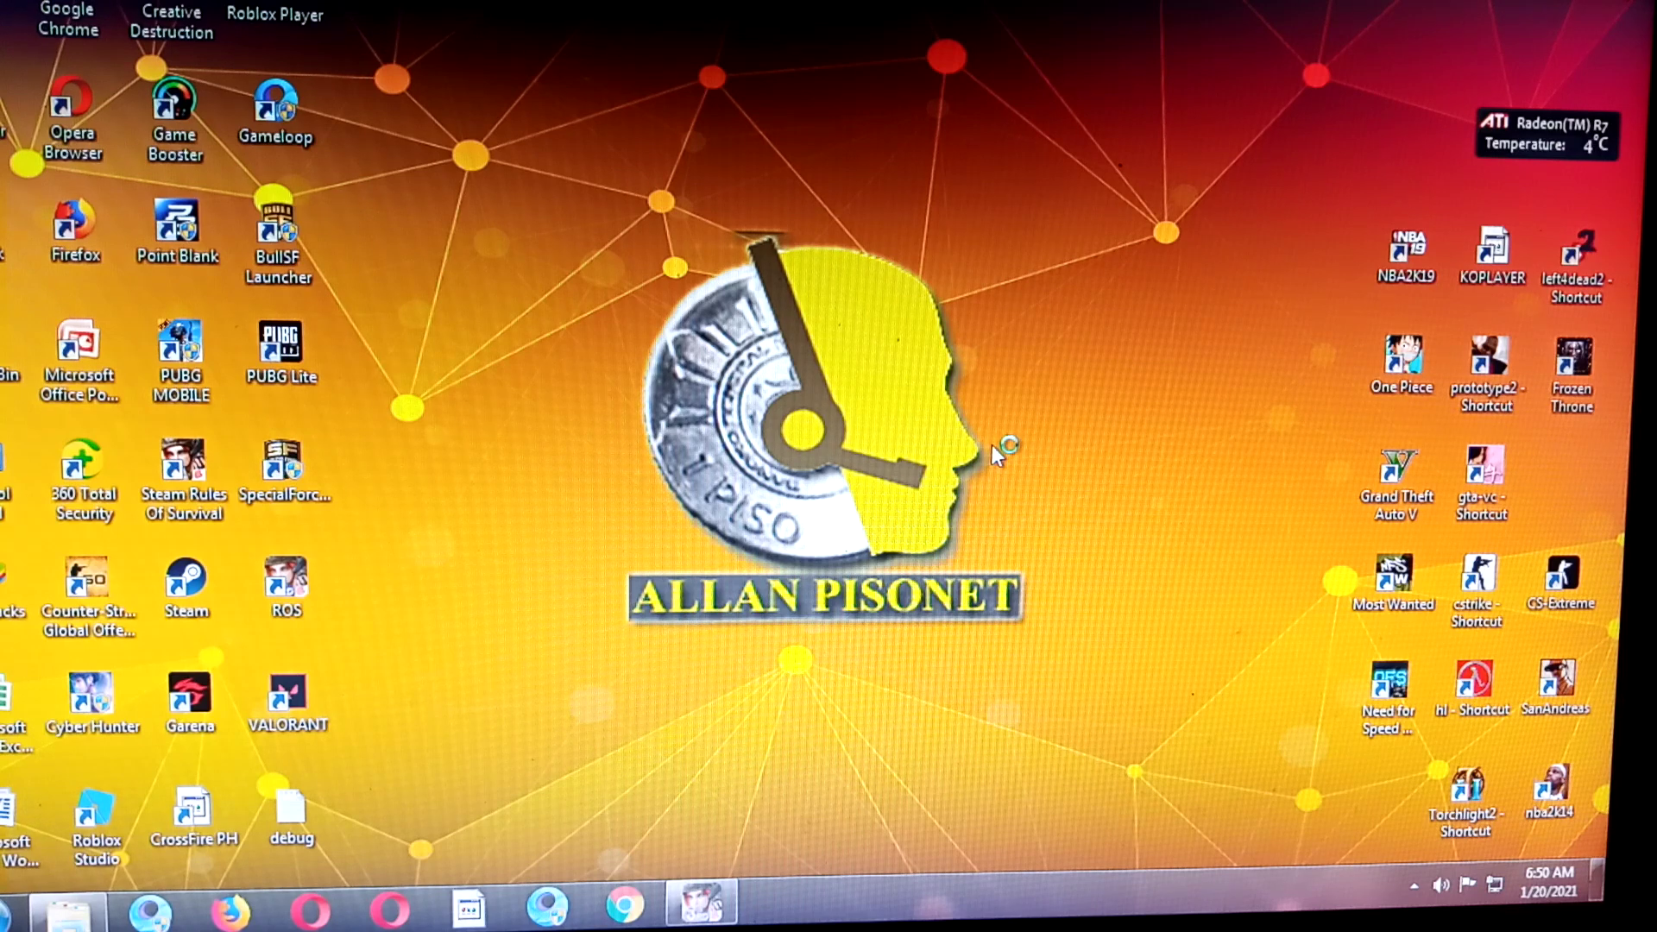
pyautogui.moveTo(996, 456)
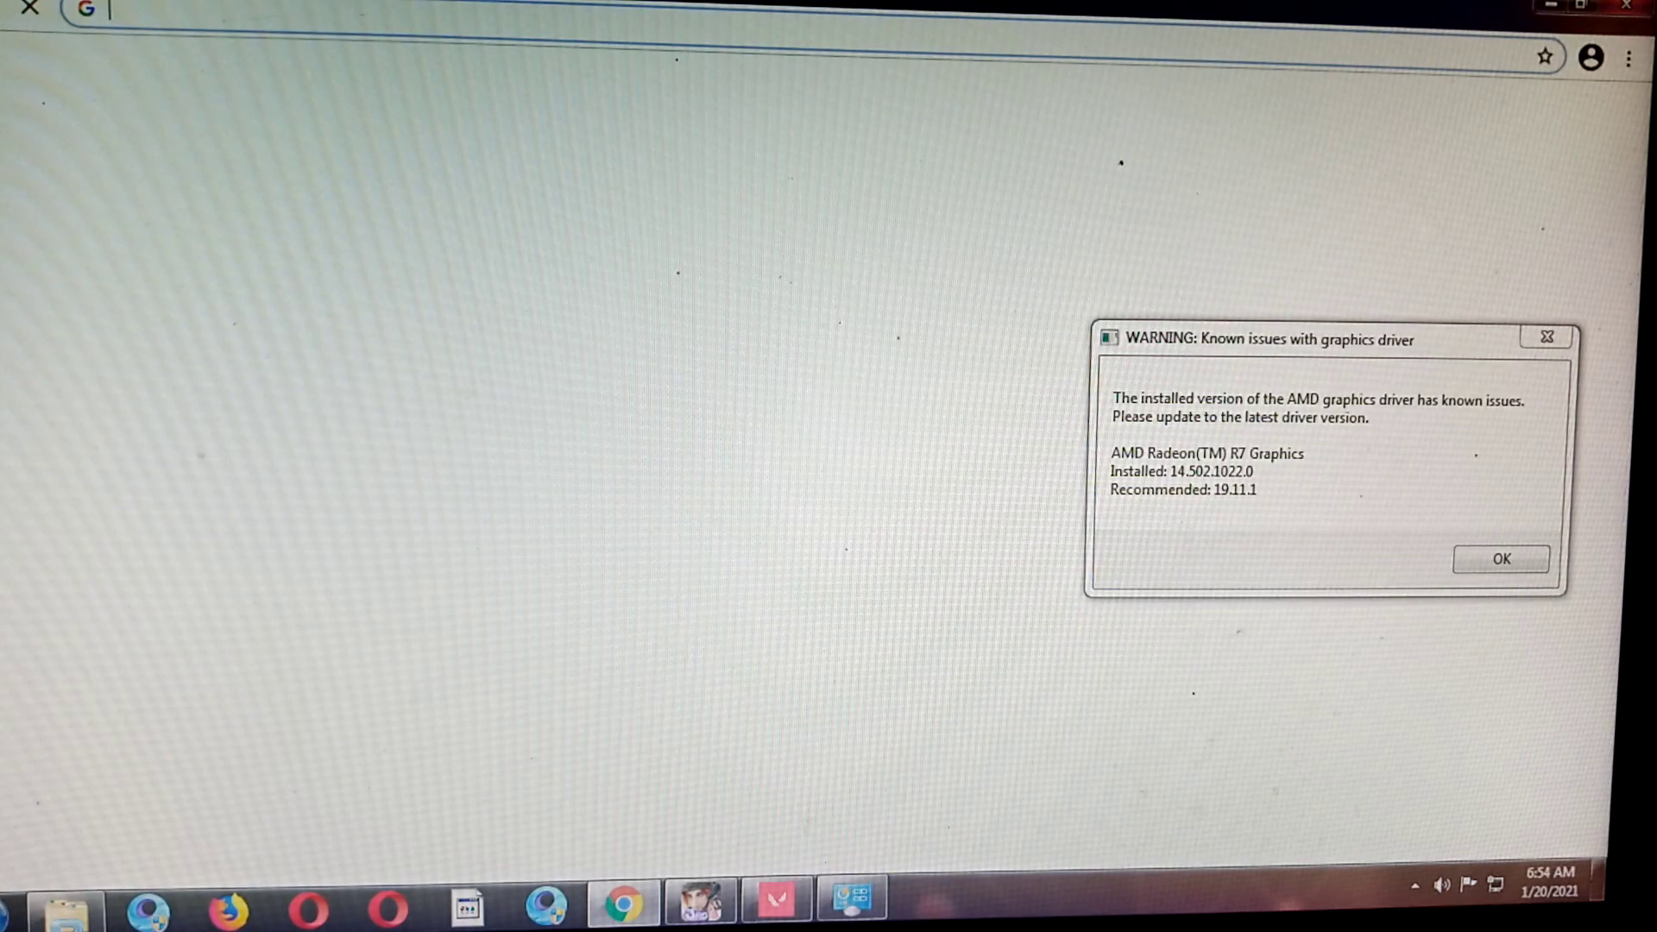
# Go to google and search for "amd 7650k driver"
pyautogui.write('g')
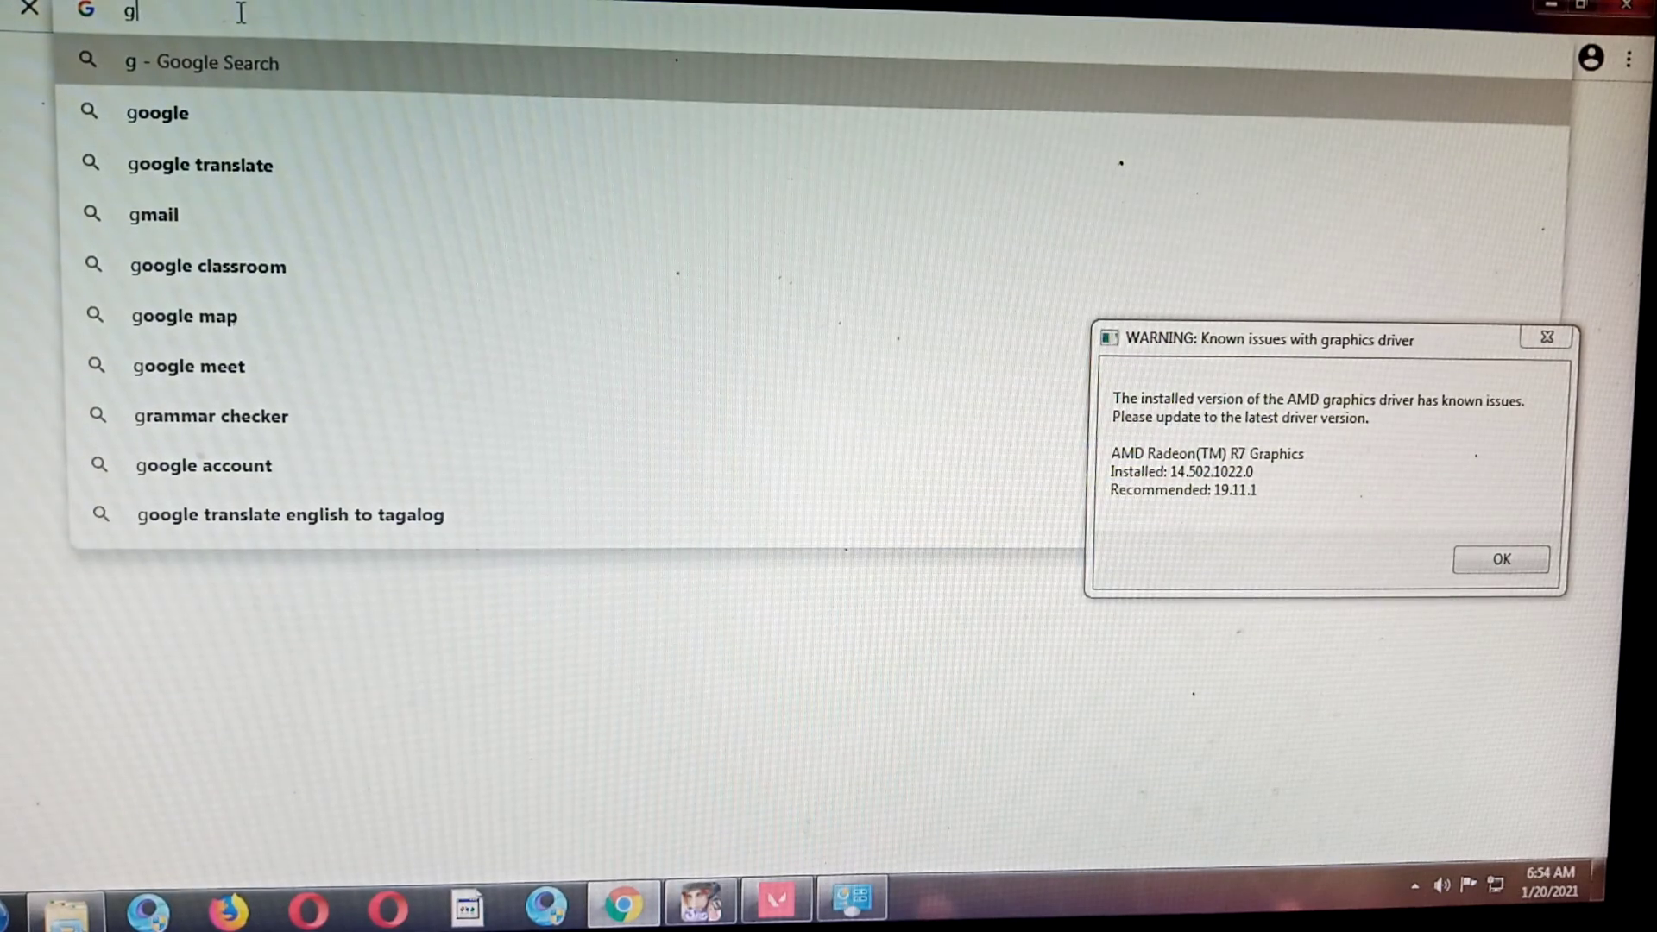
pyautogui.write('oogle.com')
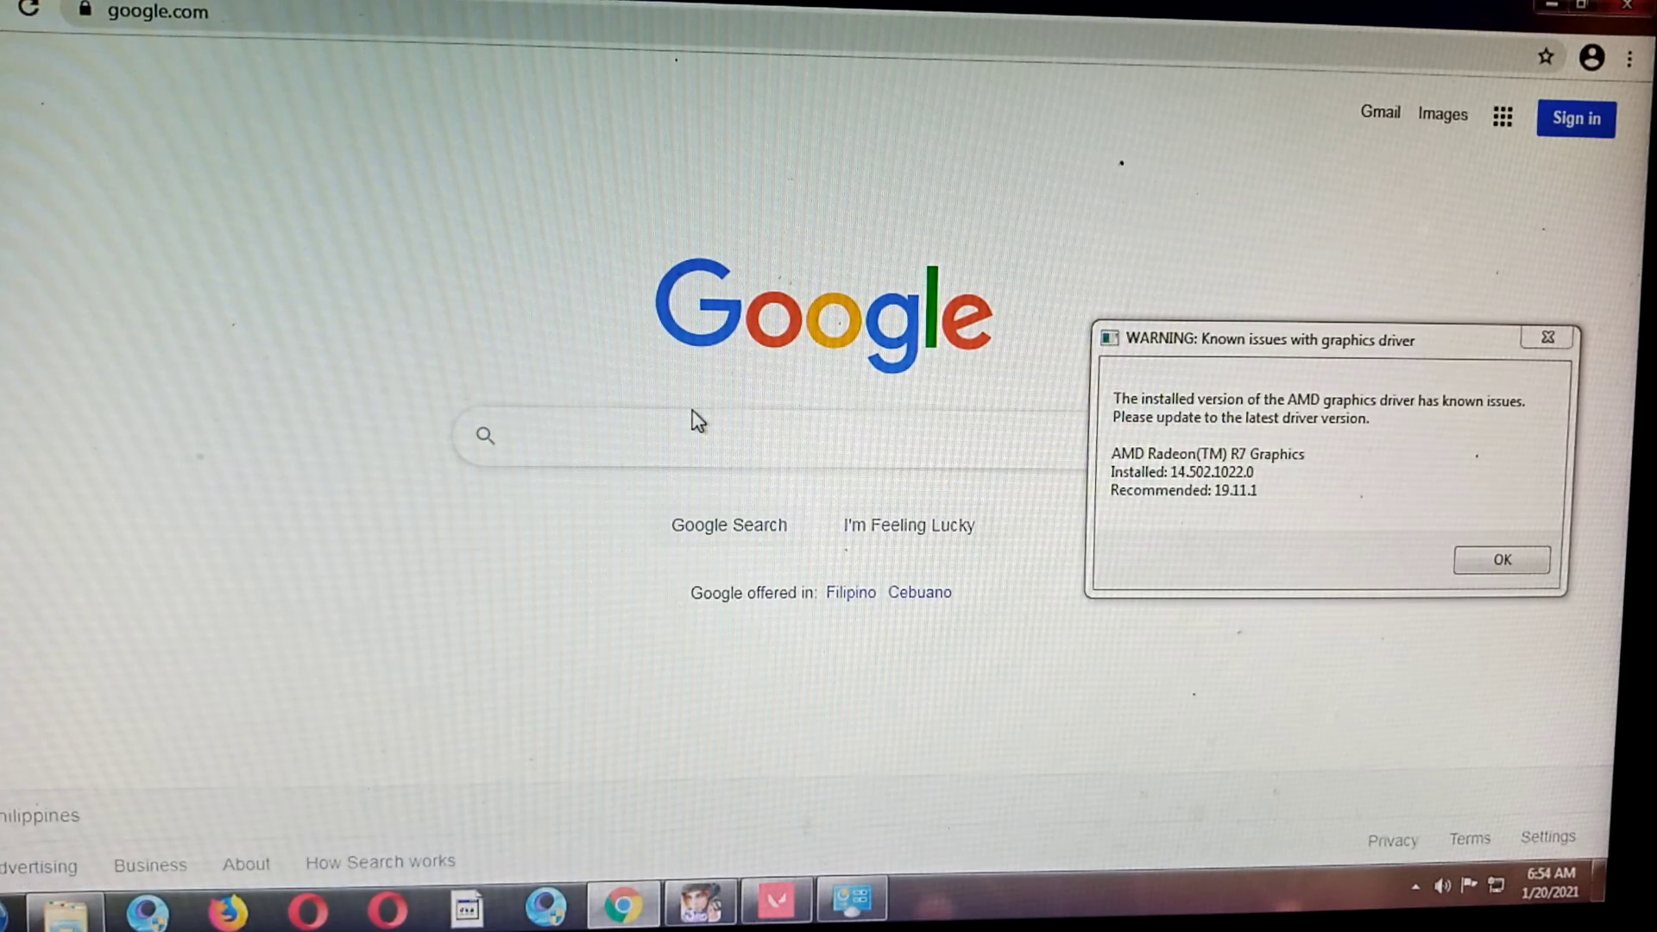
pyautogui.write('amd')
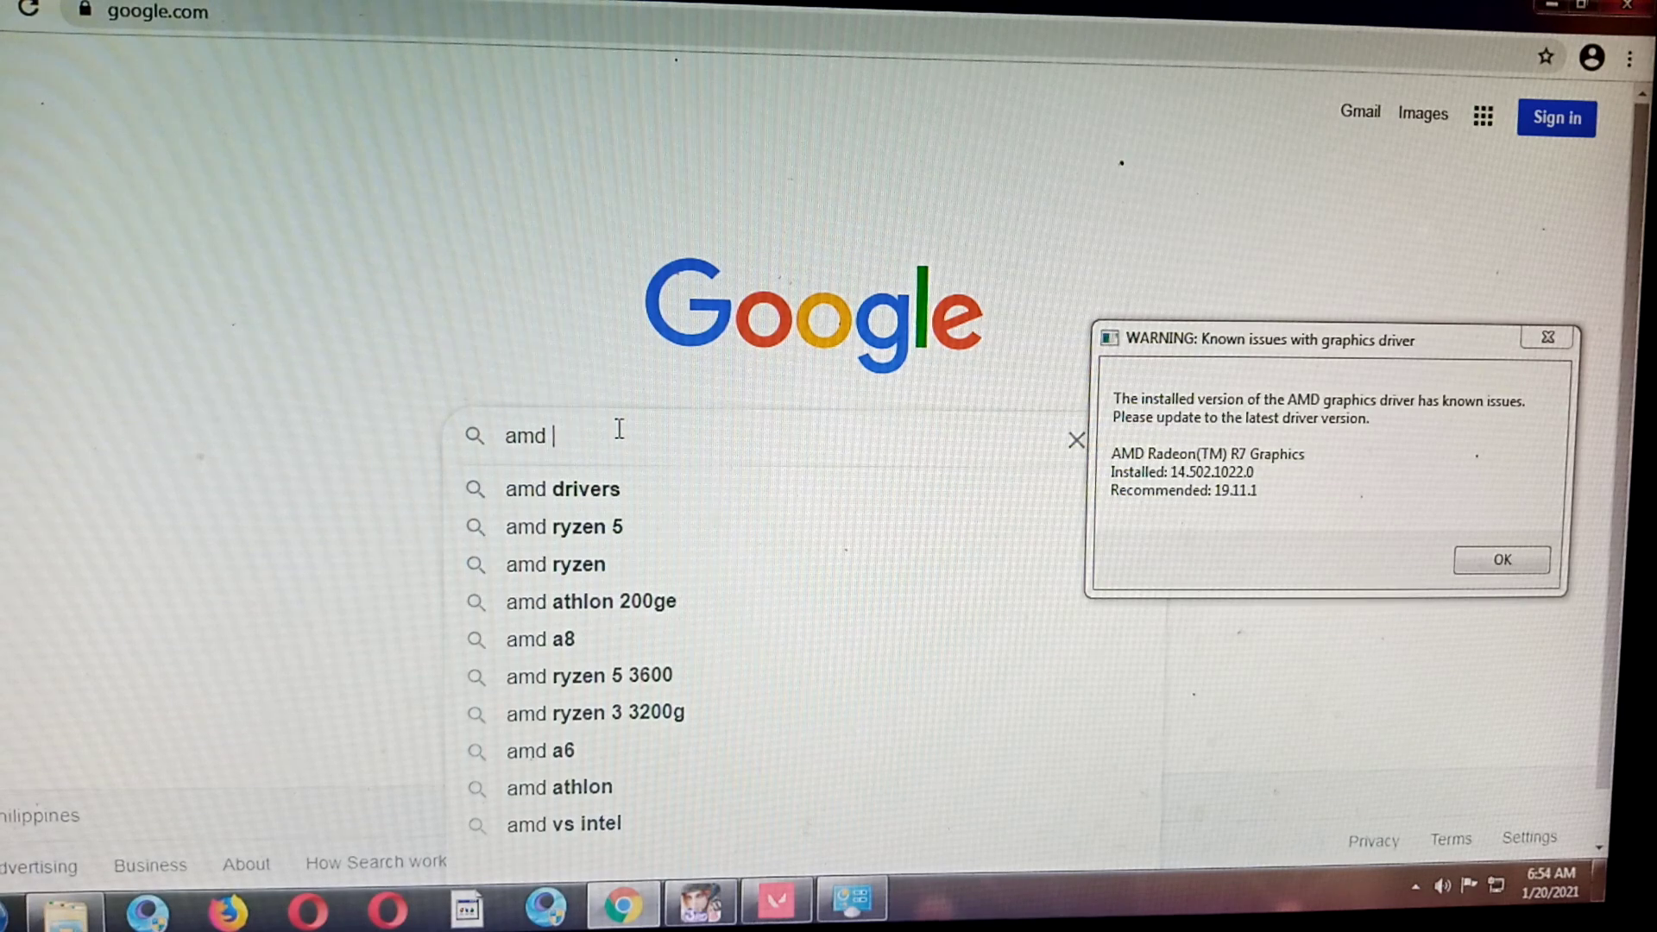
pyautogui.write('7')
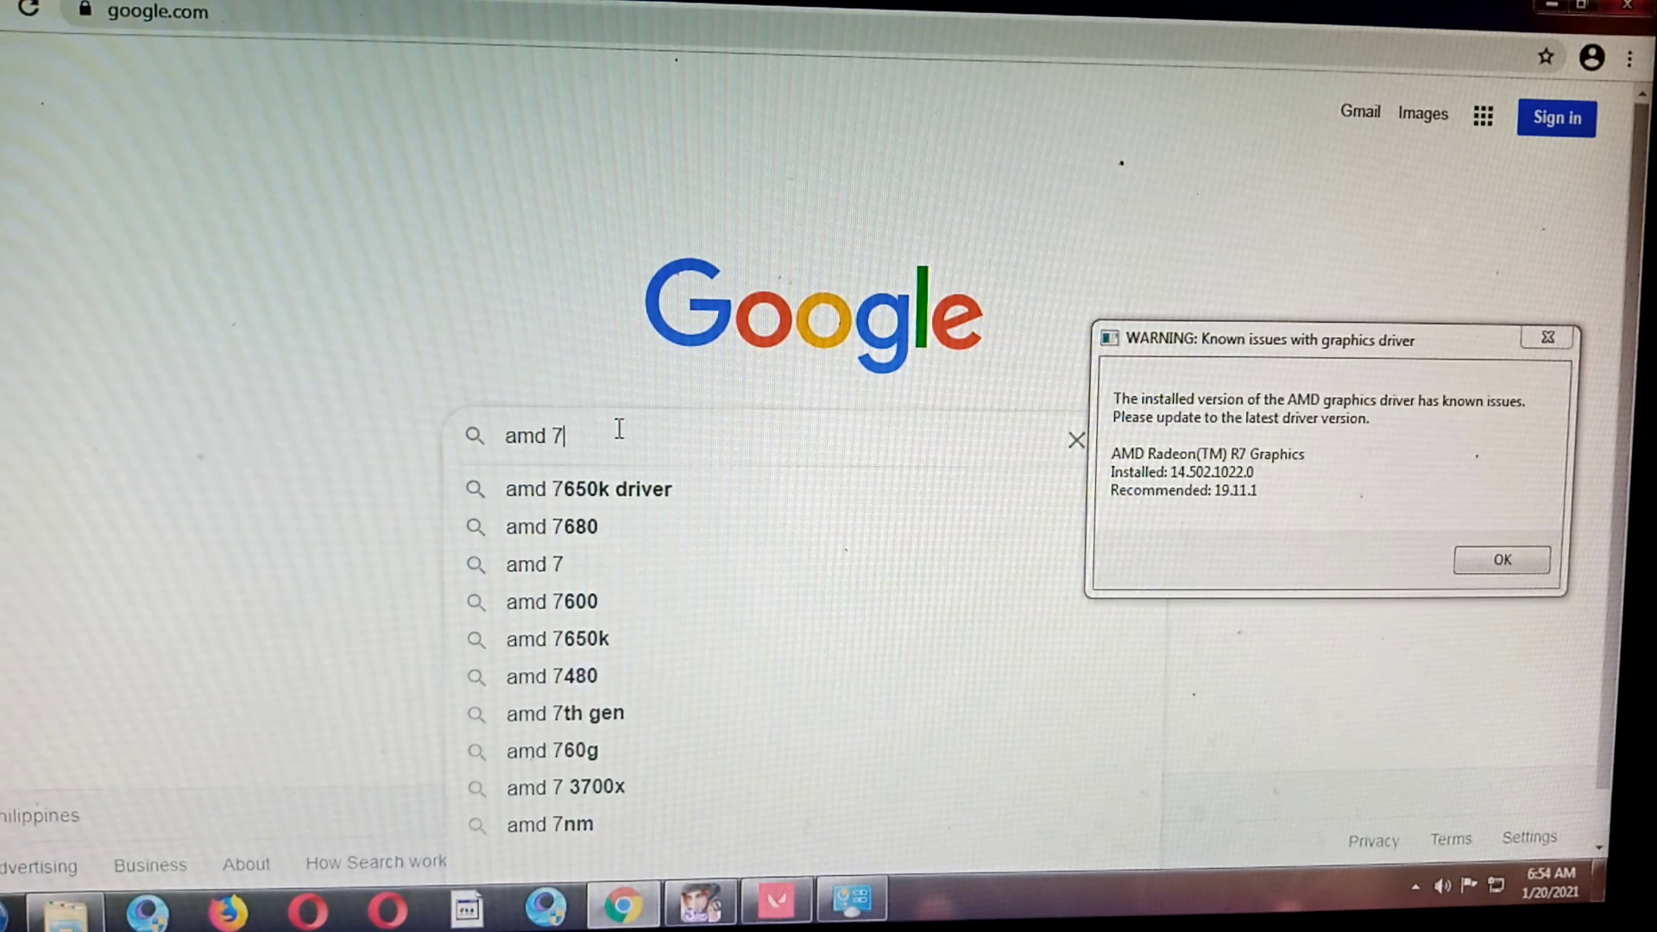
pyautogui.write('650k driver')
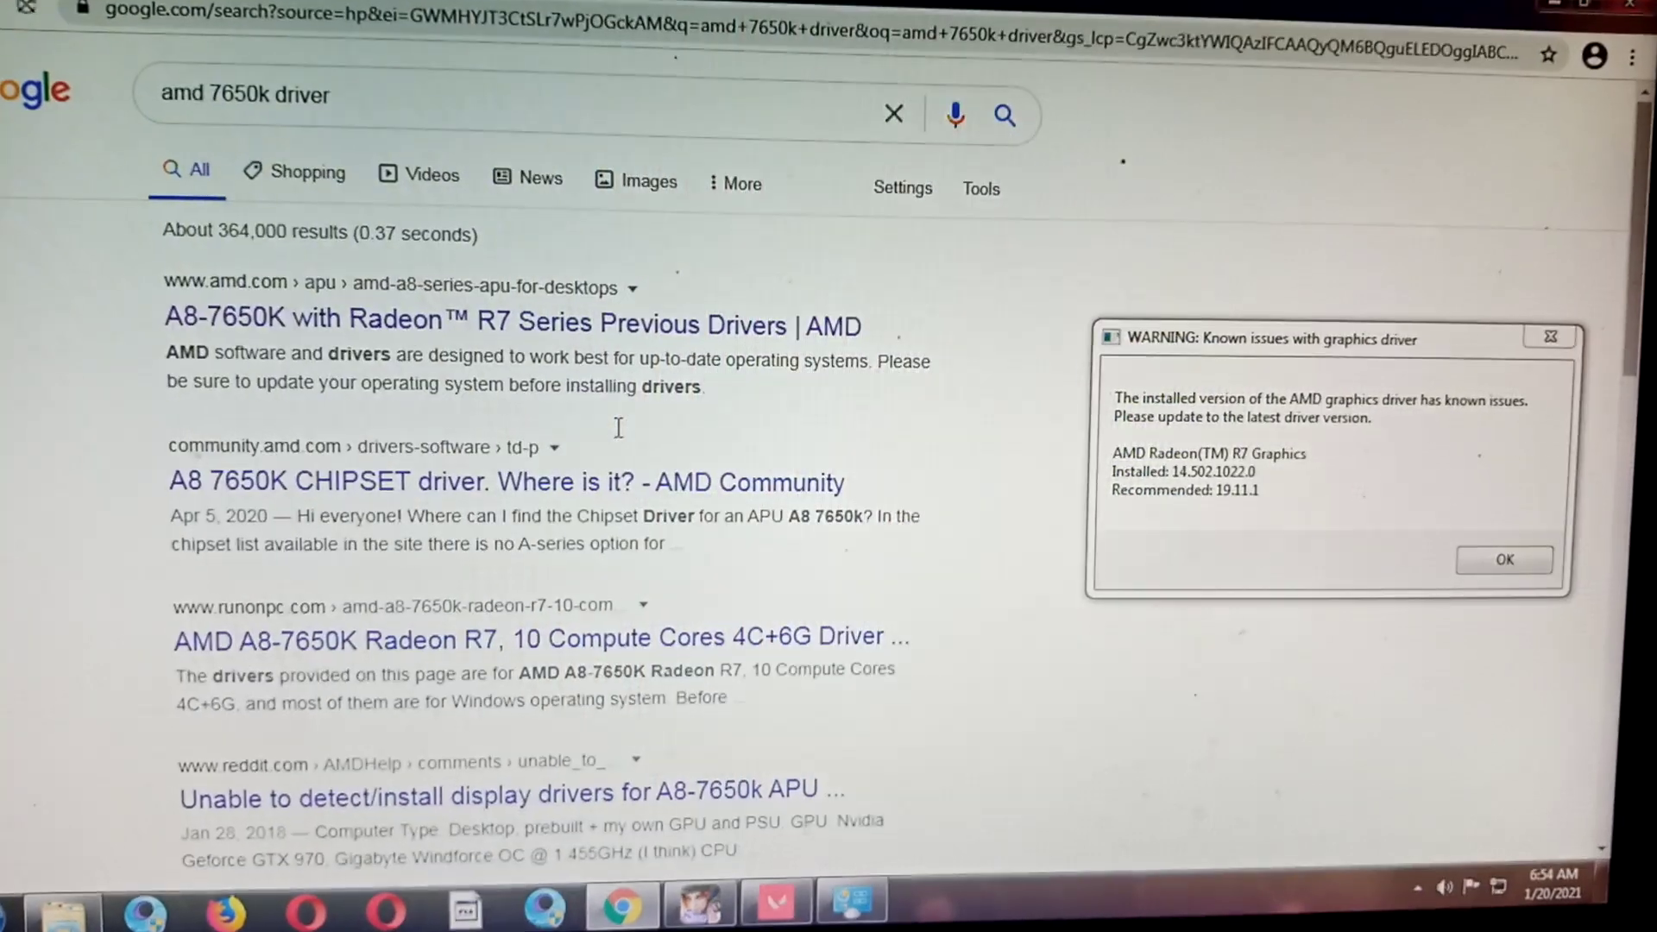
pyautogui.moveTo(639, 335)
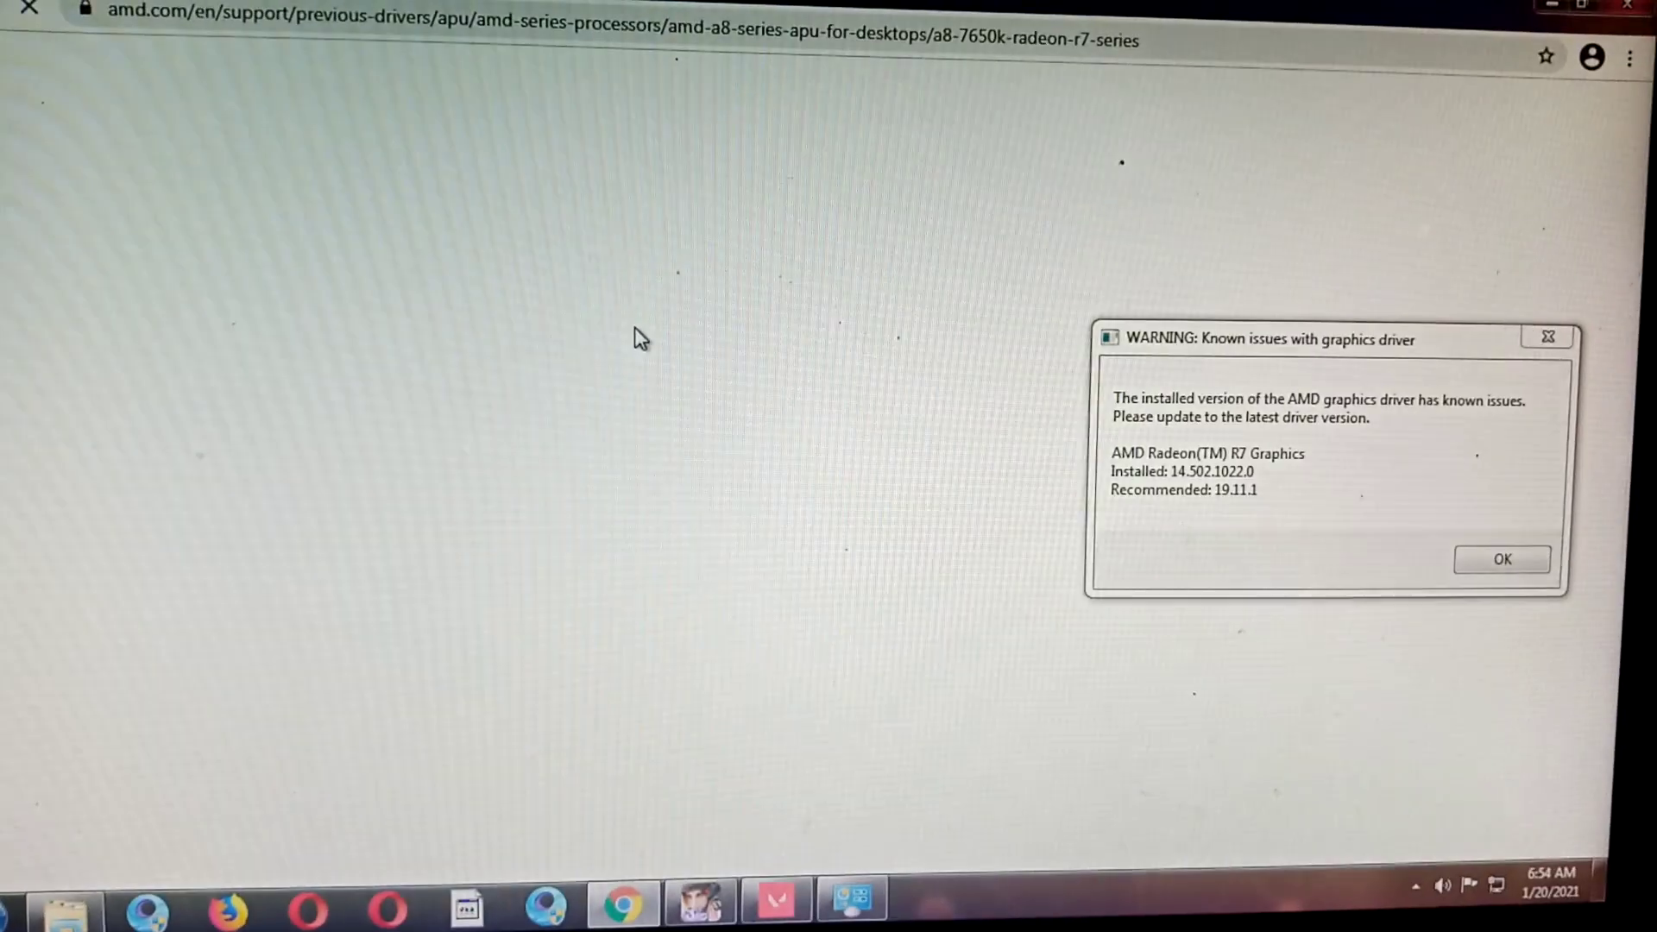
pyautogui.moveTo(721, 392)
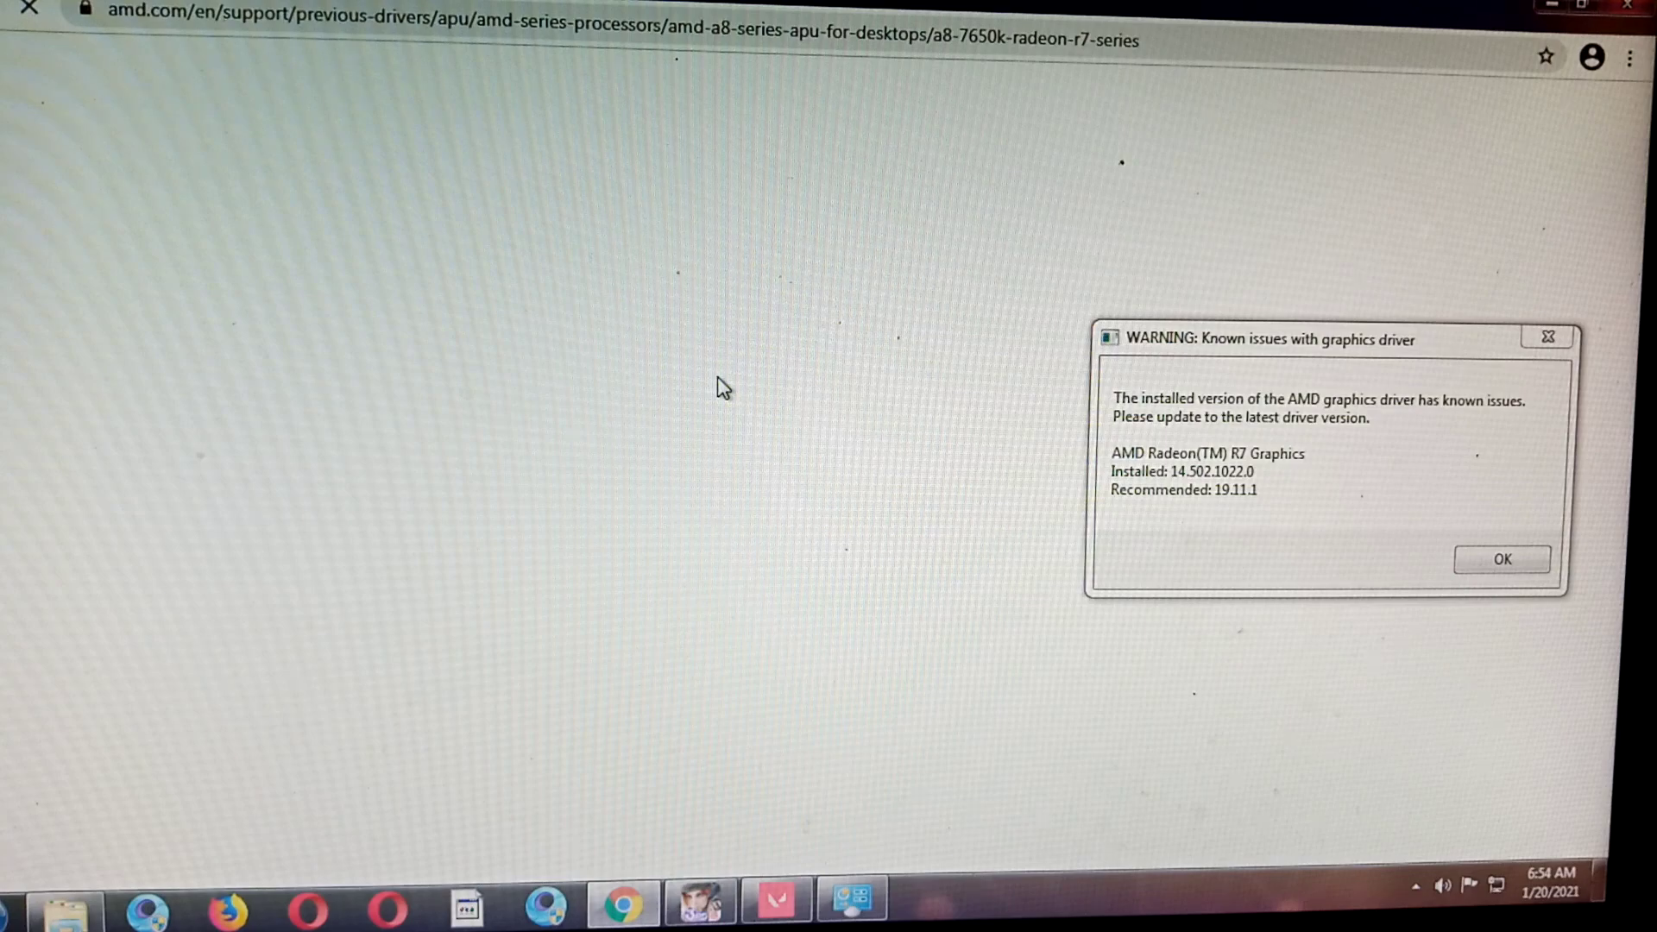
# Scroll down the AMD previous-drivers page and dismiss the graphics driver warning
pyautogui.scroll(-3)
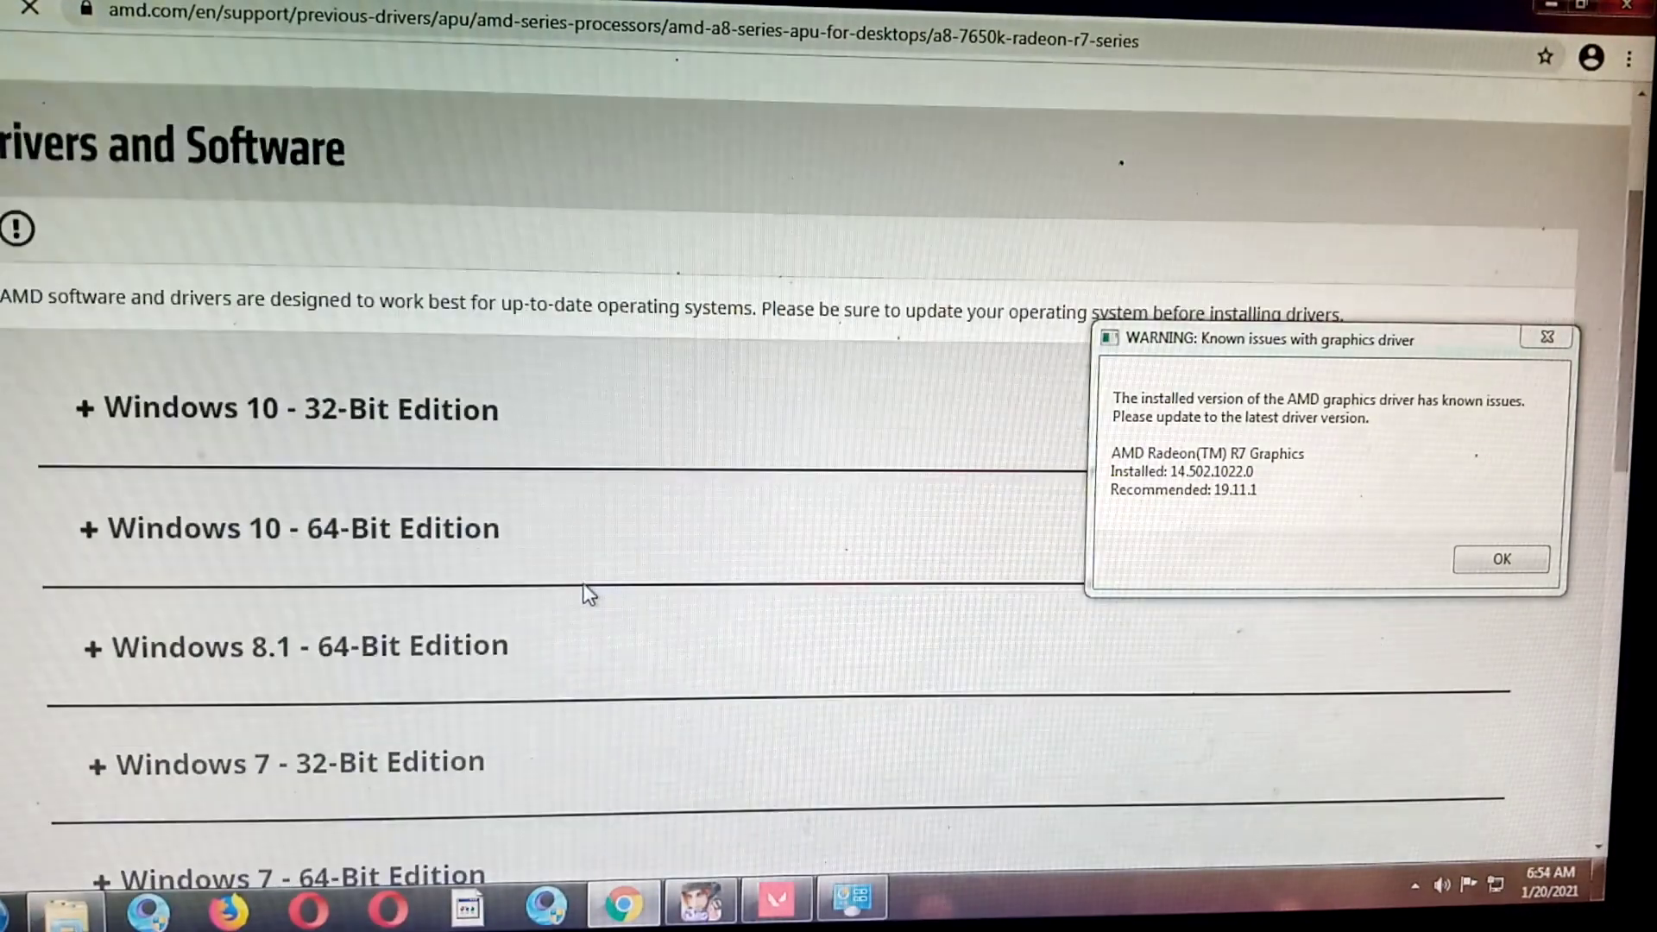
pyautogui.scroll(-3)
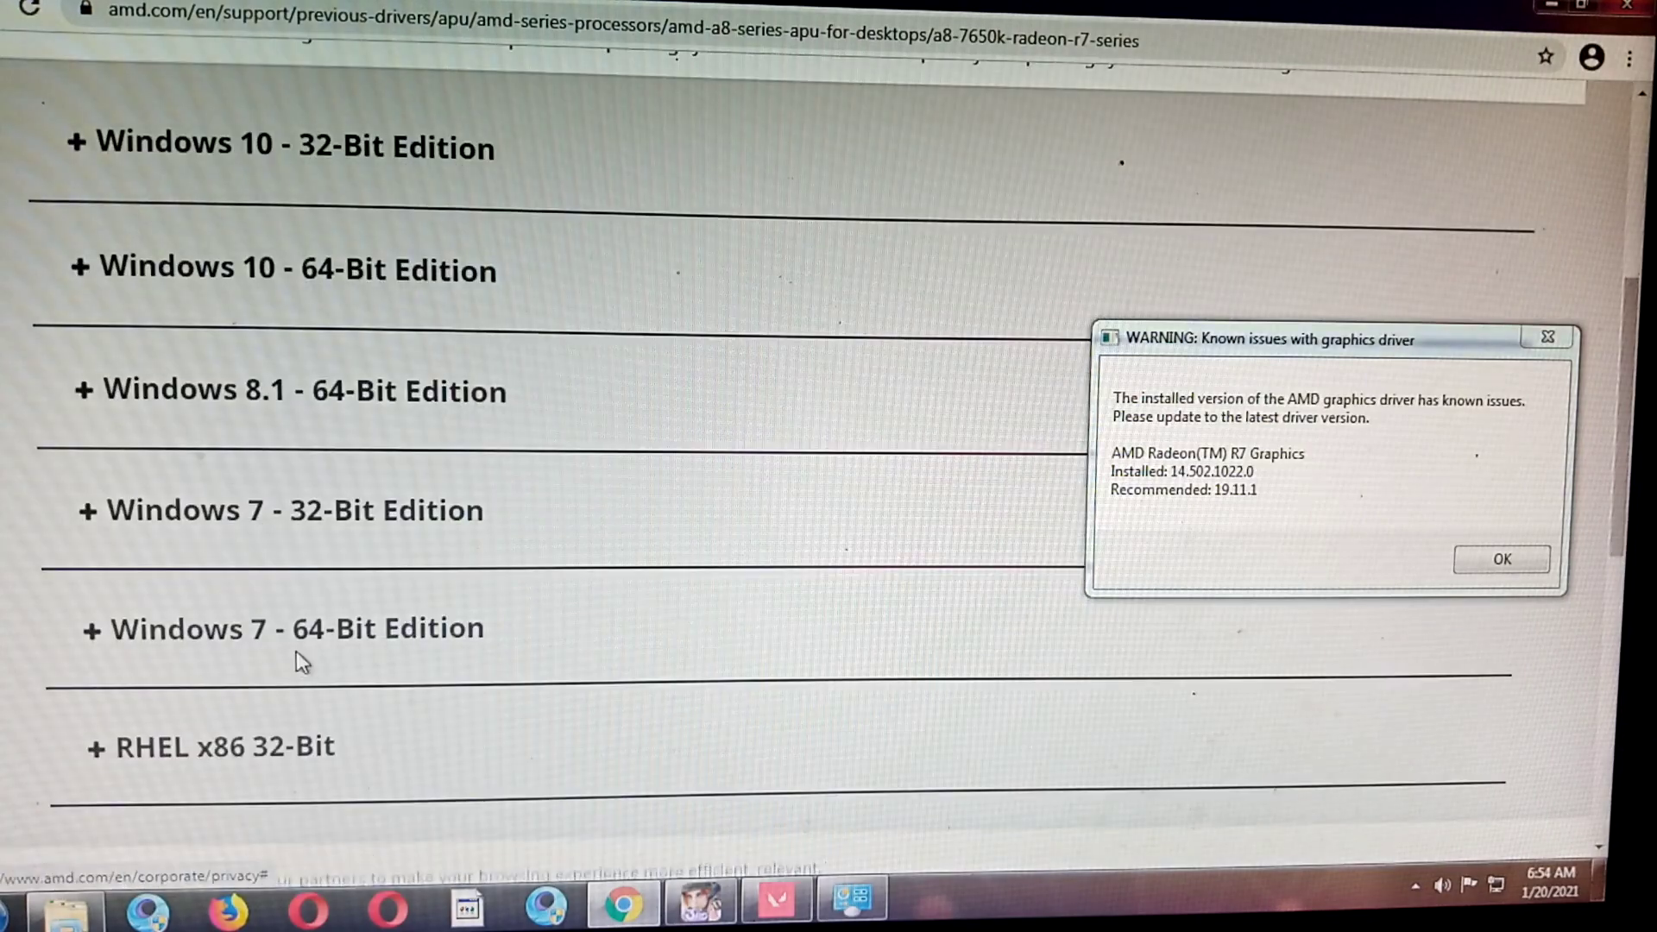
pyautogui.scroll(3)
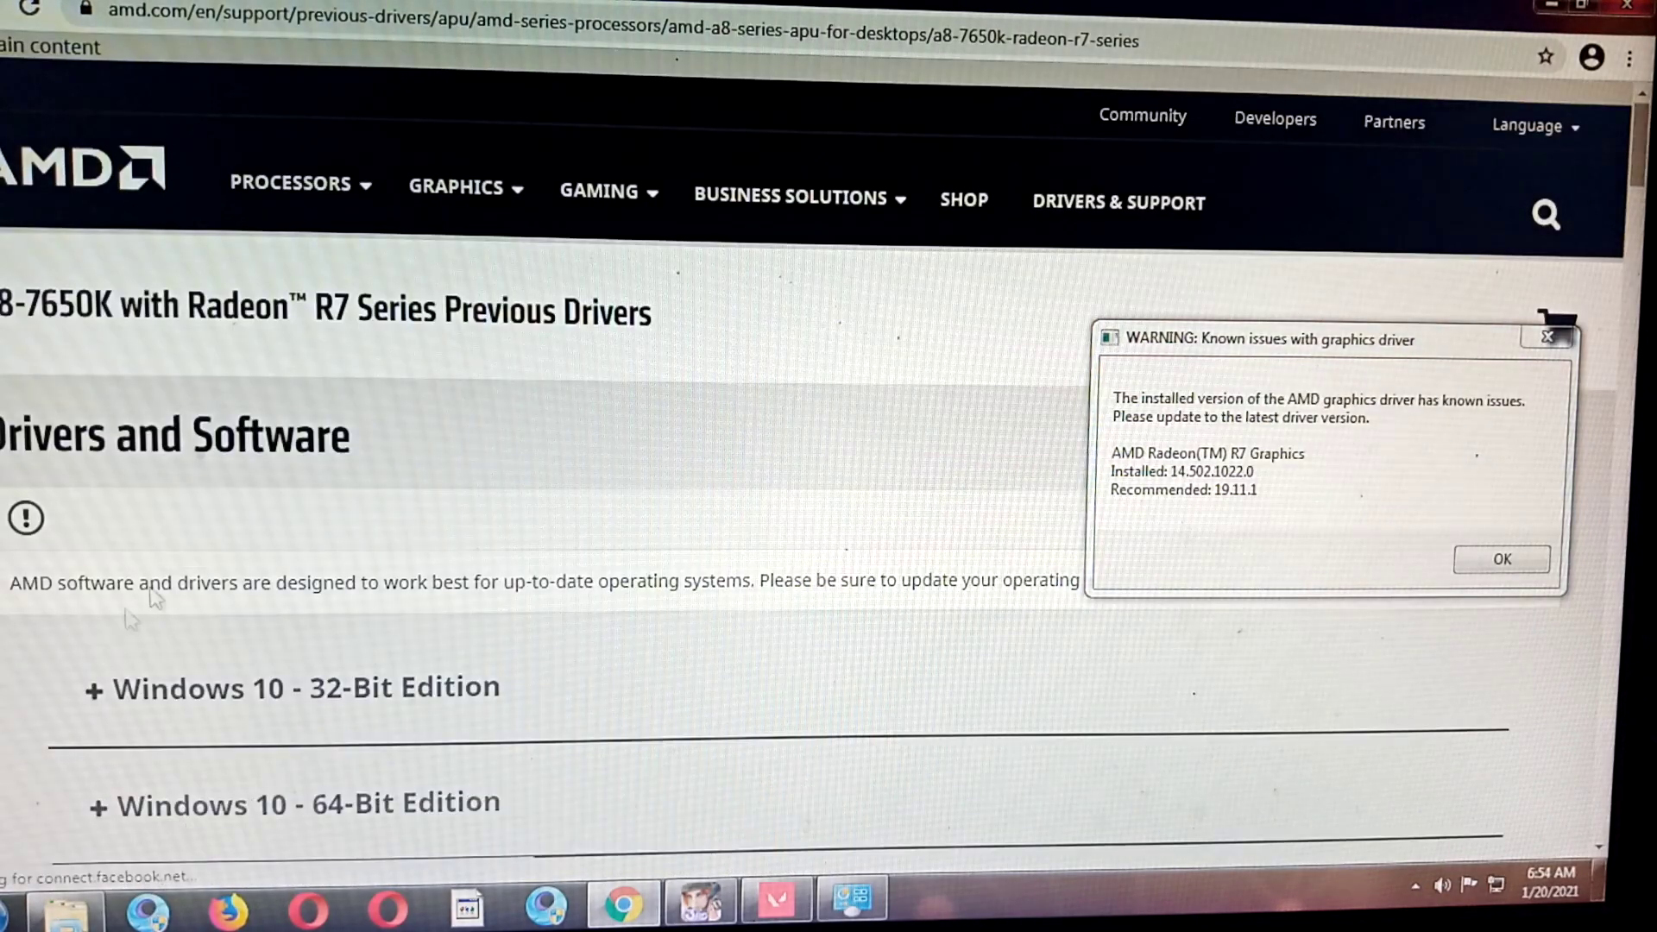
pyautogui.scroll(-3)
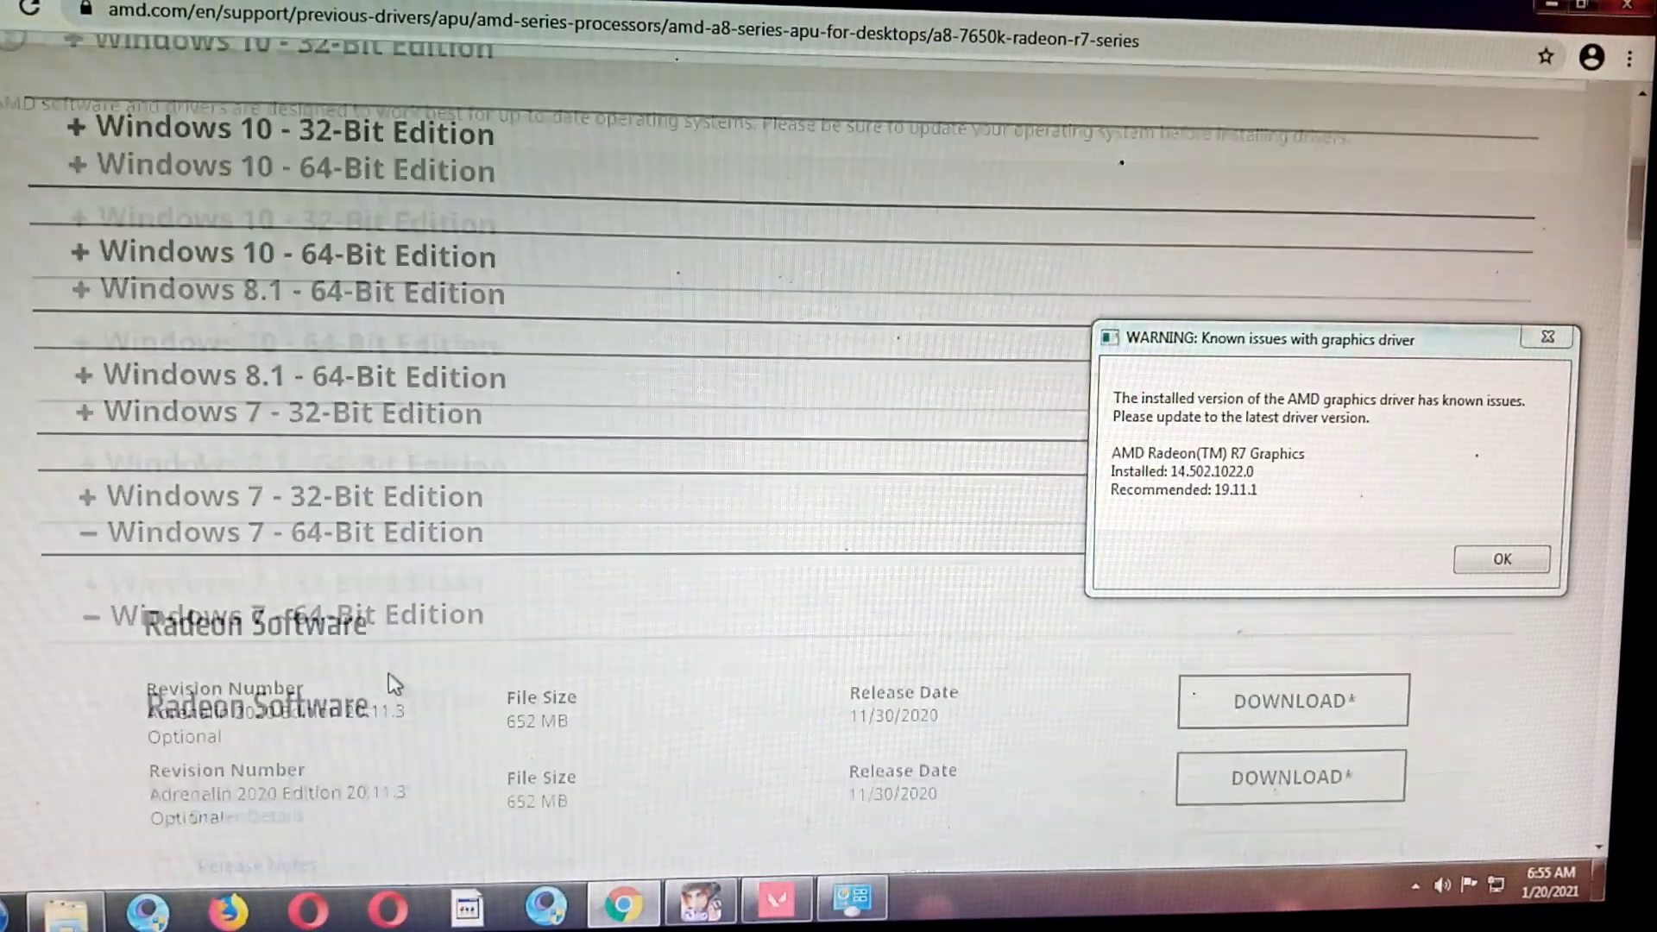
pyautogui.scroll(-3)
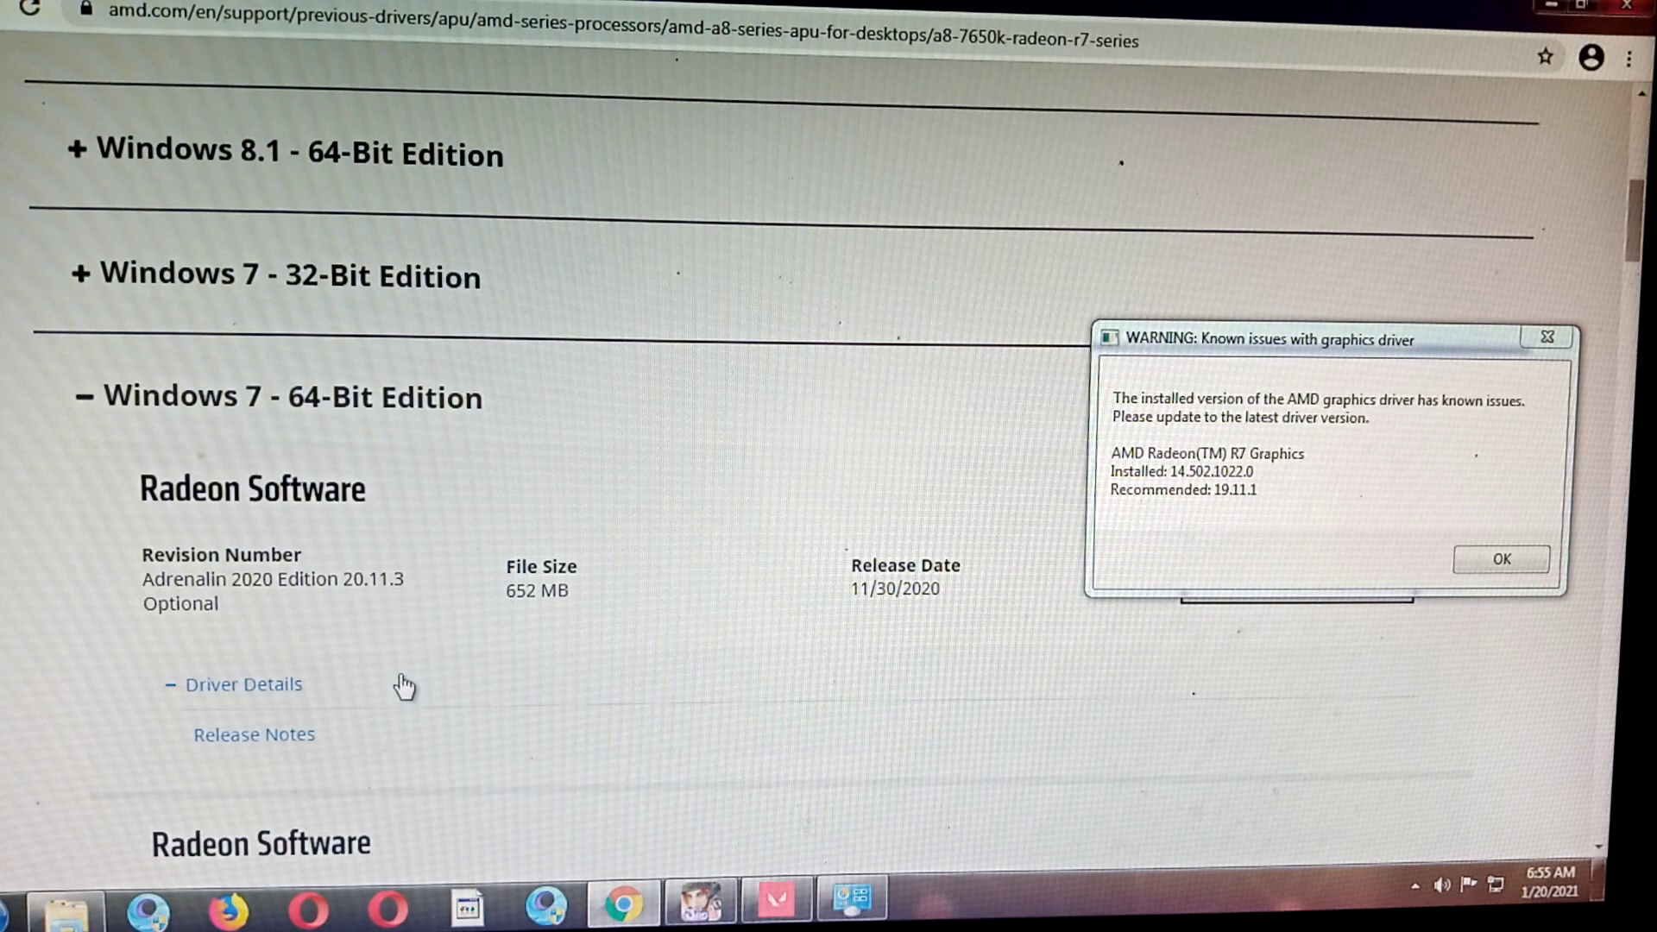
pyautogui.moveTo(1546, 335)
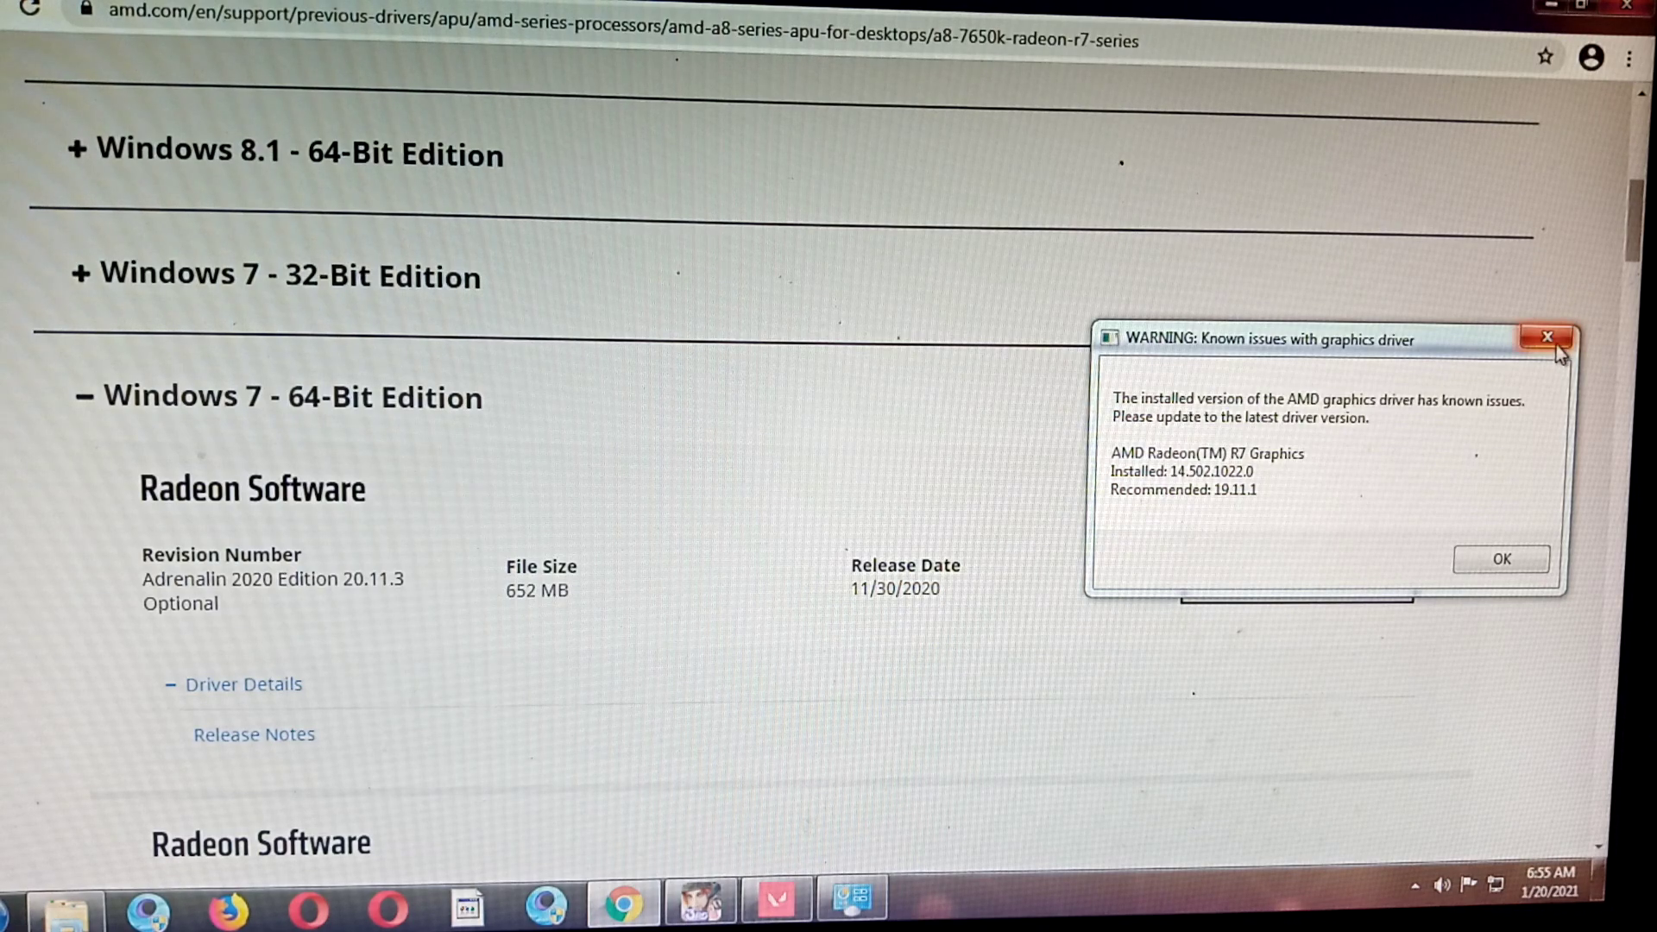
pyautogui.click(1550, 335)
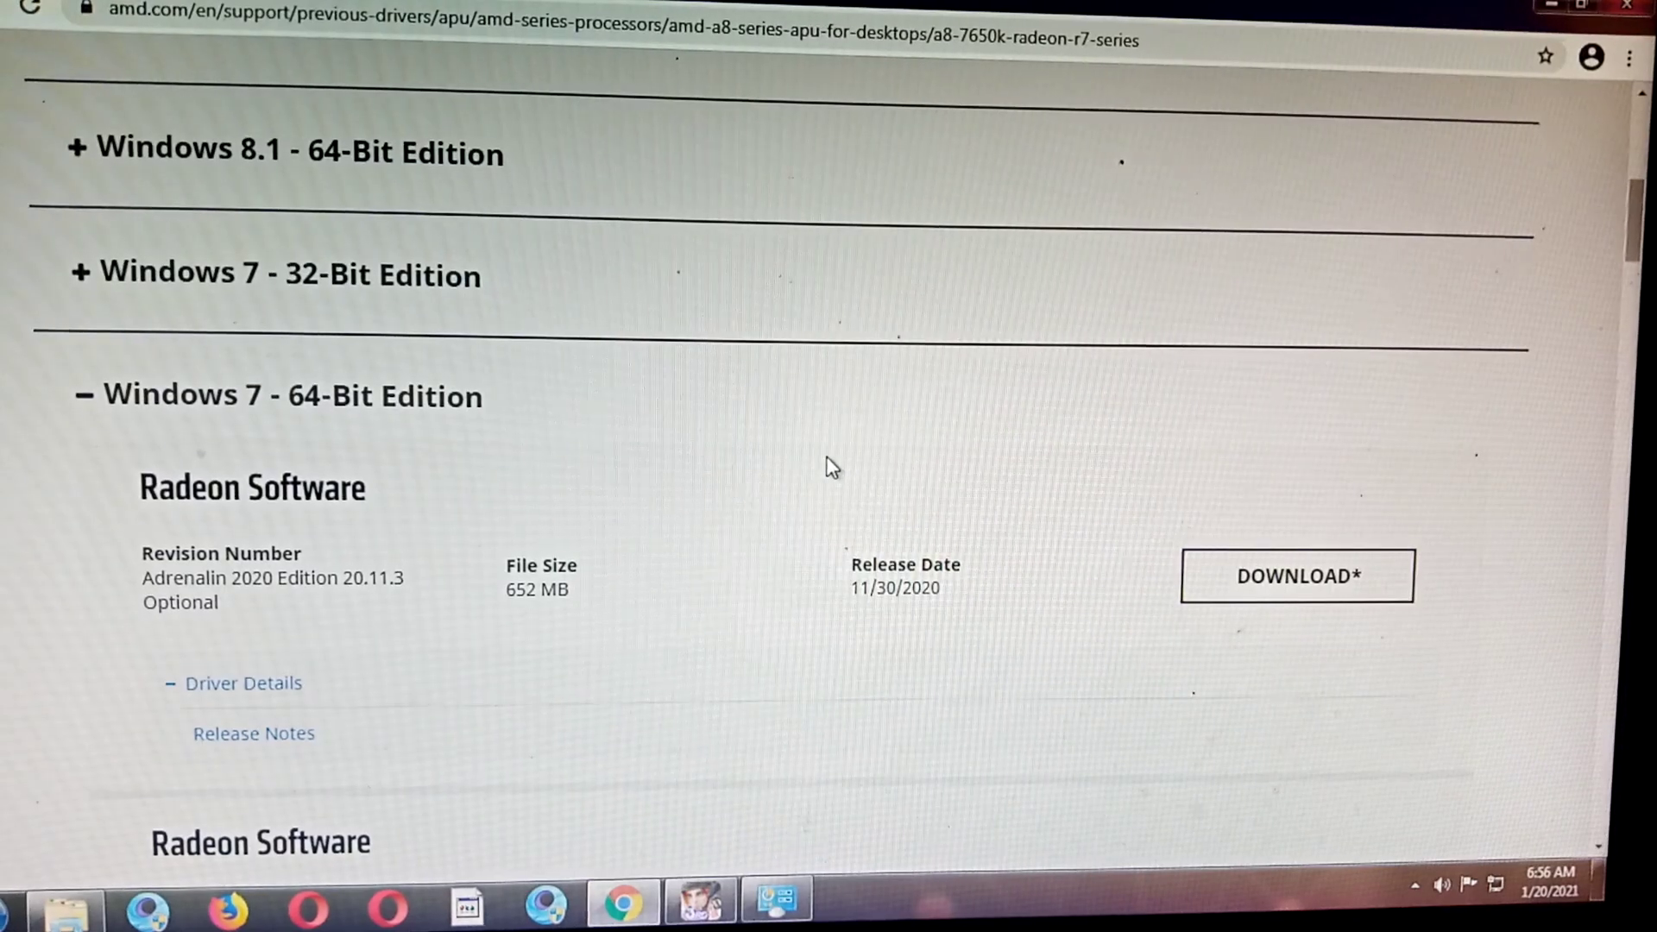
pyautogui.moveTo(366, 641)
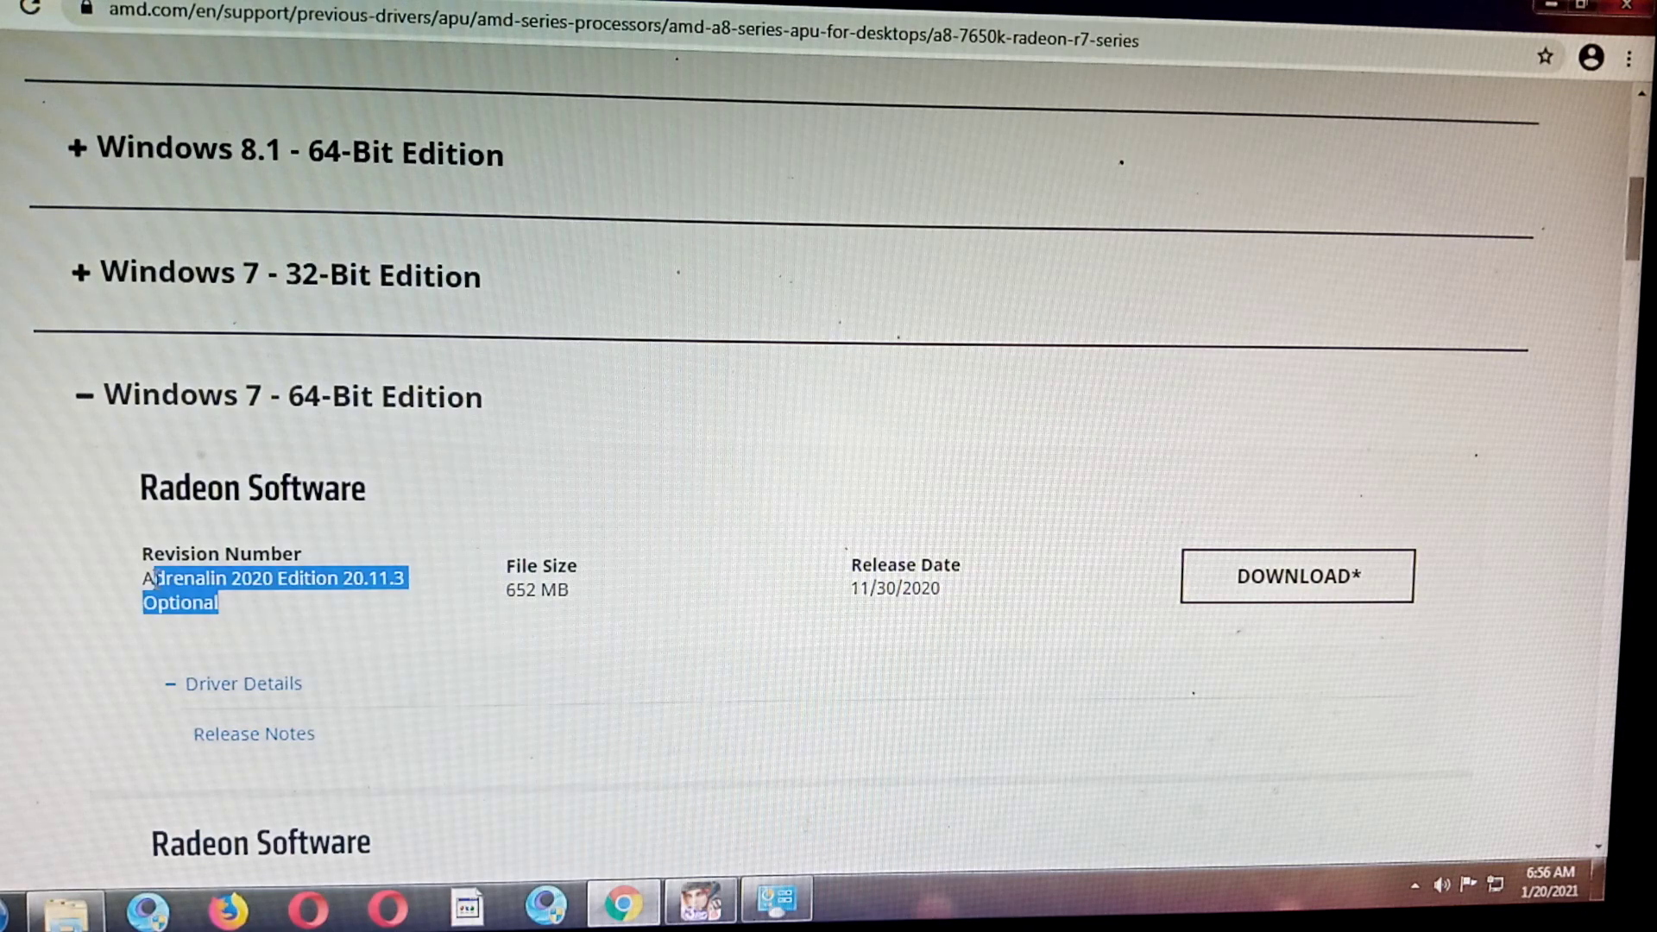
# Scroll through the Windows 7 64-Bit Adrenalin 2020 Edition driver releases
pyautogui.scroll(-3)
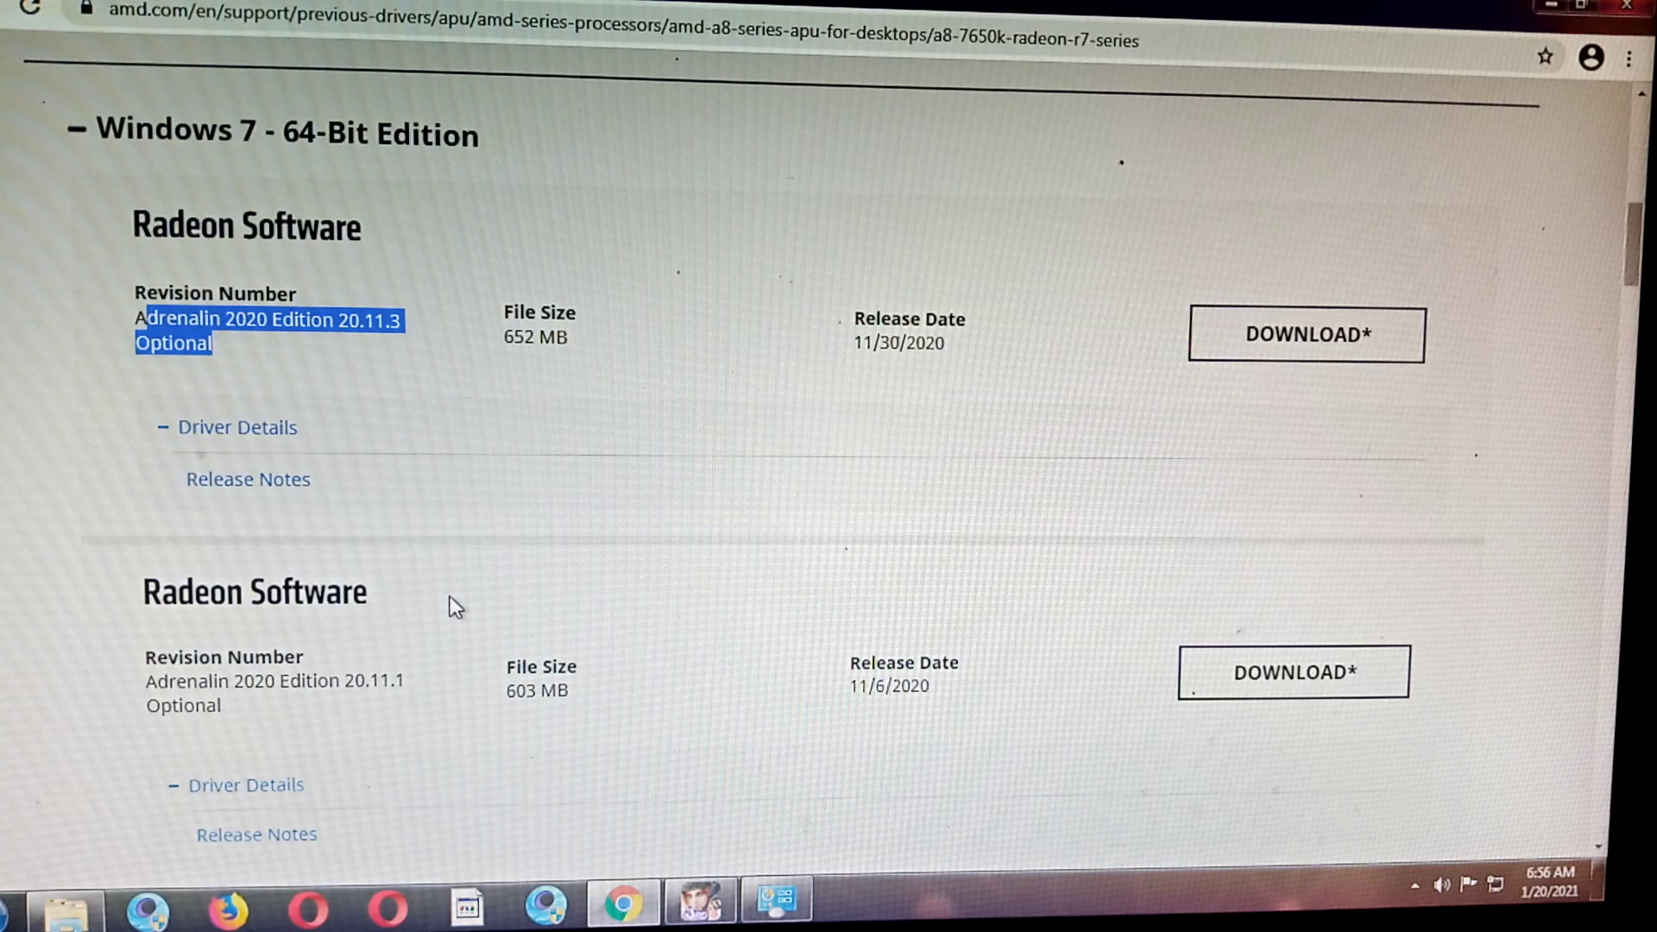
pyautogui.scroll(-3)
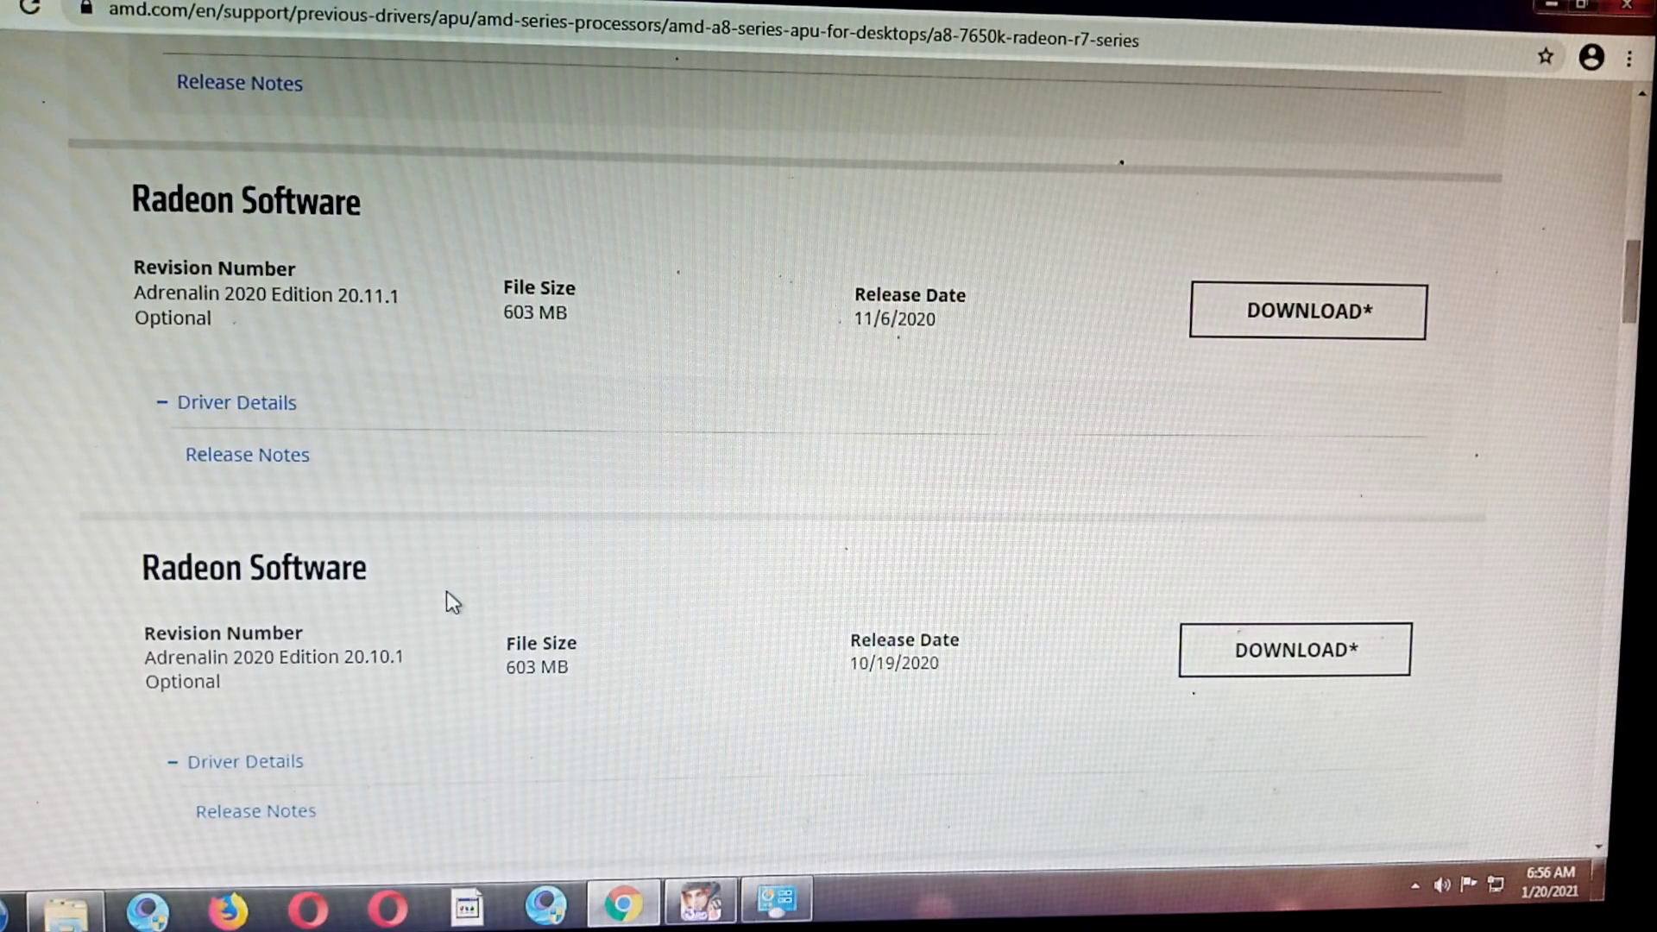
pyautogui.moveTo(96, 642)
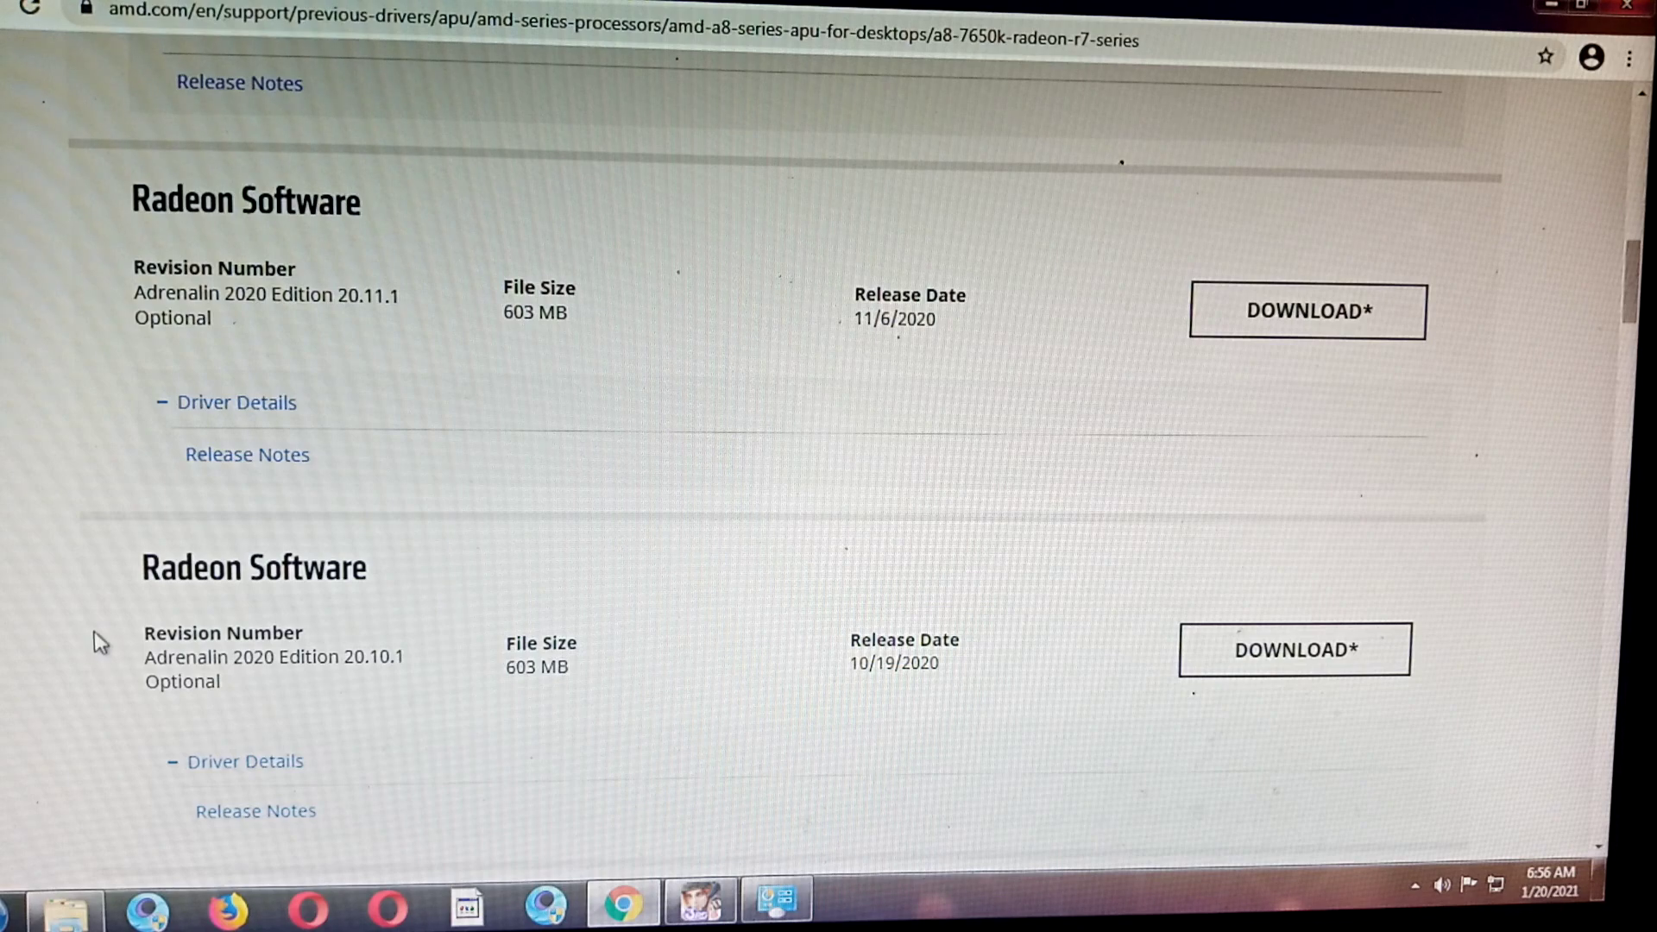
pyautogui.scroll(-3)
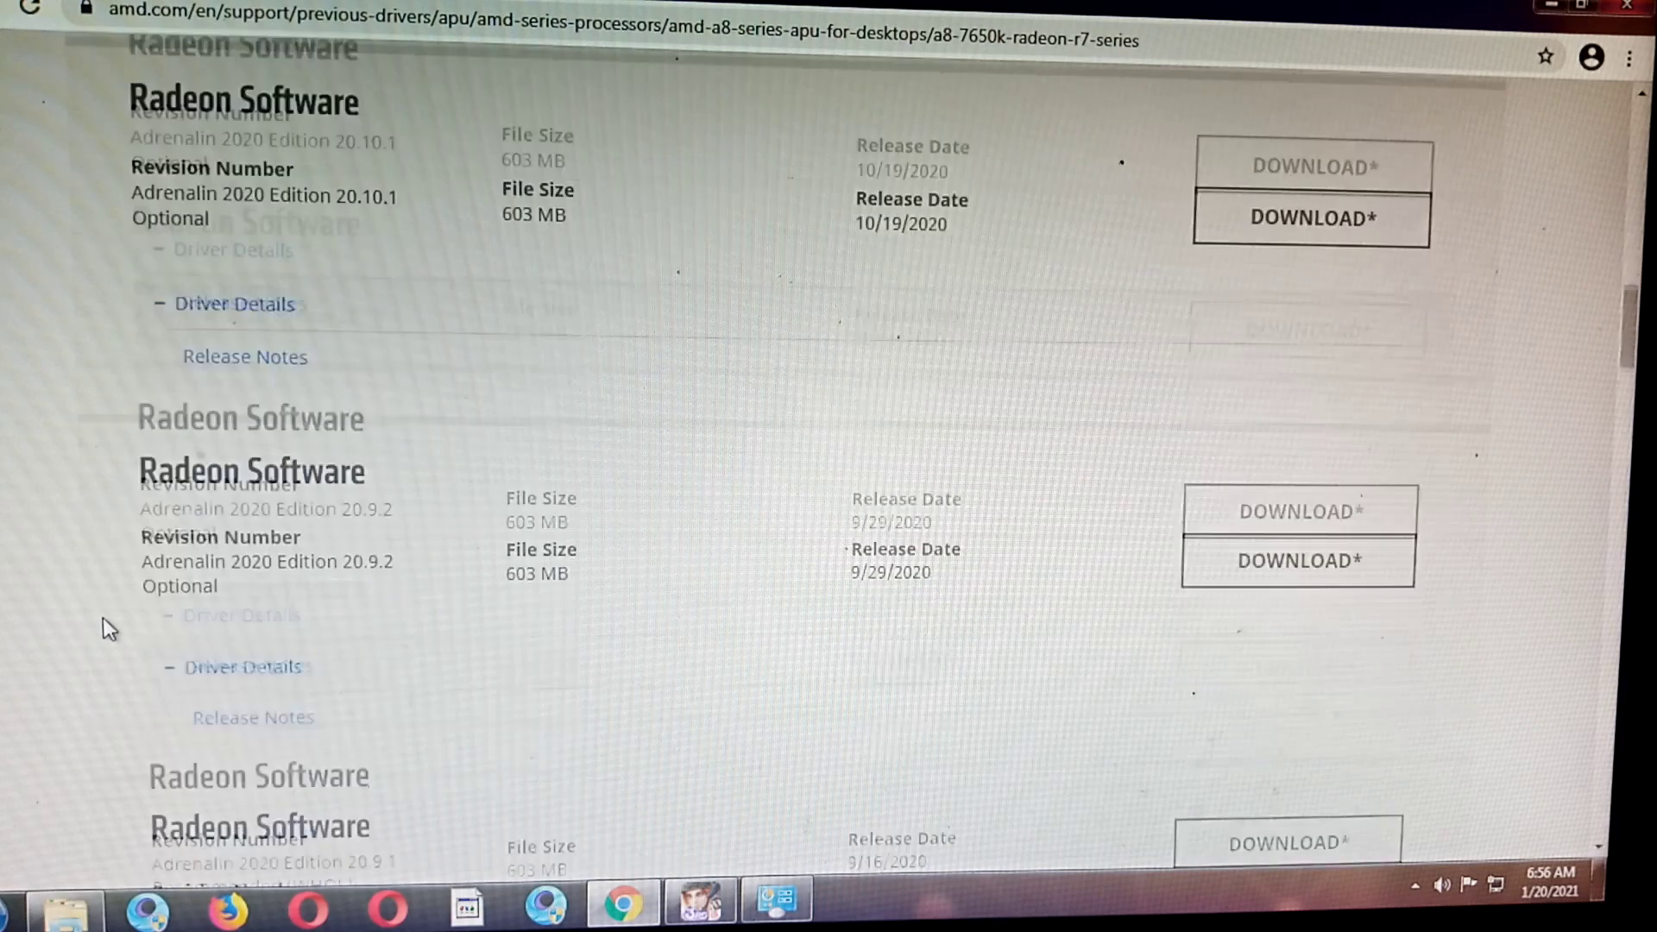
# Scroll the driver list down to the Adrenalin 2020 Edition 20.9.1 entry
pyautogui.scroll(-3)
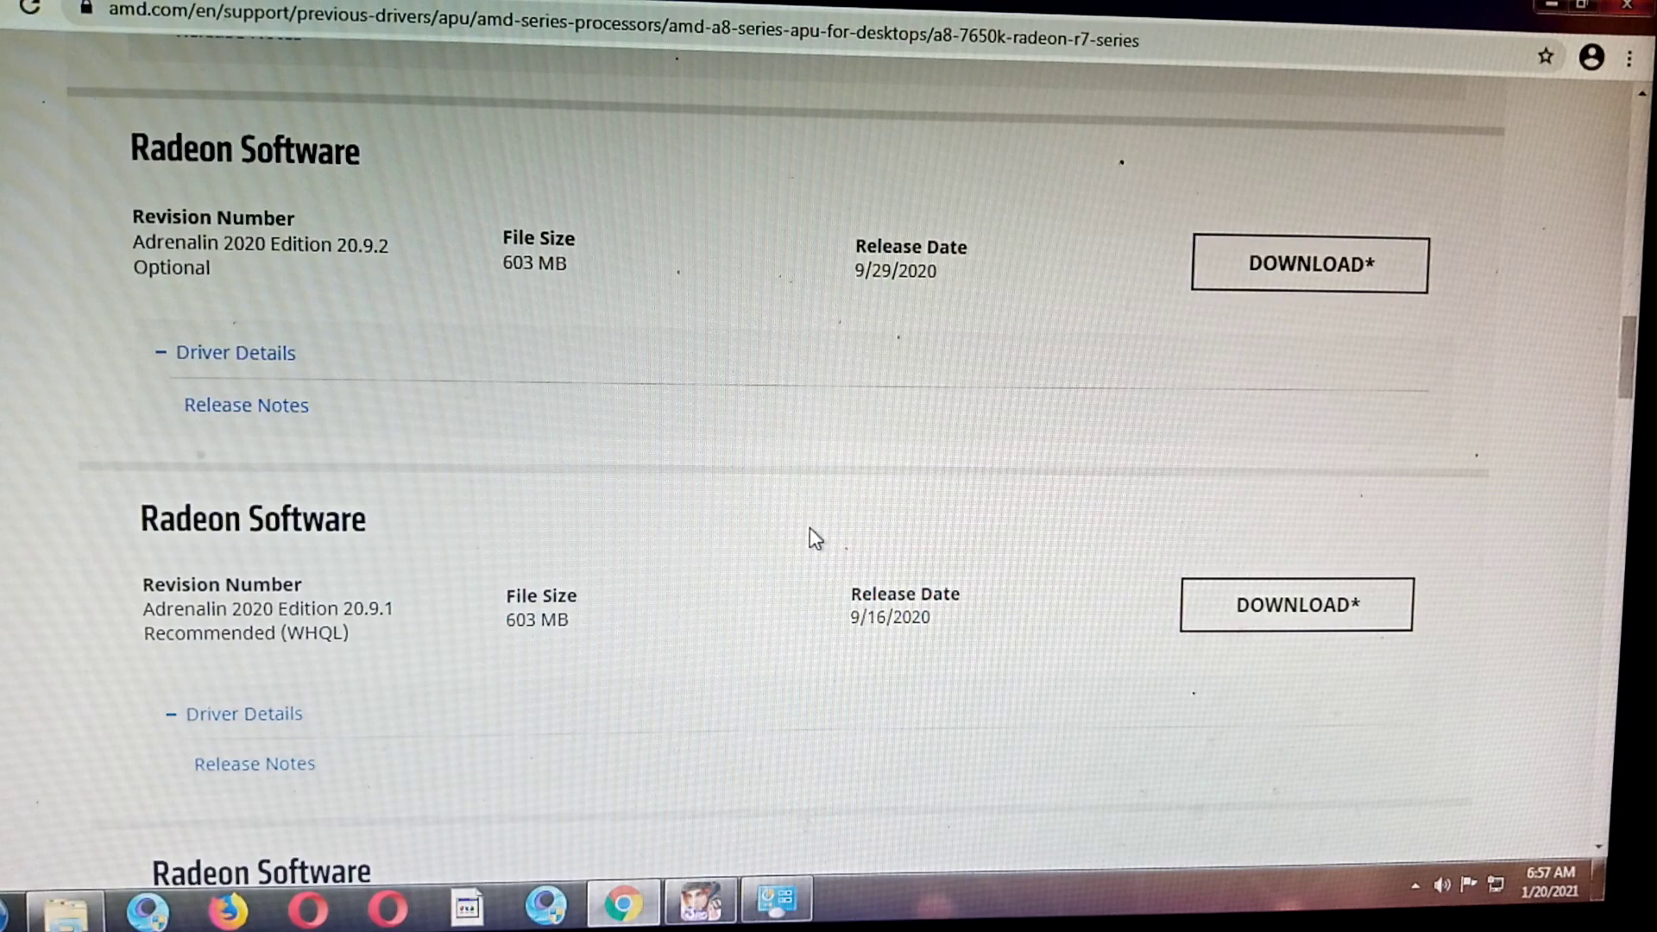
pyautogui.moveTo(376, 648)
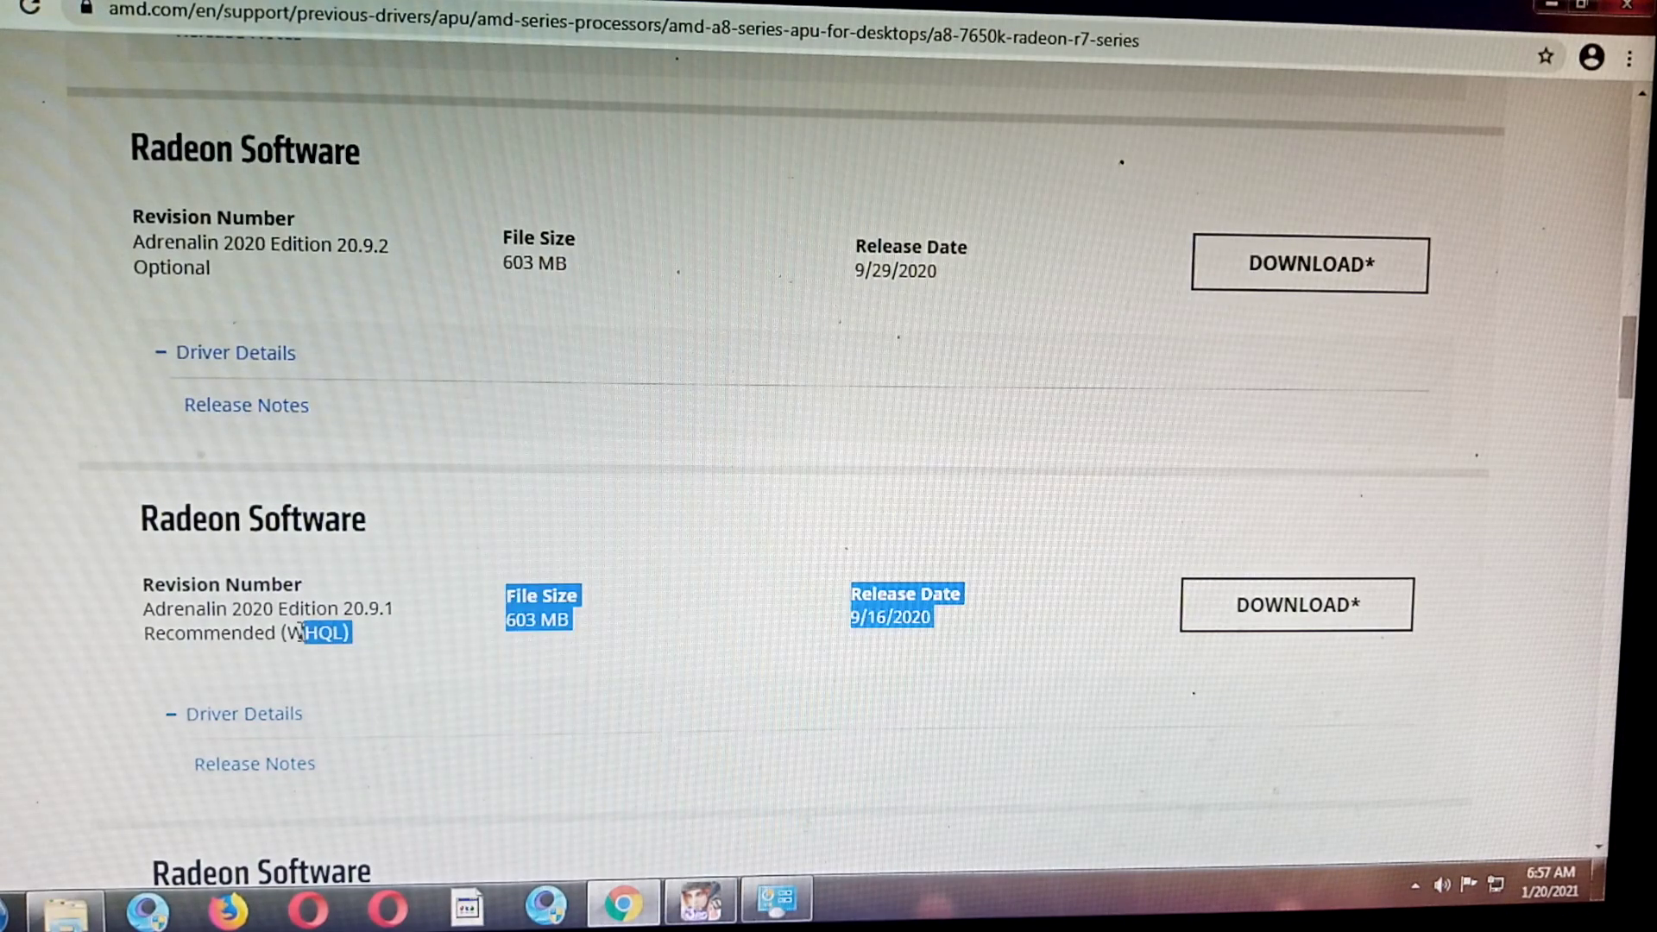
pyautogui.click(131, 584)
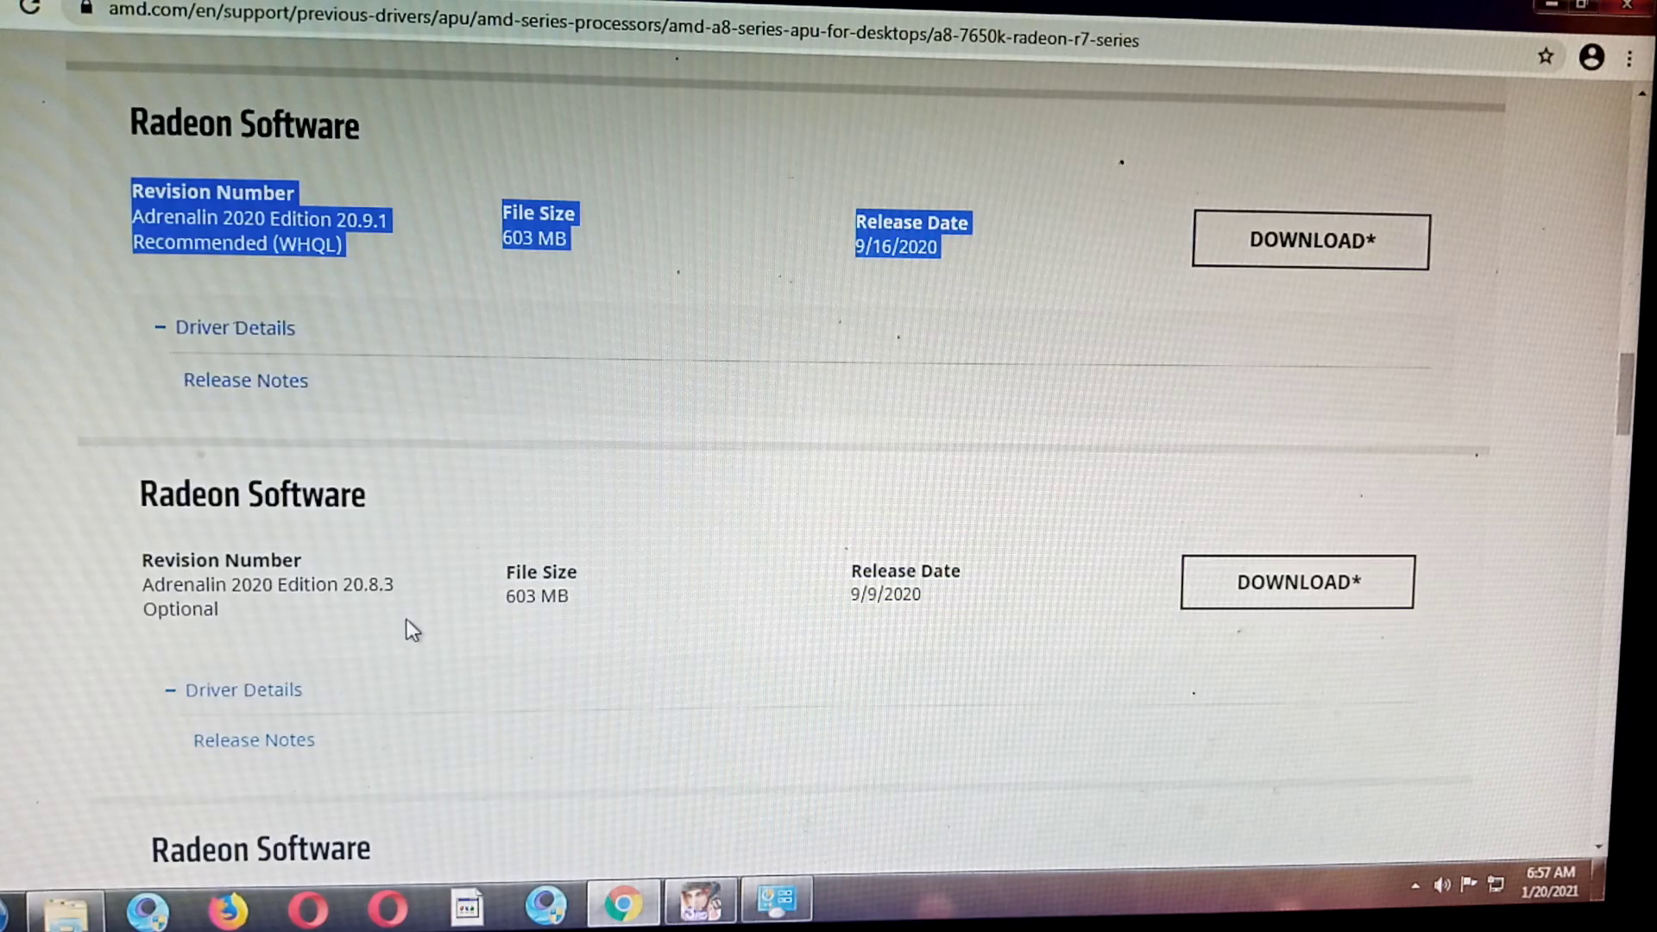
pyautogui.moveTo(352, 693)
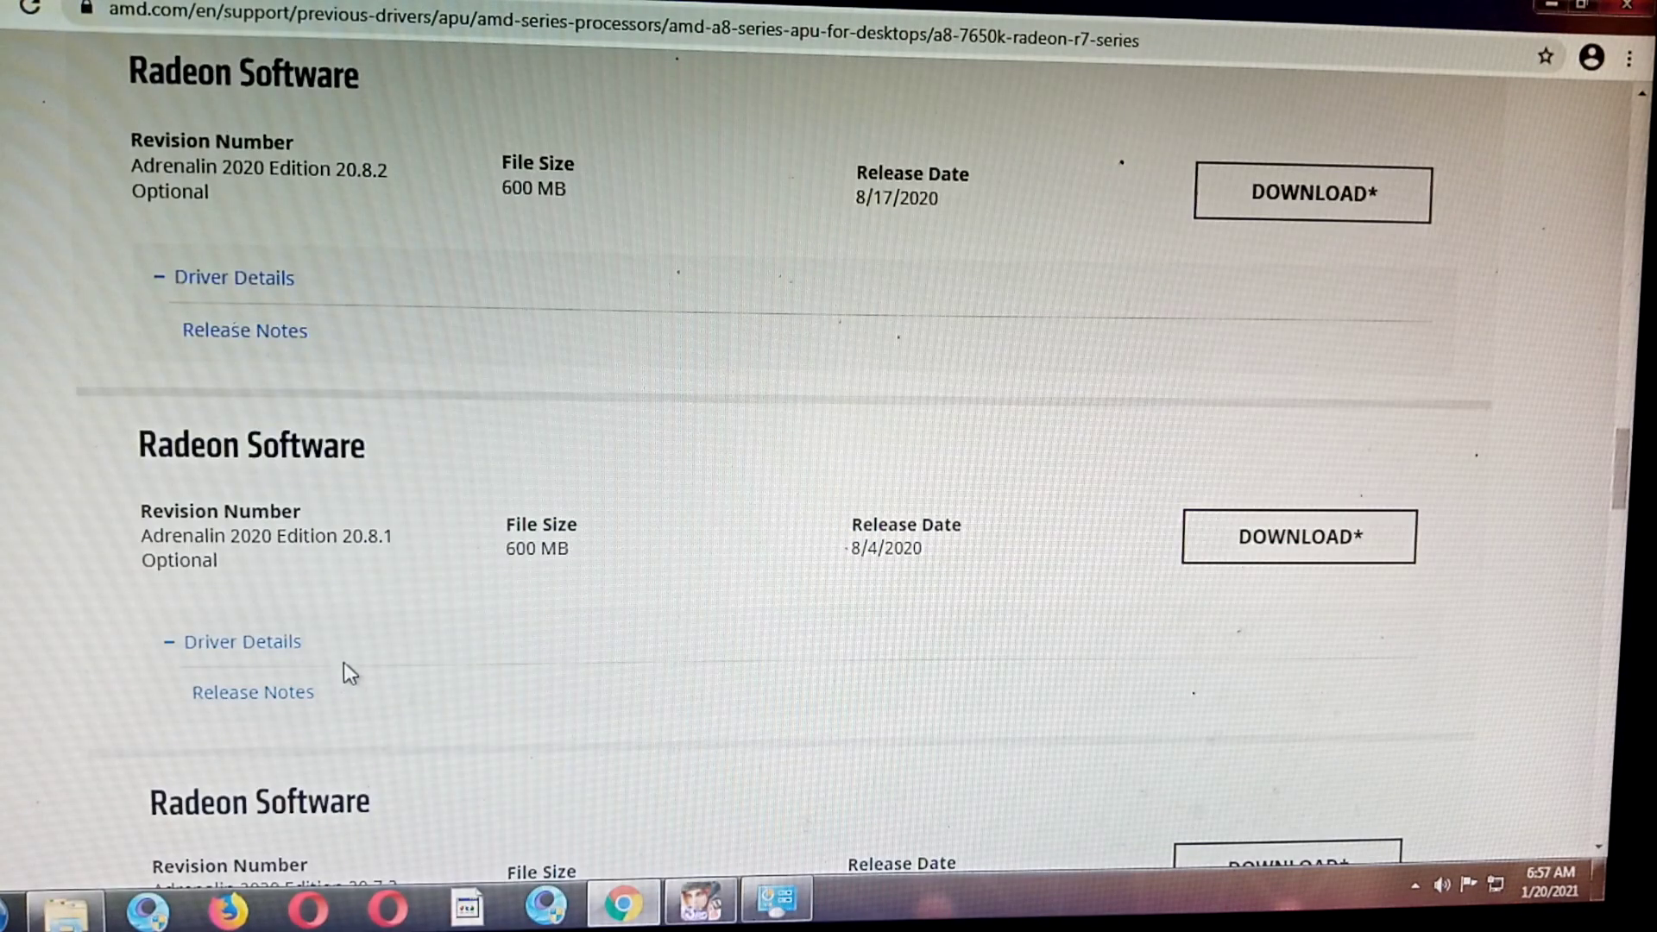
pyautogui.scroll(-3)
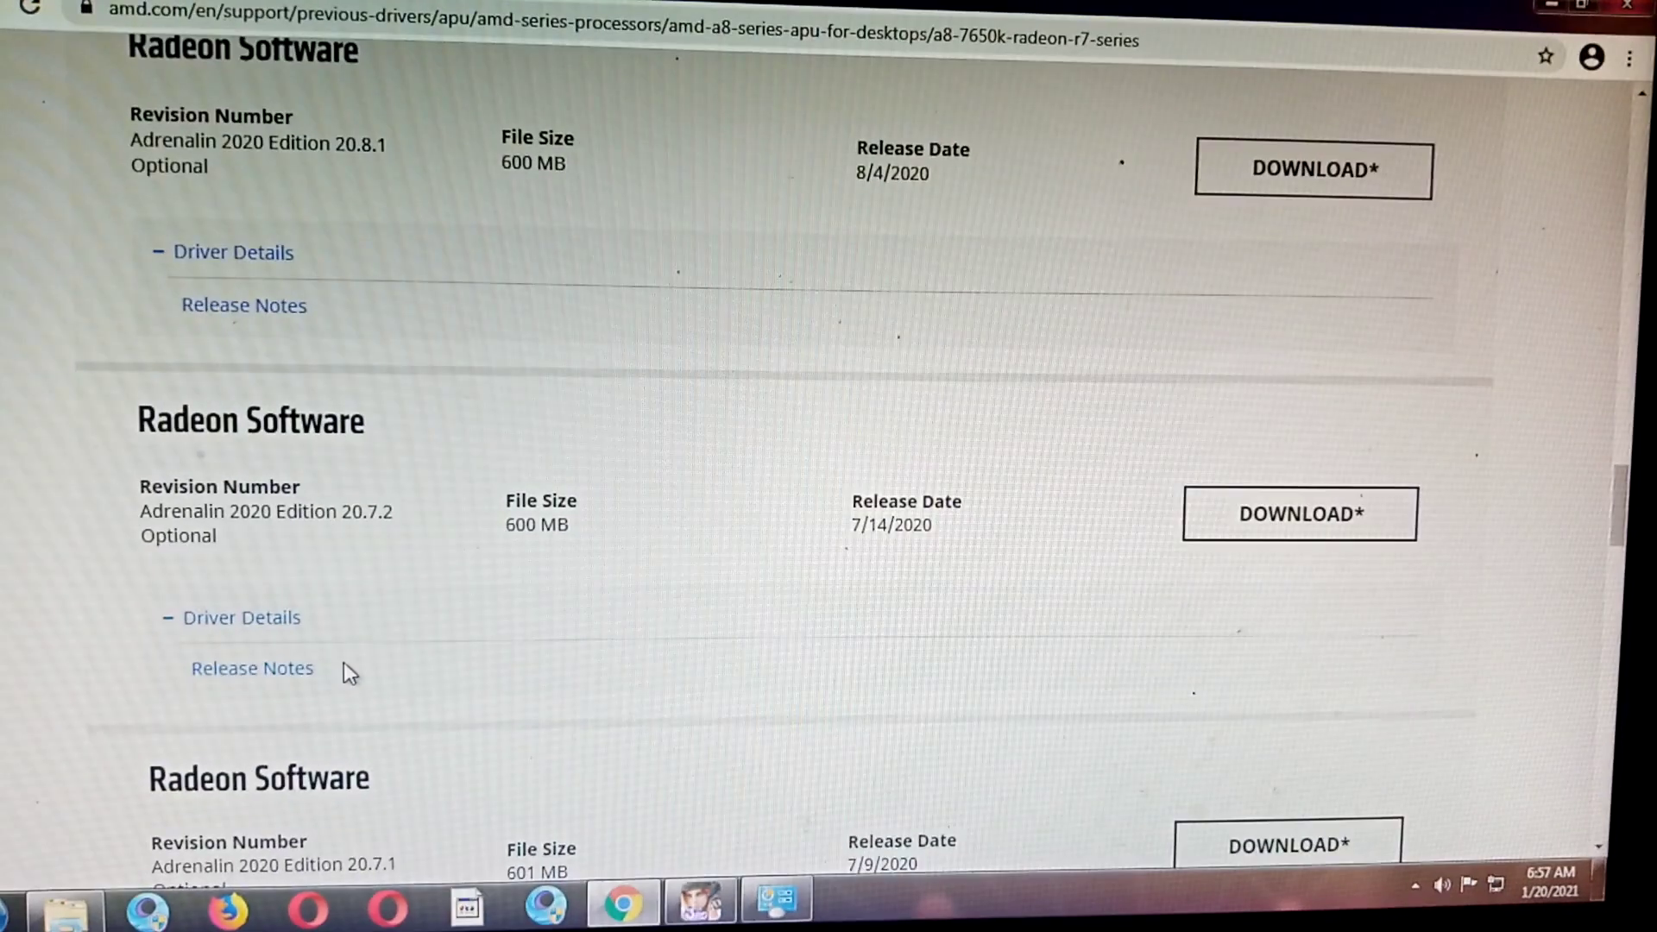
pyautogui.scroll(-3)
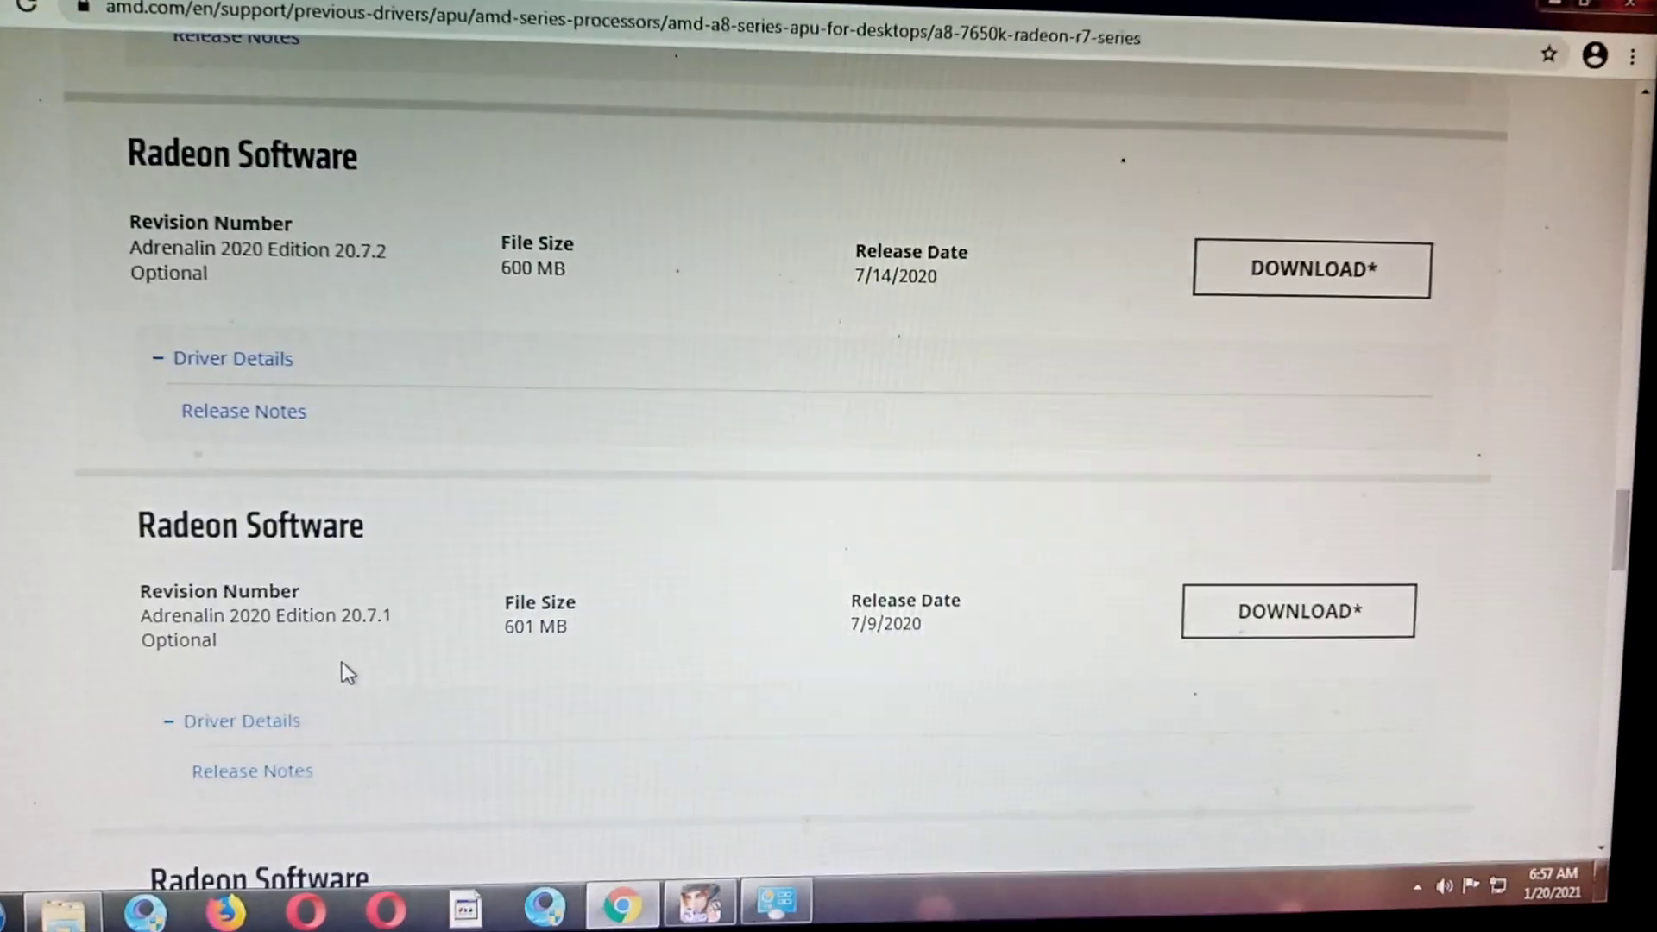
pyautogui.scroll(-3)
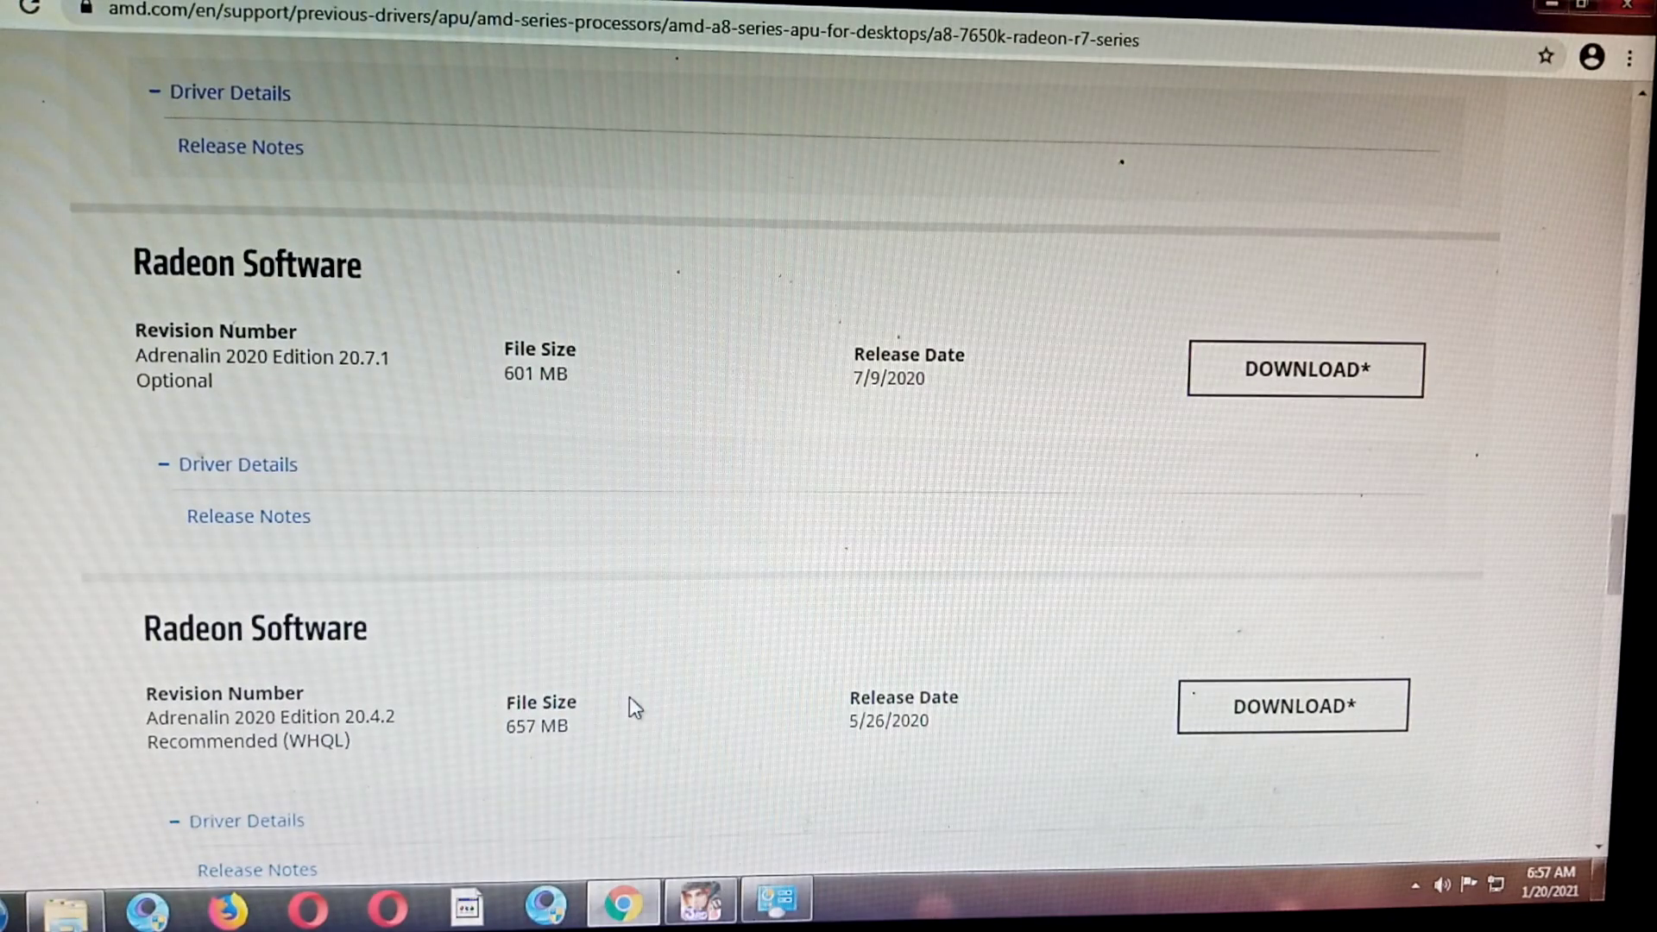
pyautogui.scroll(-3)
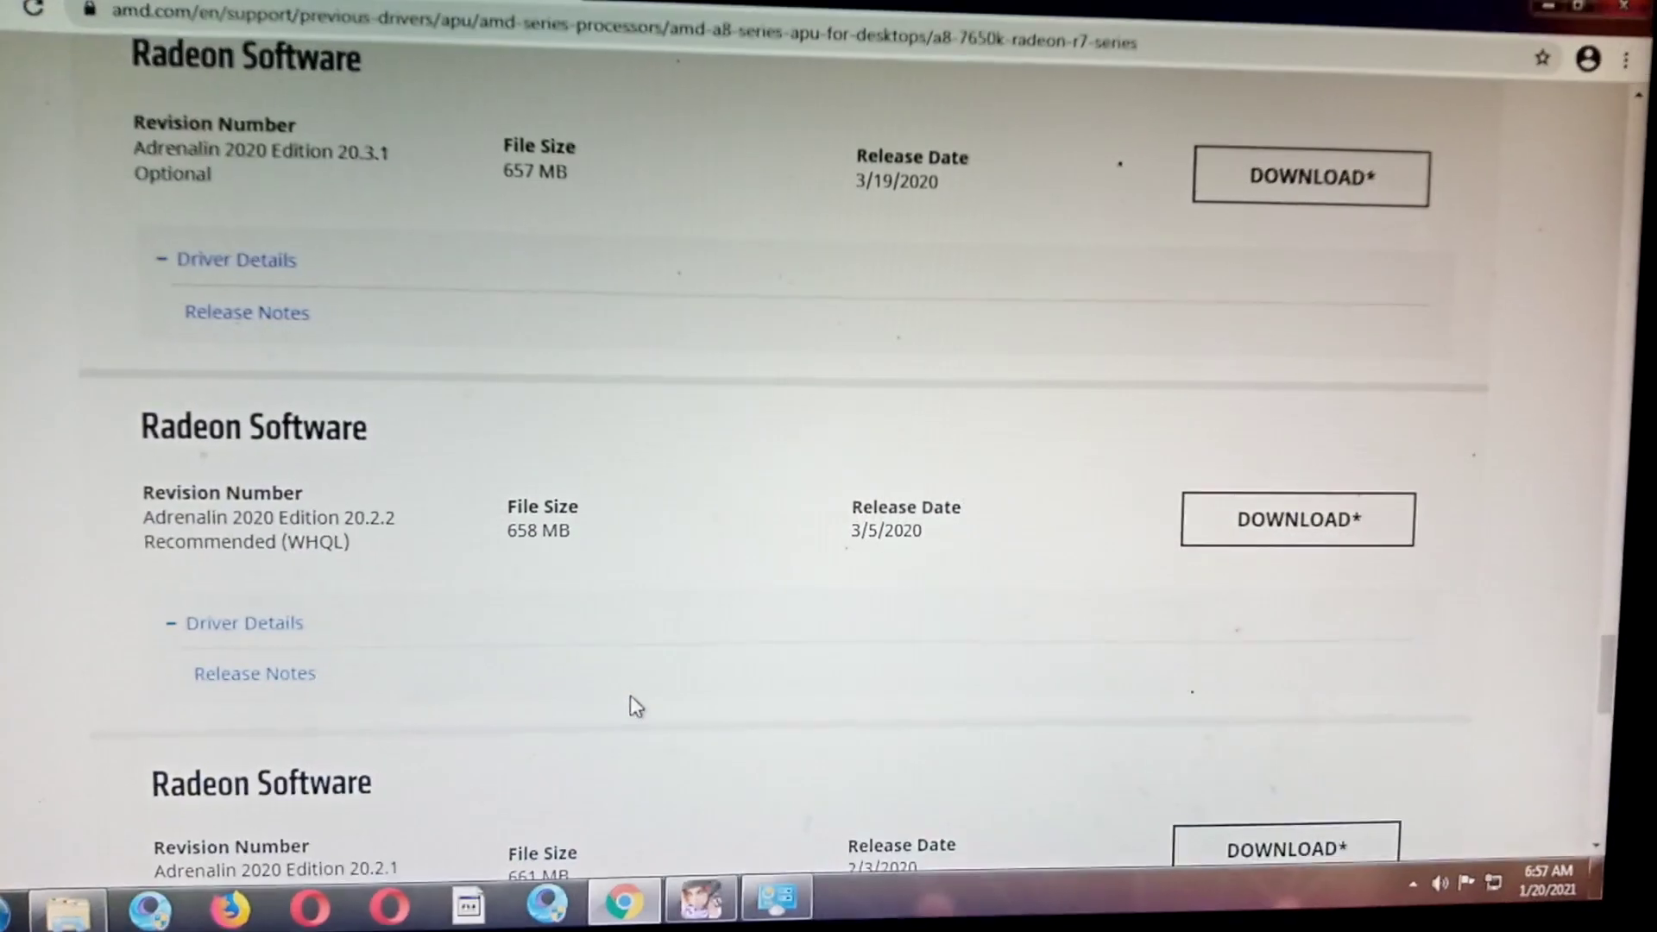
pyautogui.moveTo(379, 541)
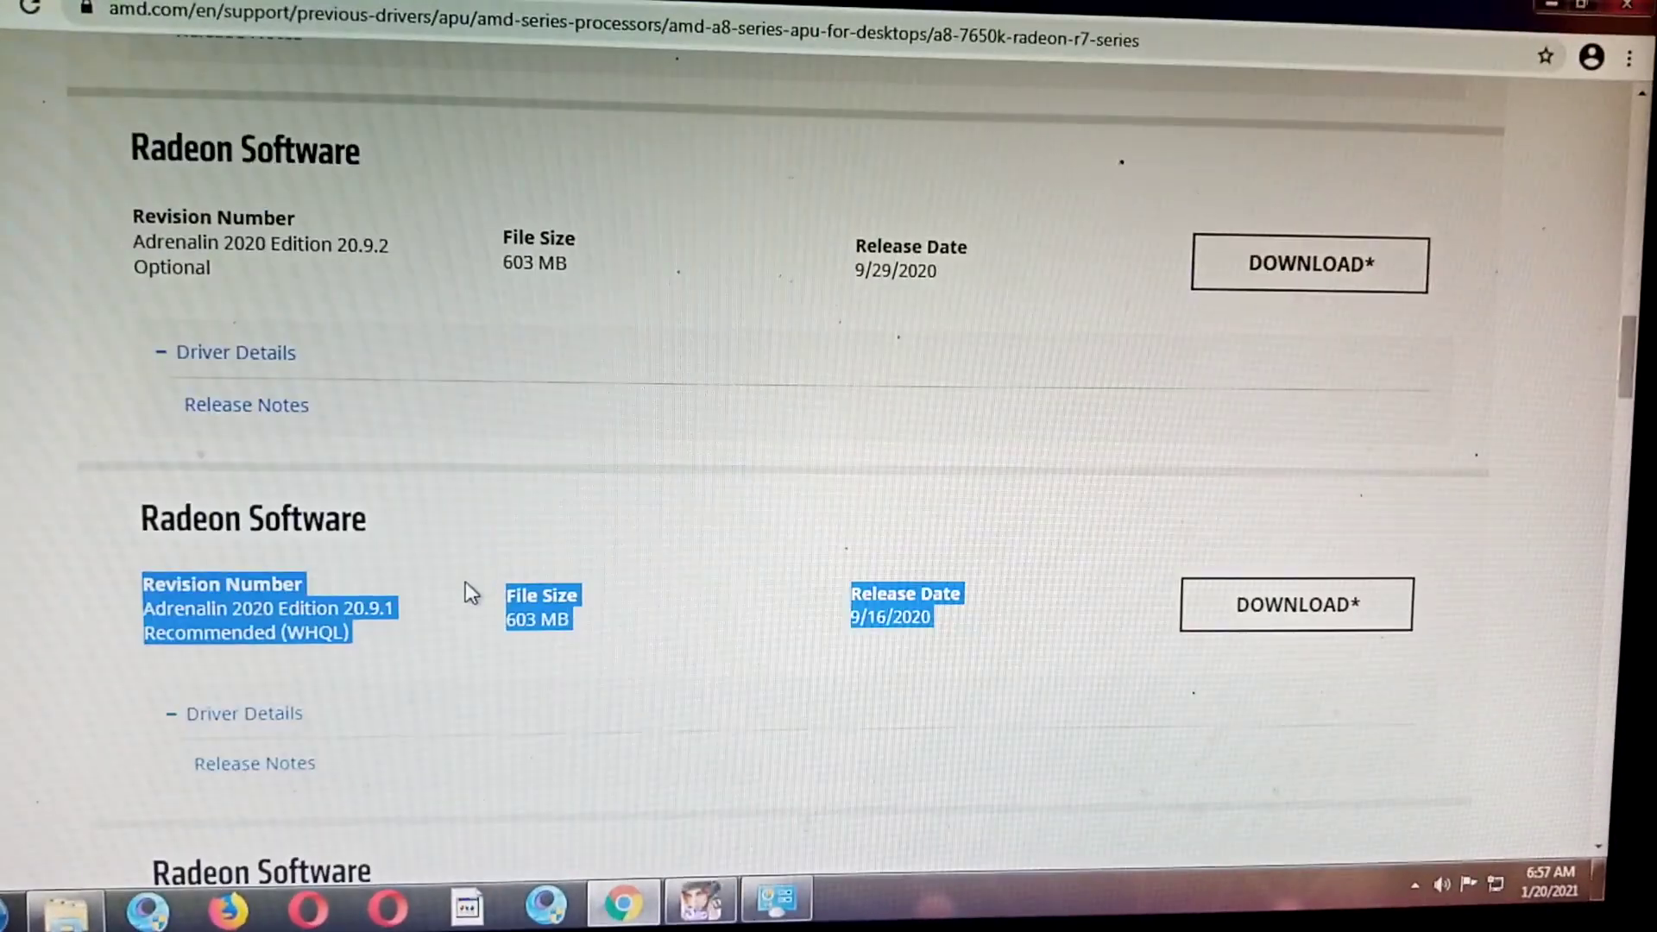
# Download the Adrenalin 20.9.1 Windows 7 driver installer
pyautogui.click(309, 628)
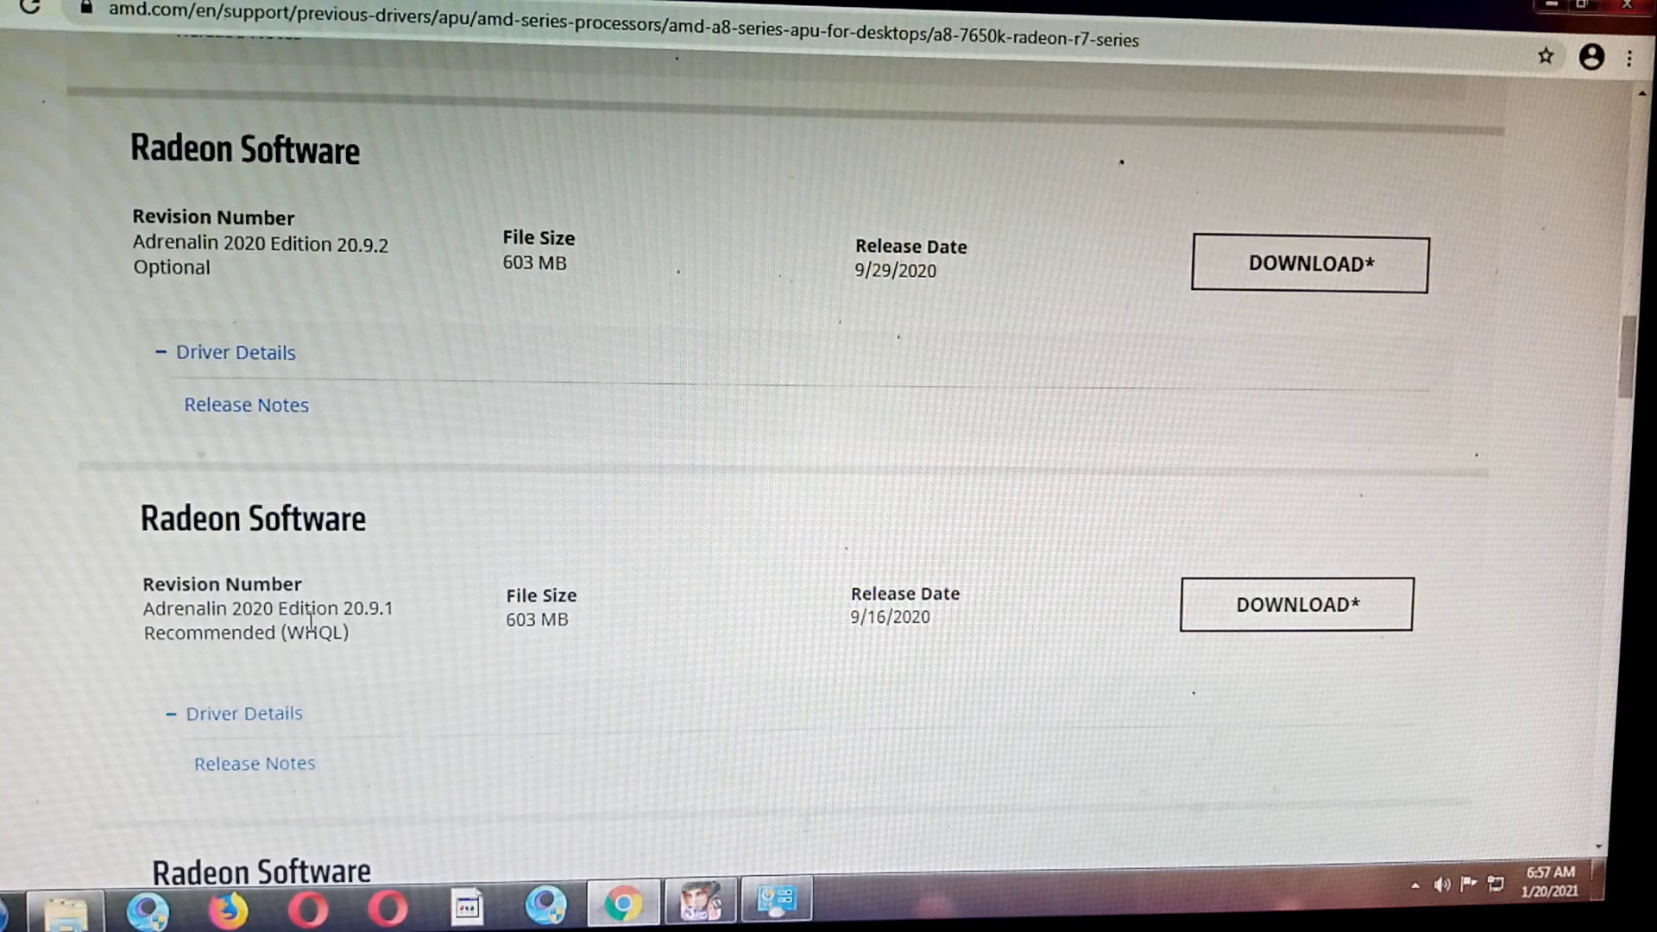
pyautogui.click(1312, 615)
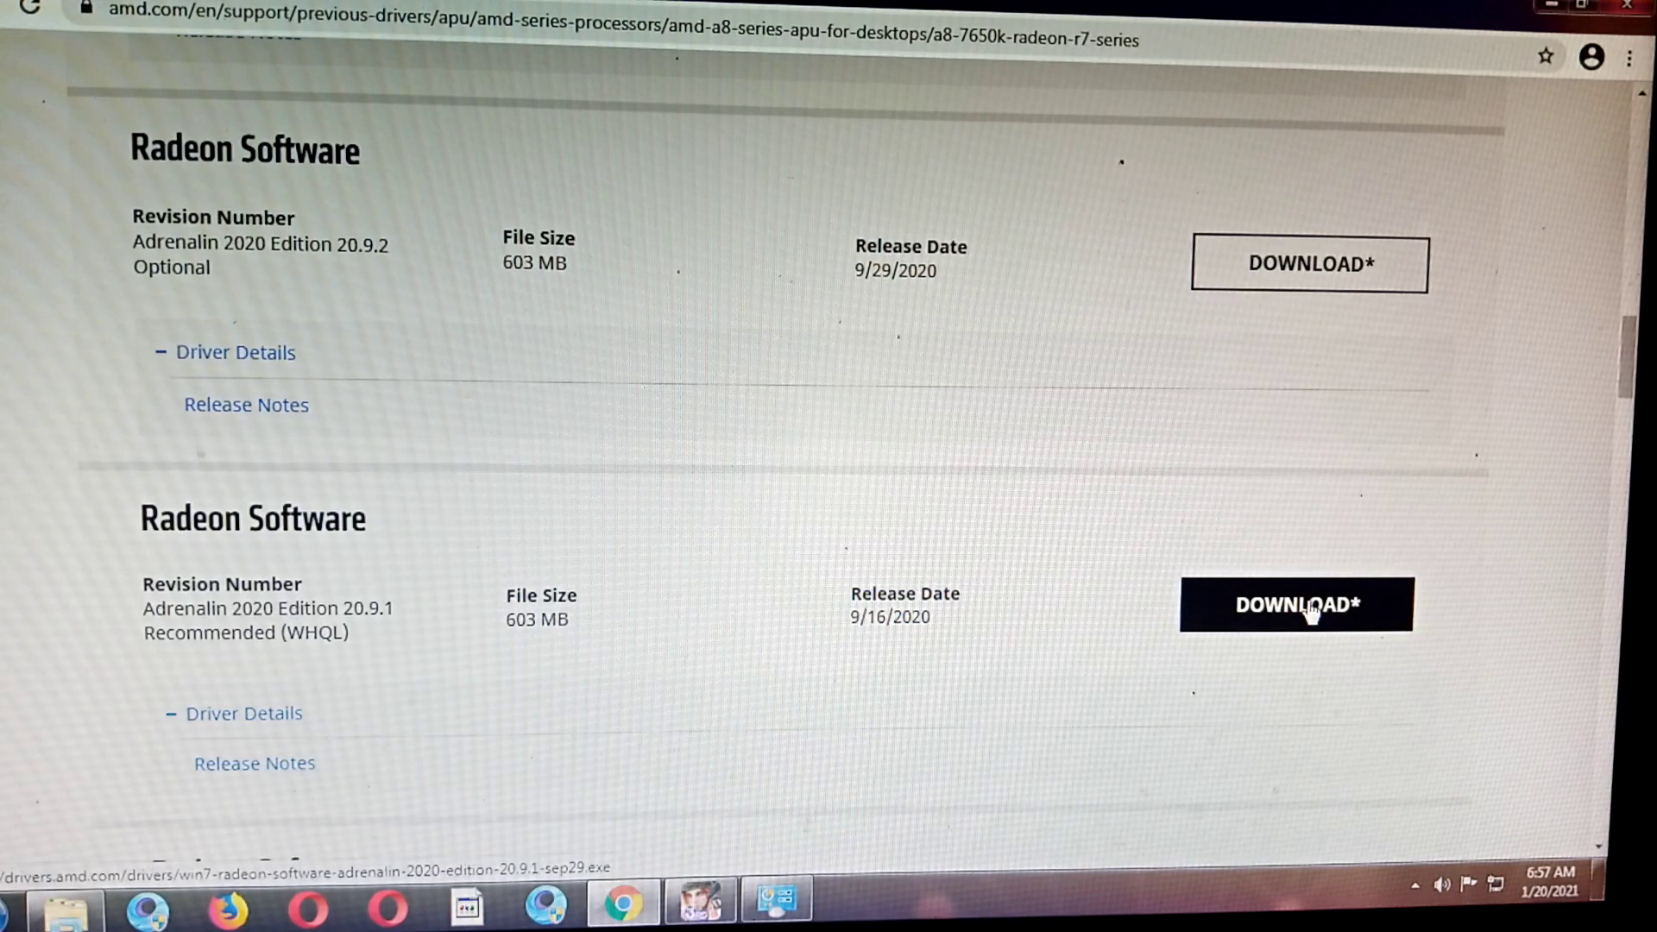
pyautogui.click(1309, 606)
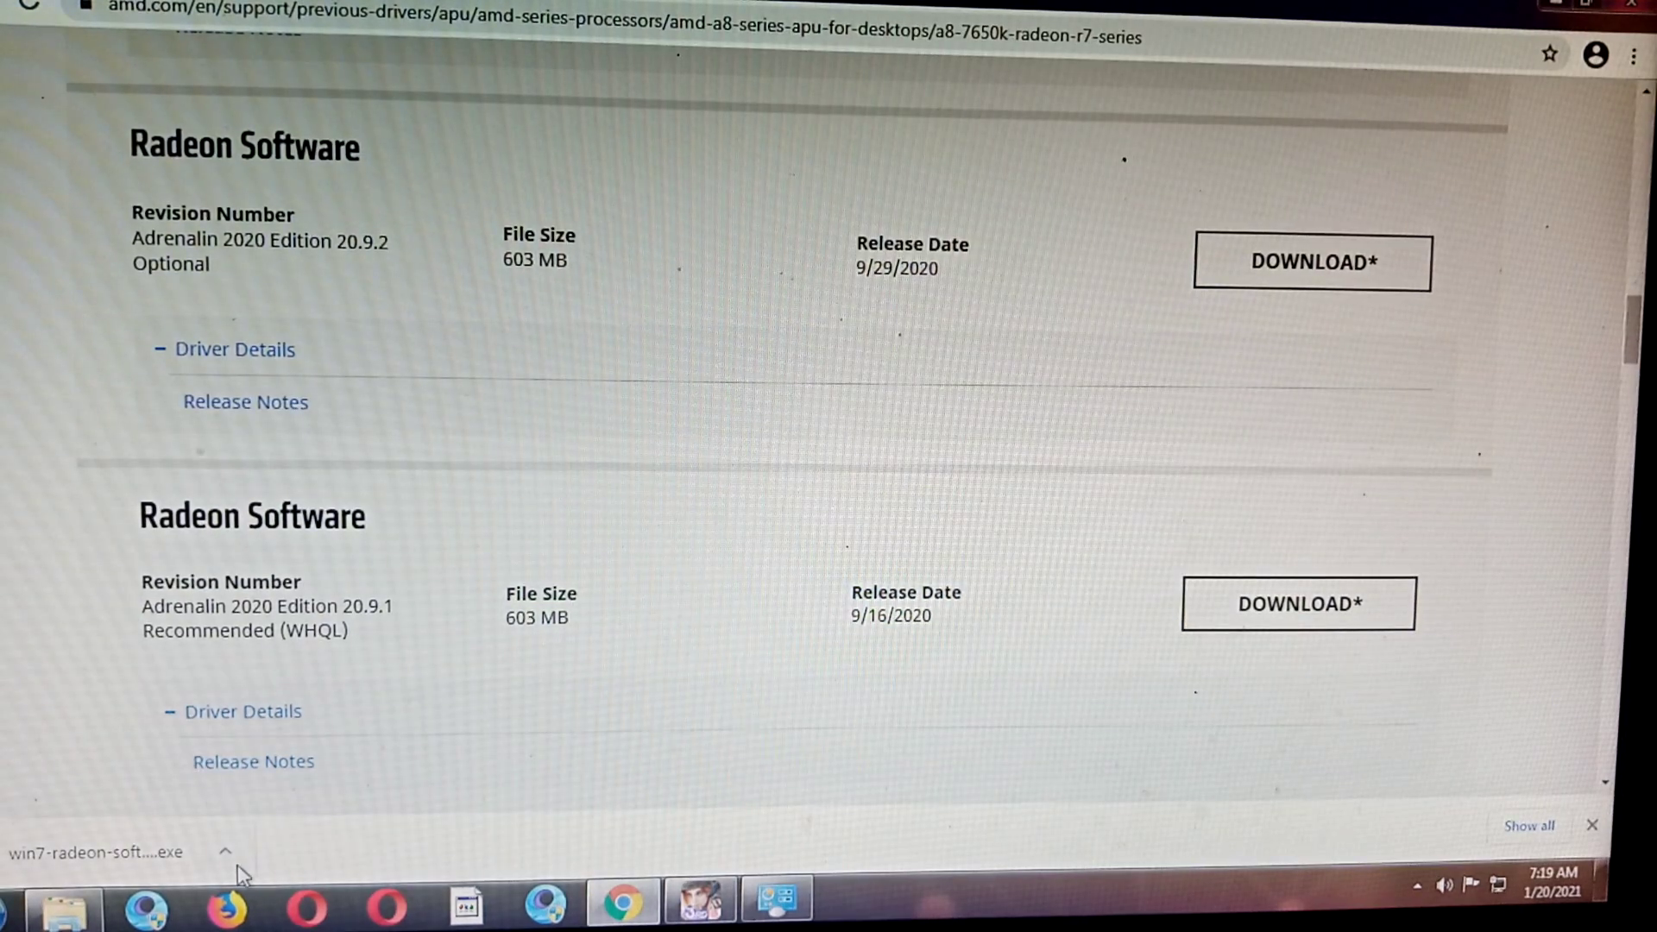
# Show the downloaded win7 Radeon Adrenalin installer in Downloads and run it as administrator
pyautogui.click(228, 852)
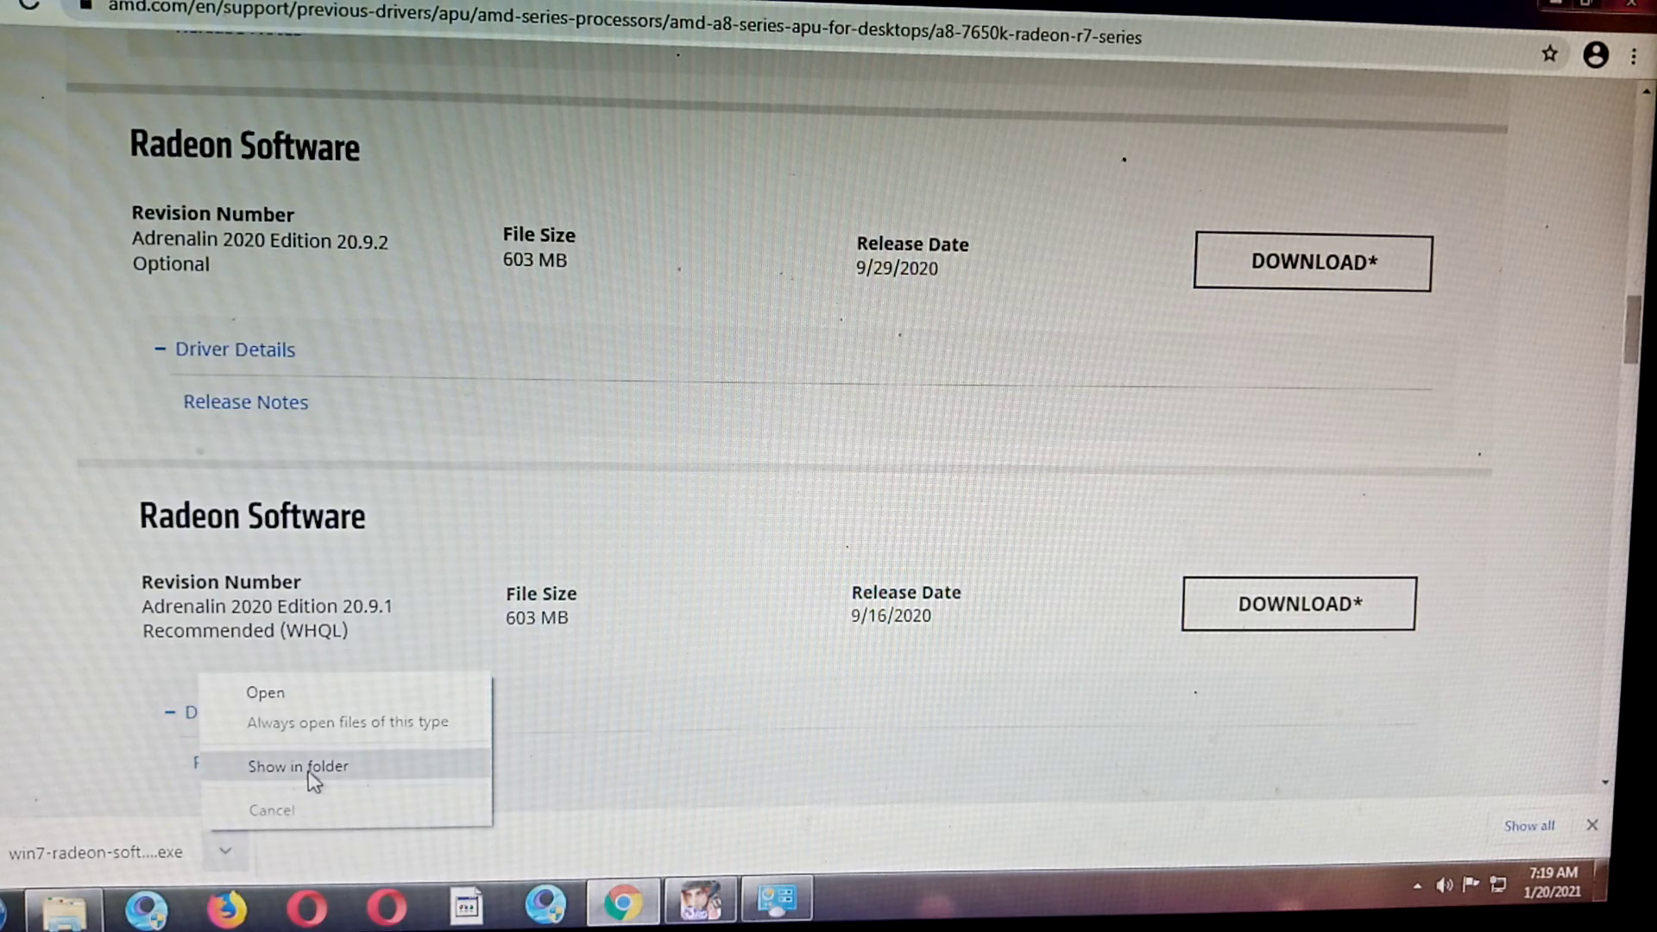
pyautogui.click(297, 767)
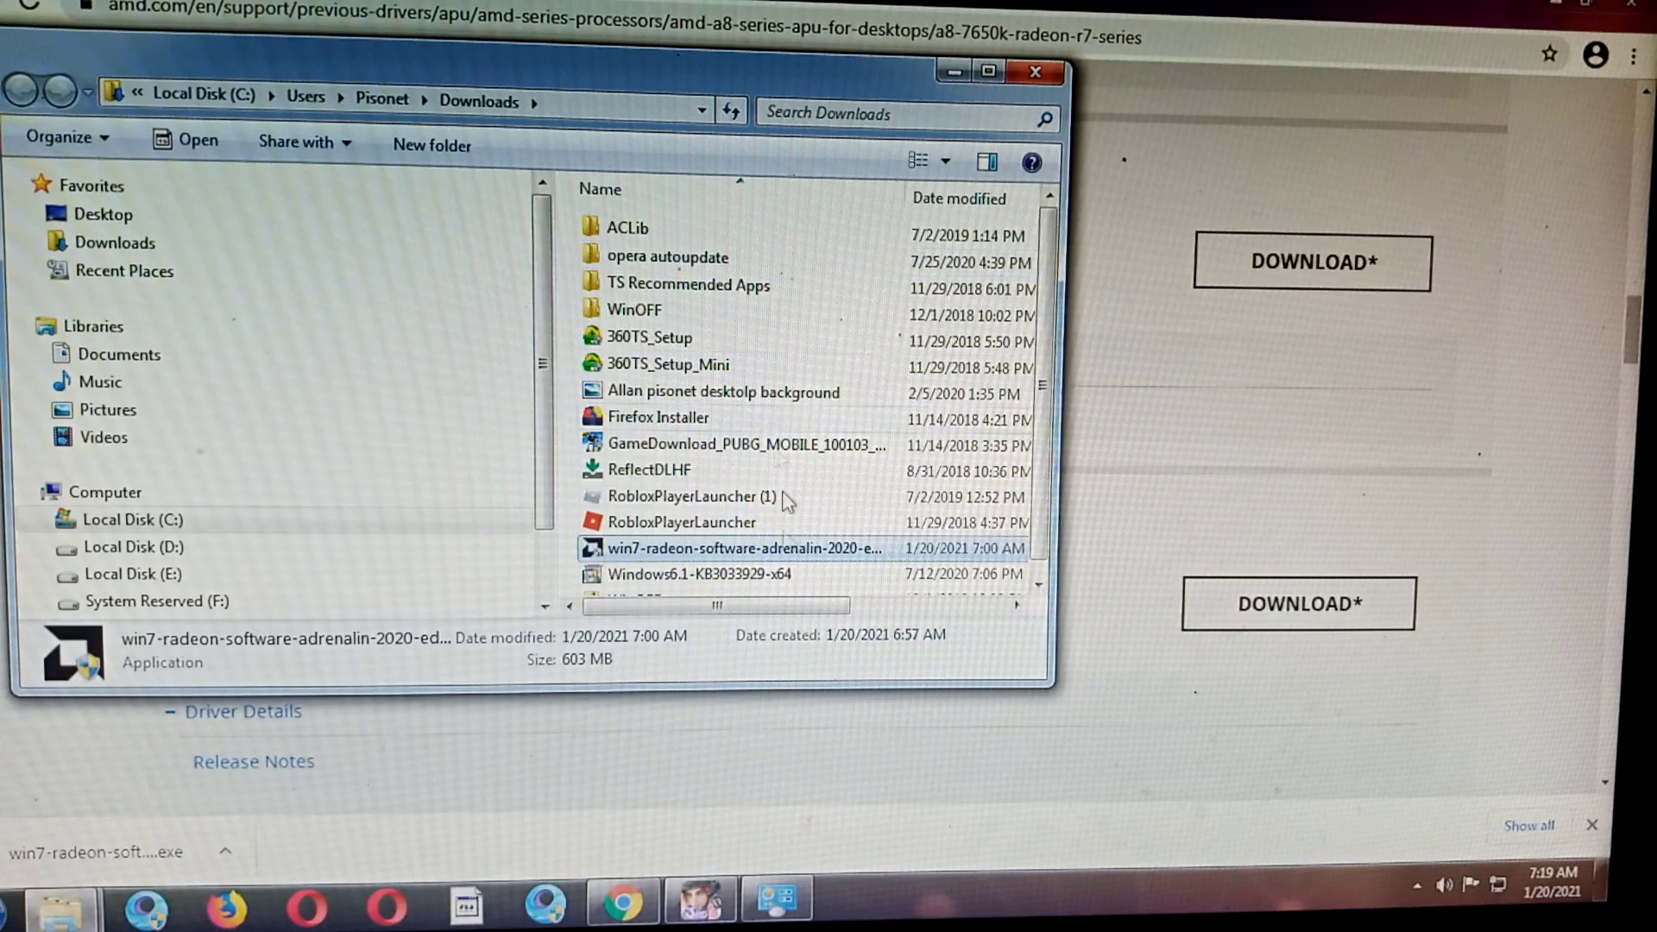
pyautogui.moveTo(1072, 537)
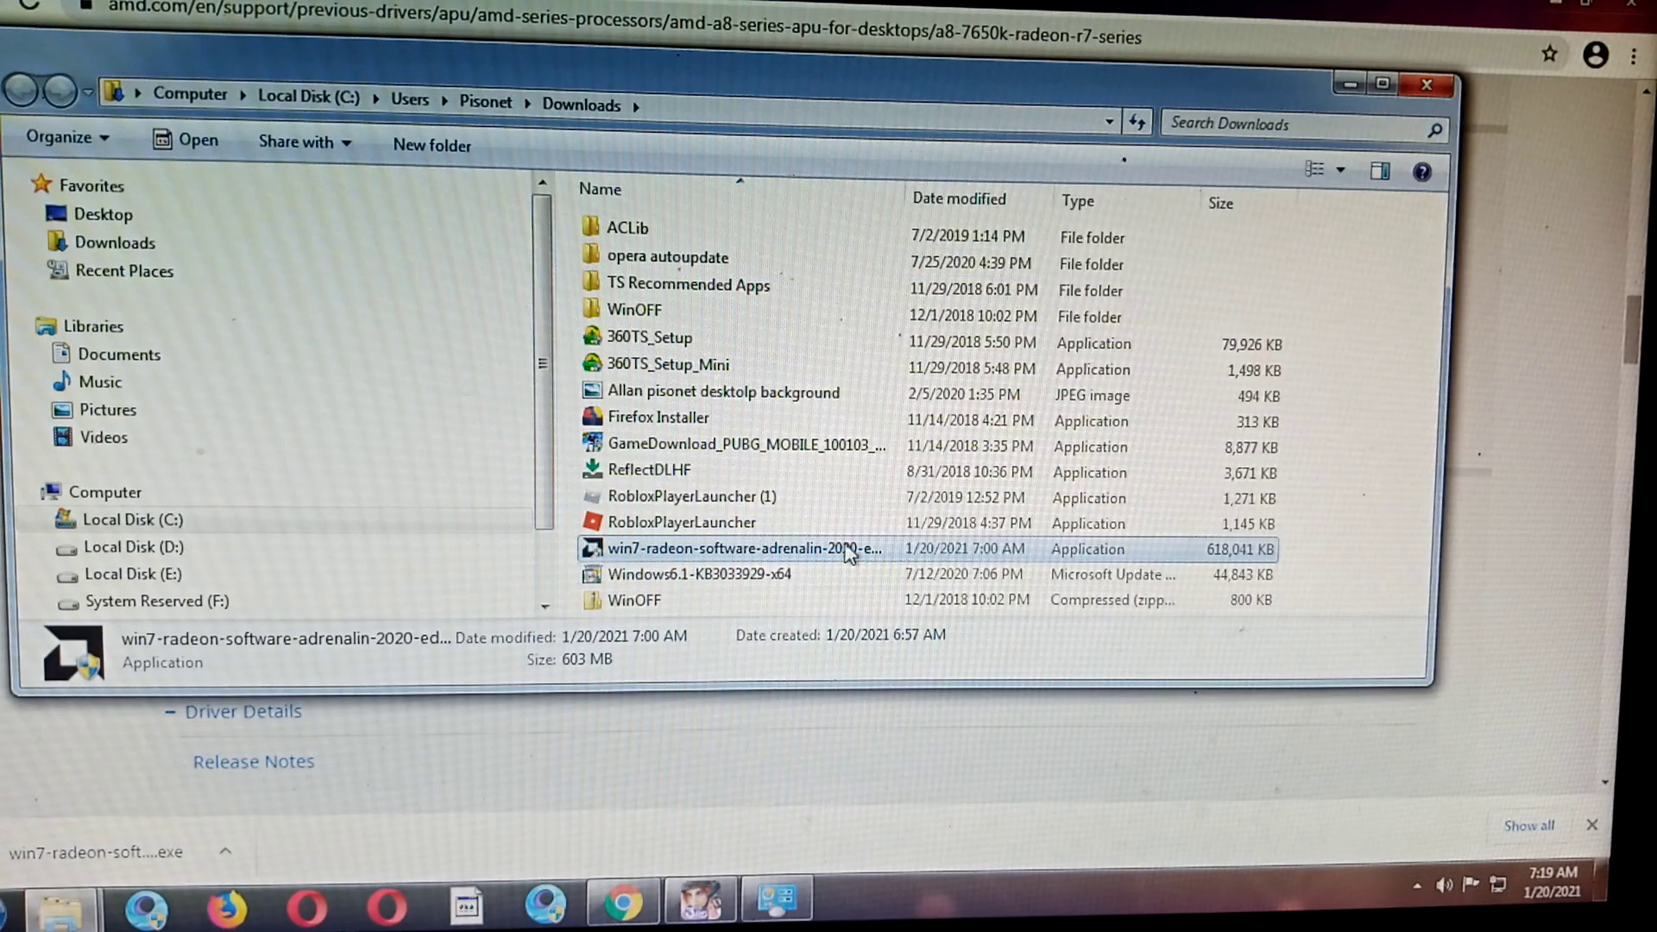
pyautogui.rightClick(739, 548)
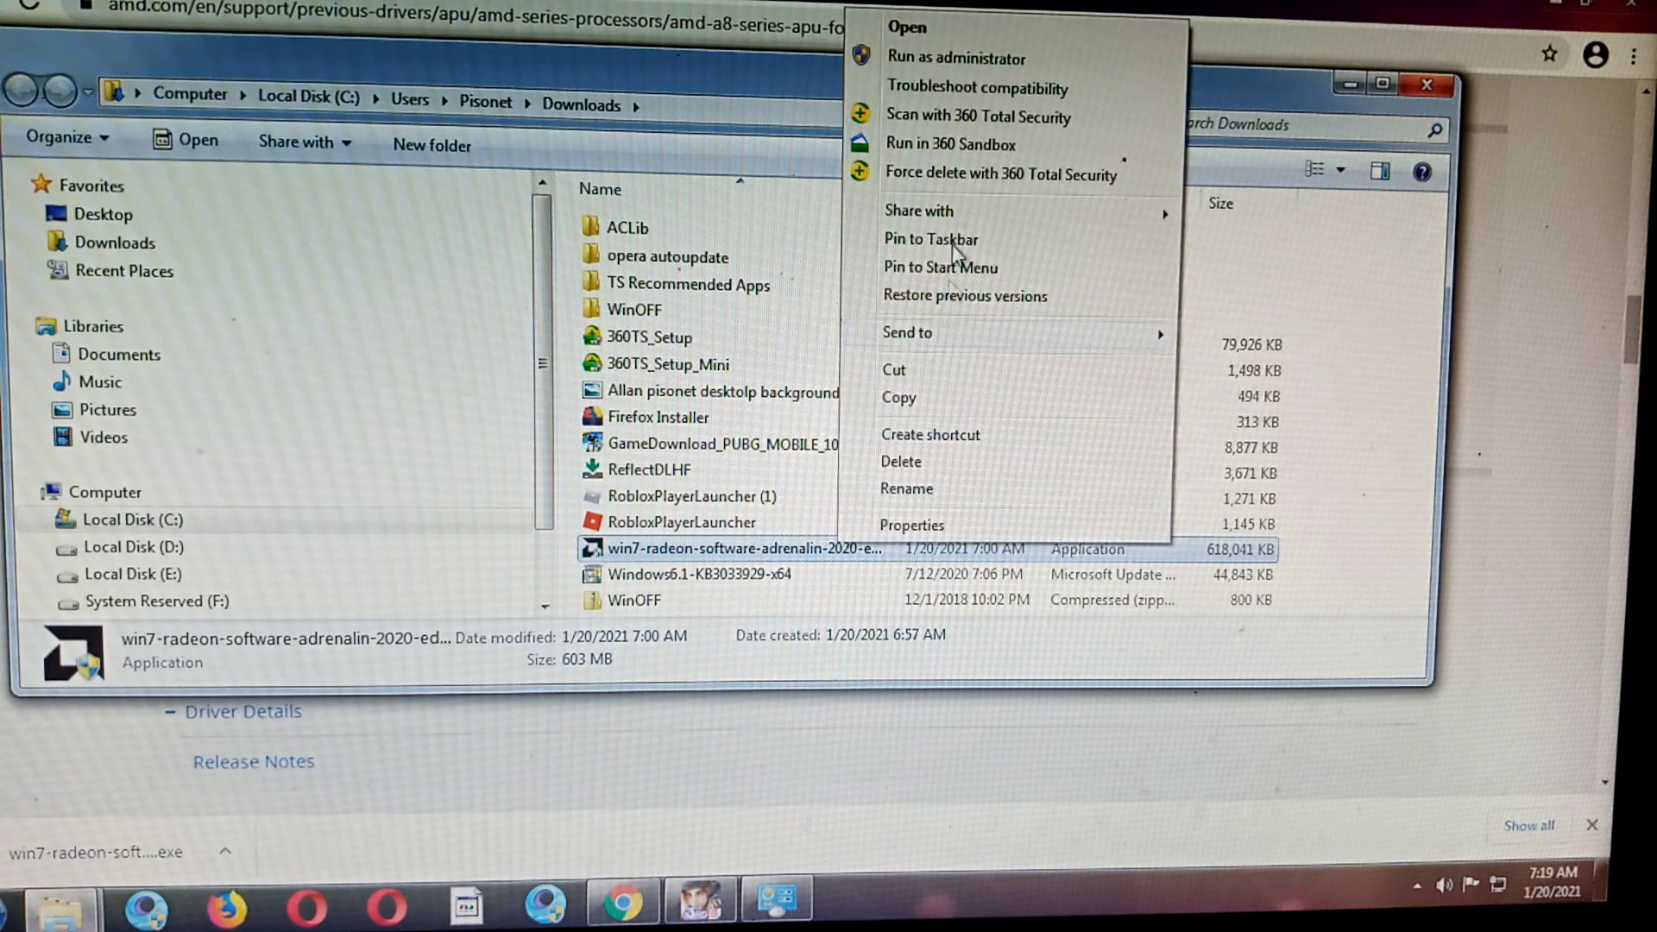
pyautogui.moveTo(991, 64)
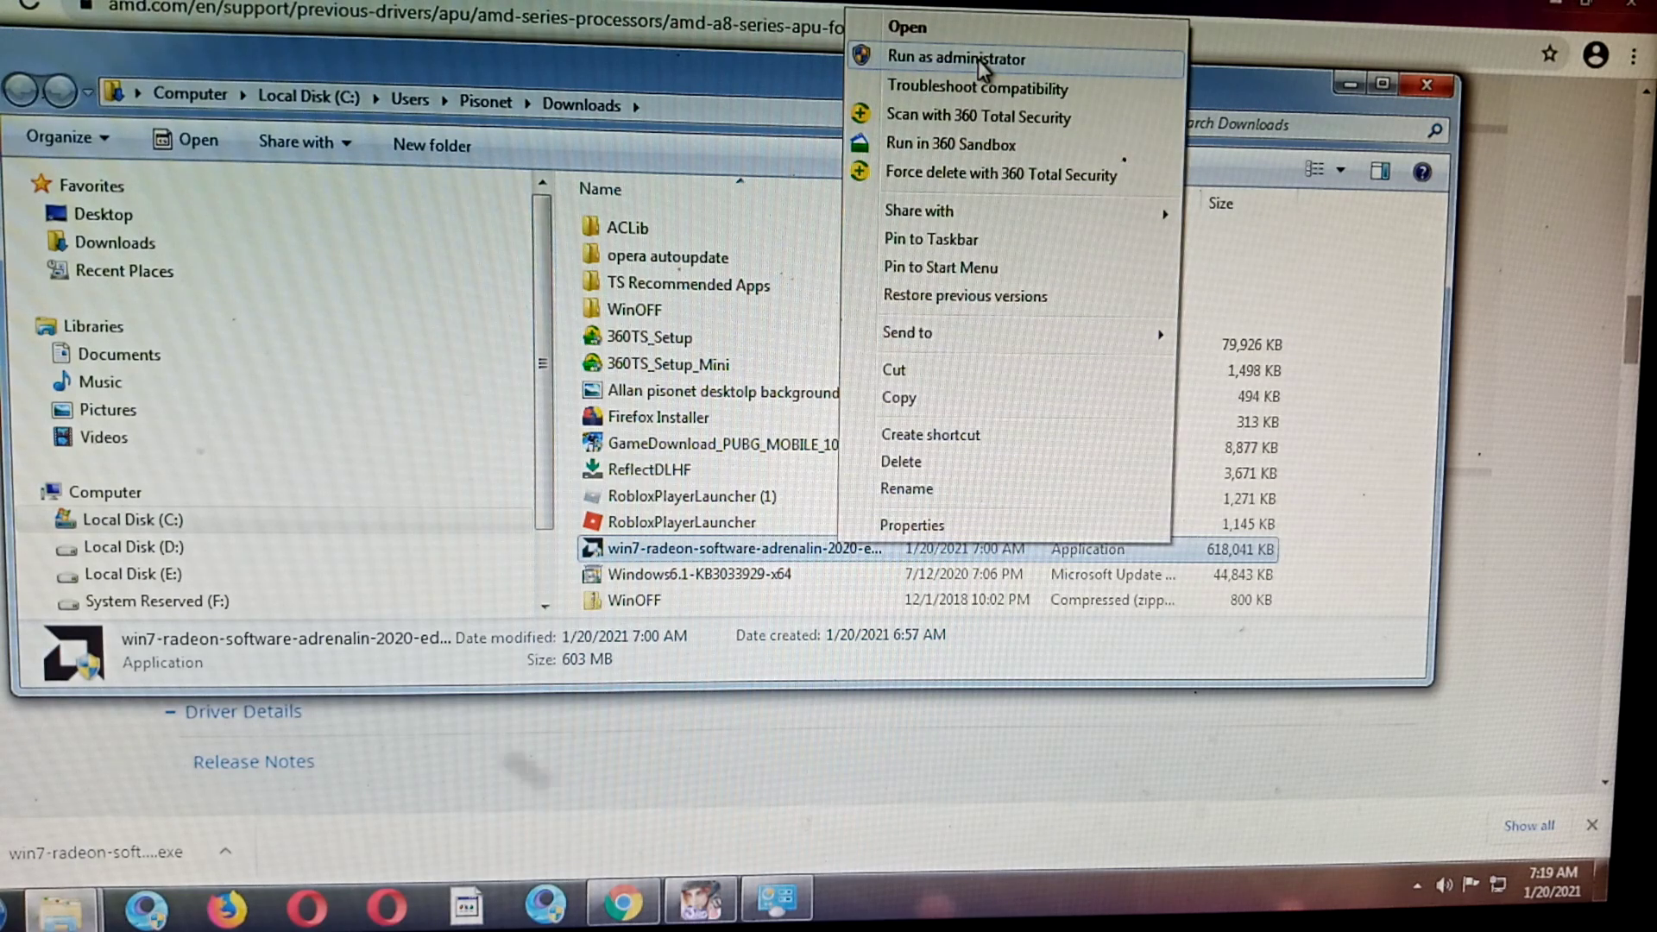
pyautogui.click(956, 58)
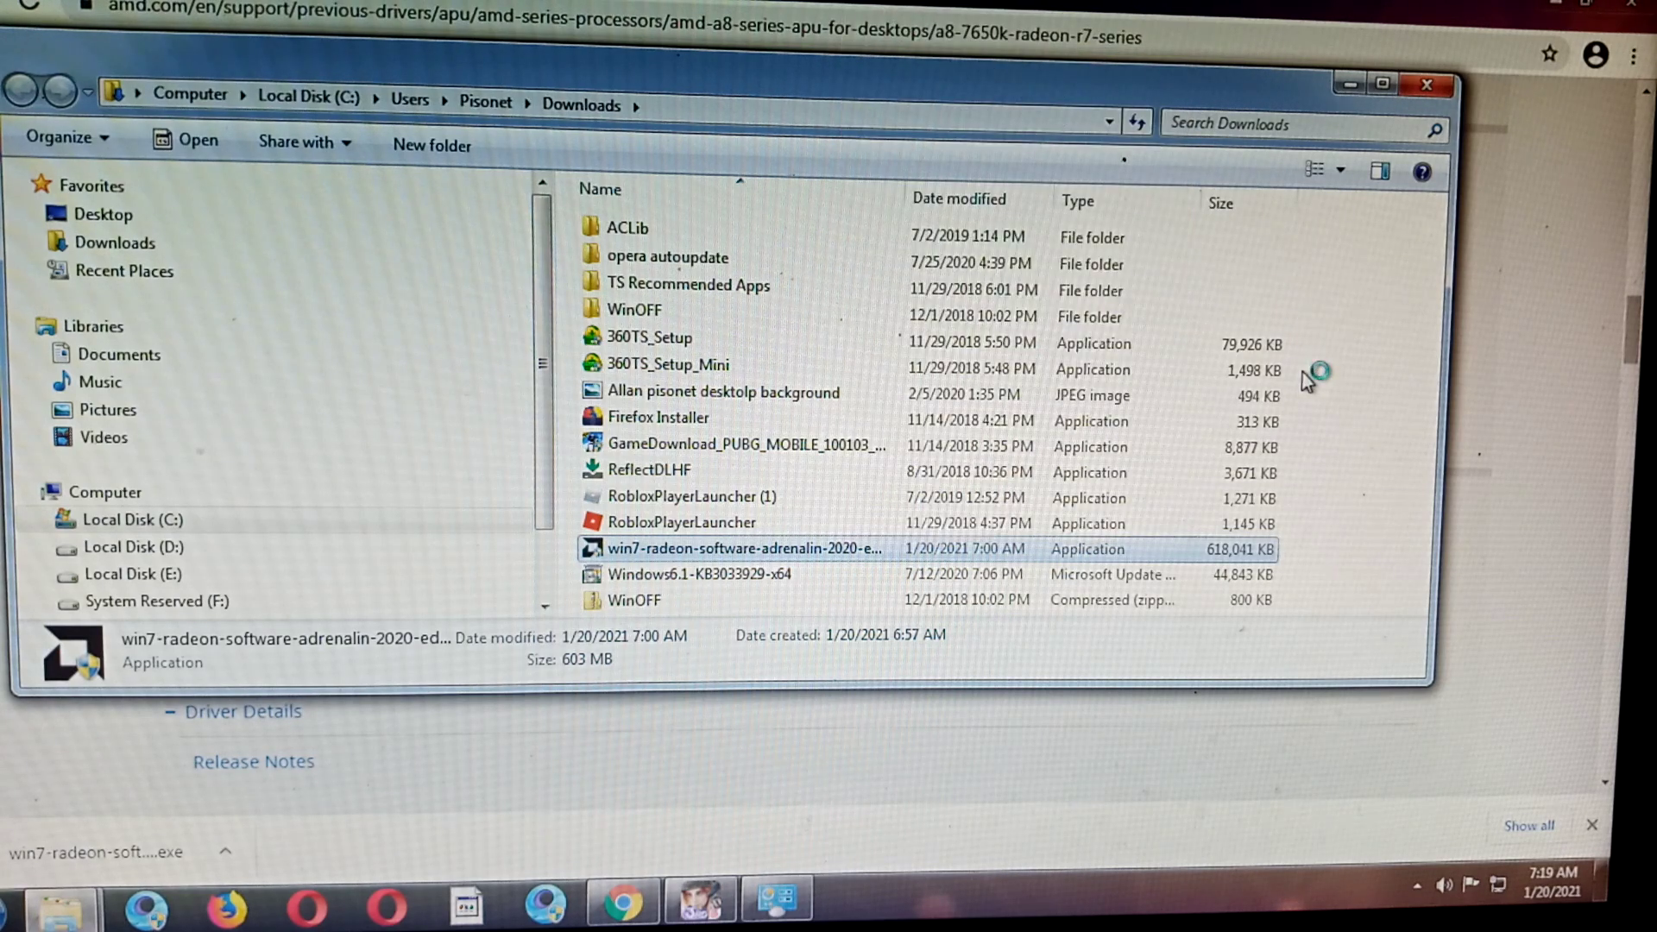
pyautogui.moveTo(1355, 90)
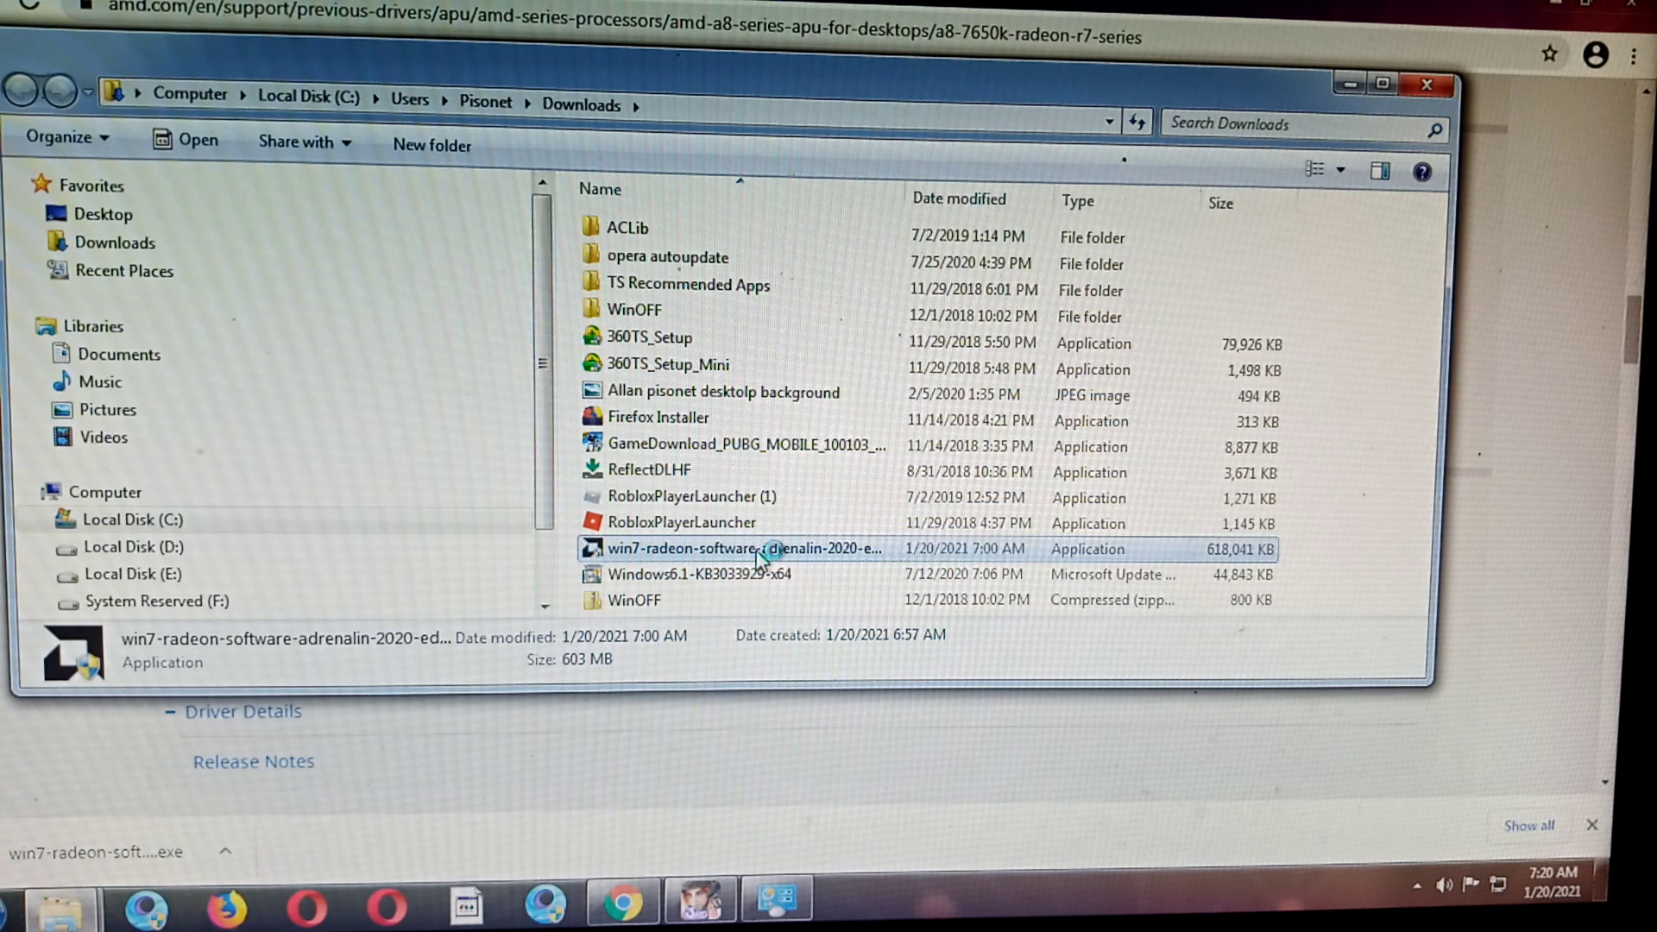
# Launch the driver installer, allow UAC, and extract the setup files to the default folder
pyautogui.doubleClick(742, 549)
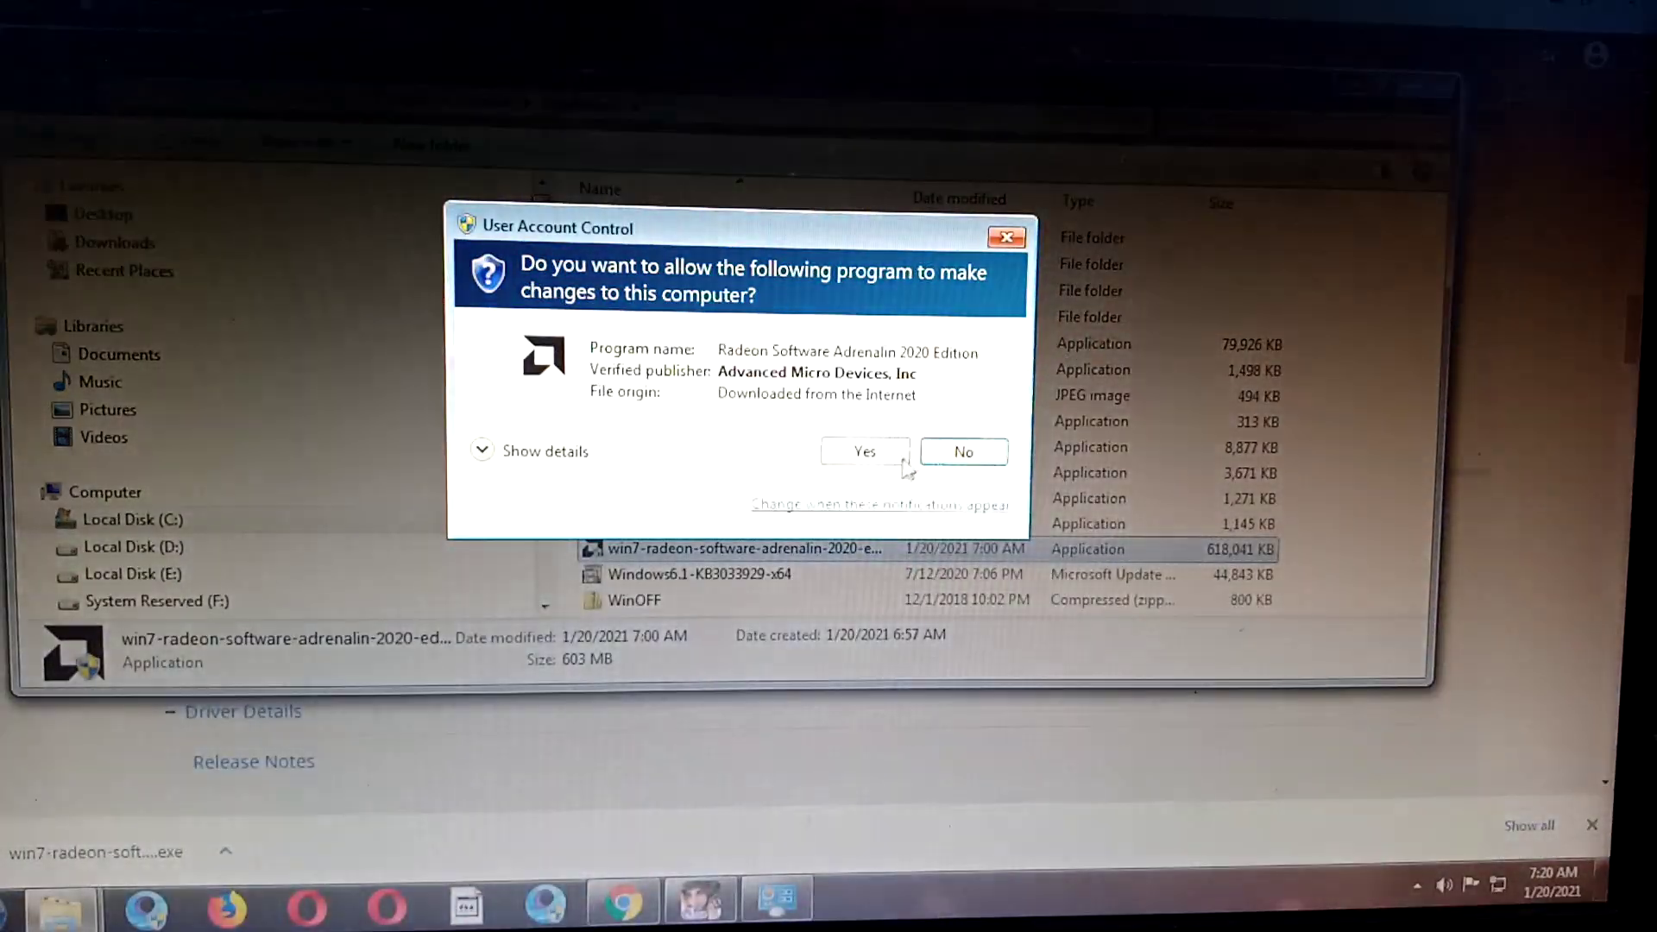
pyautogui.click(864, 452)
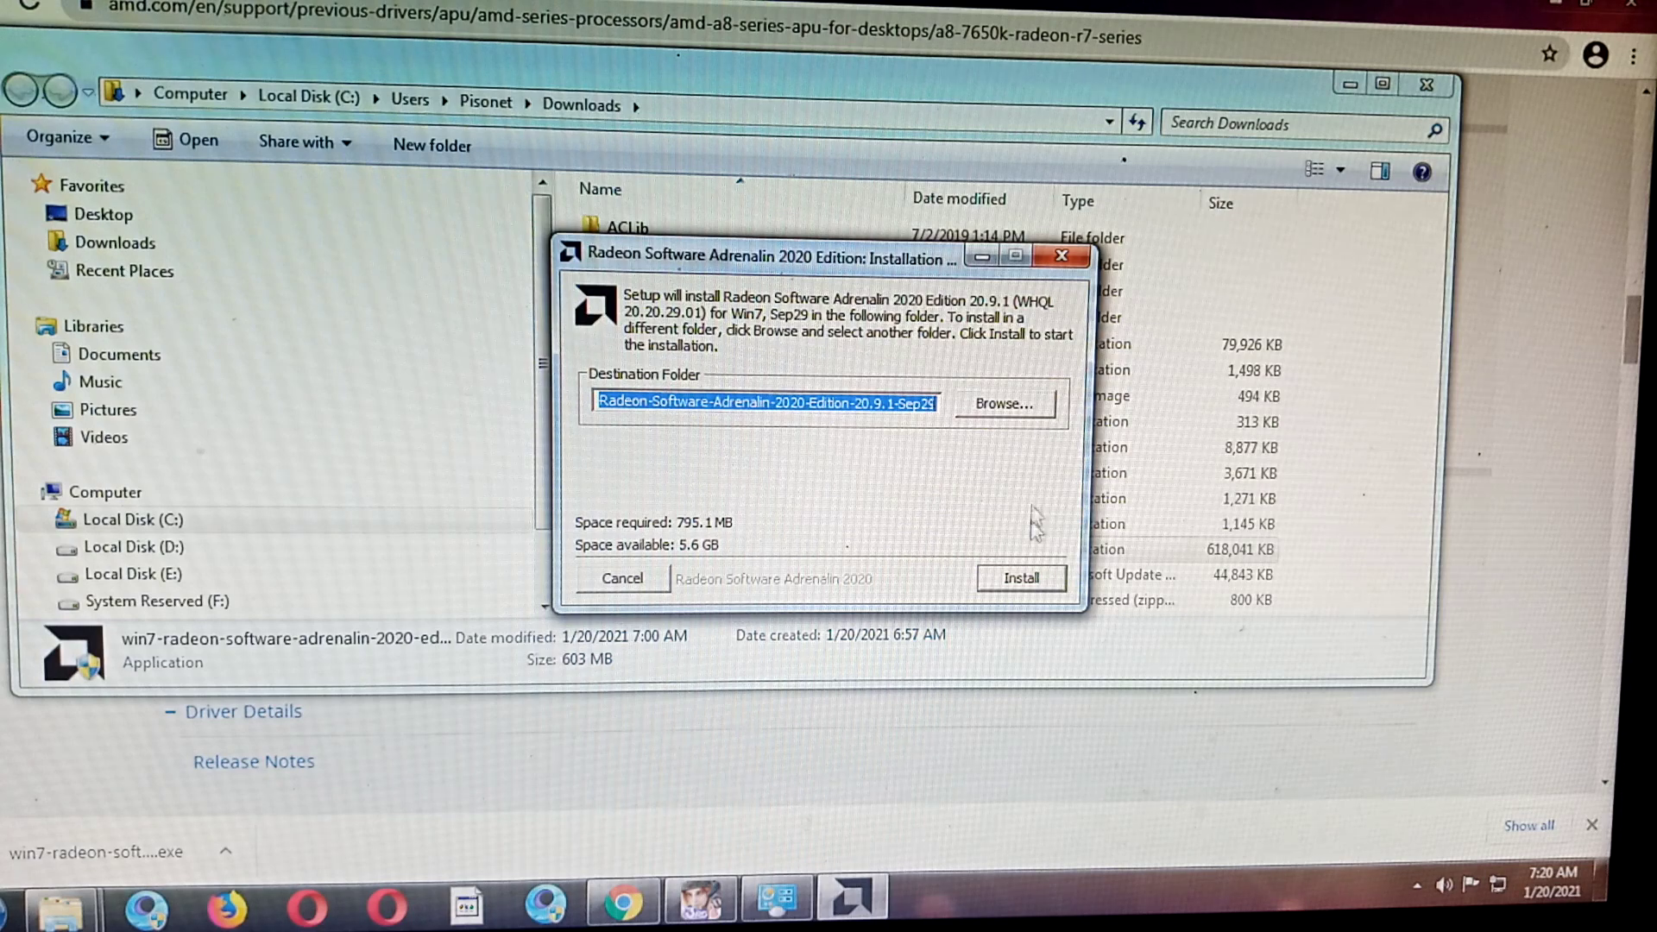
pyautogui.click(1022, 577)
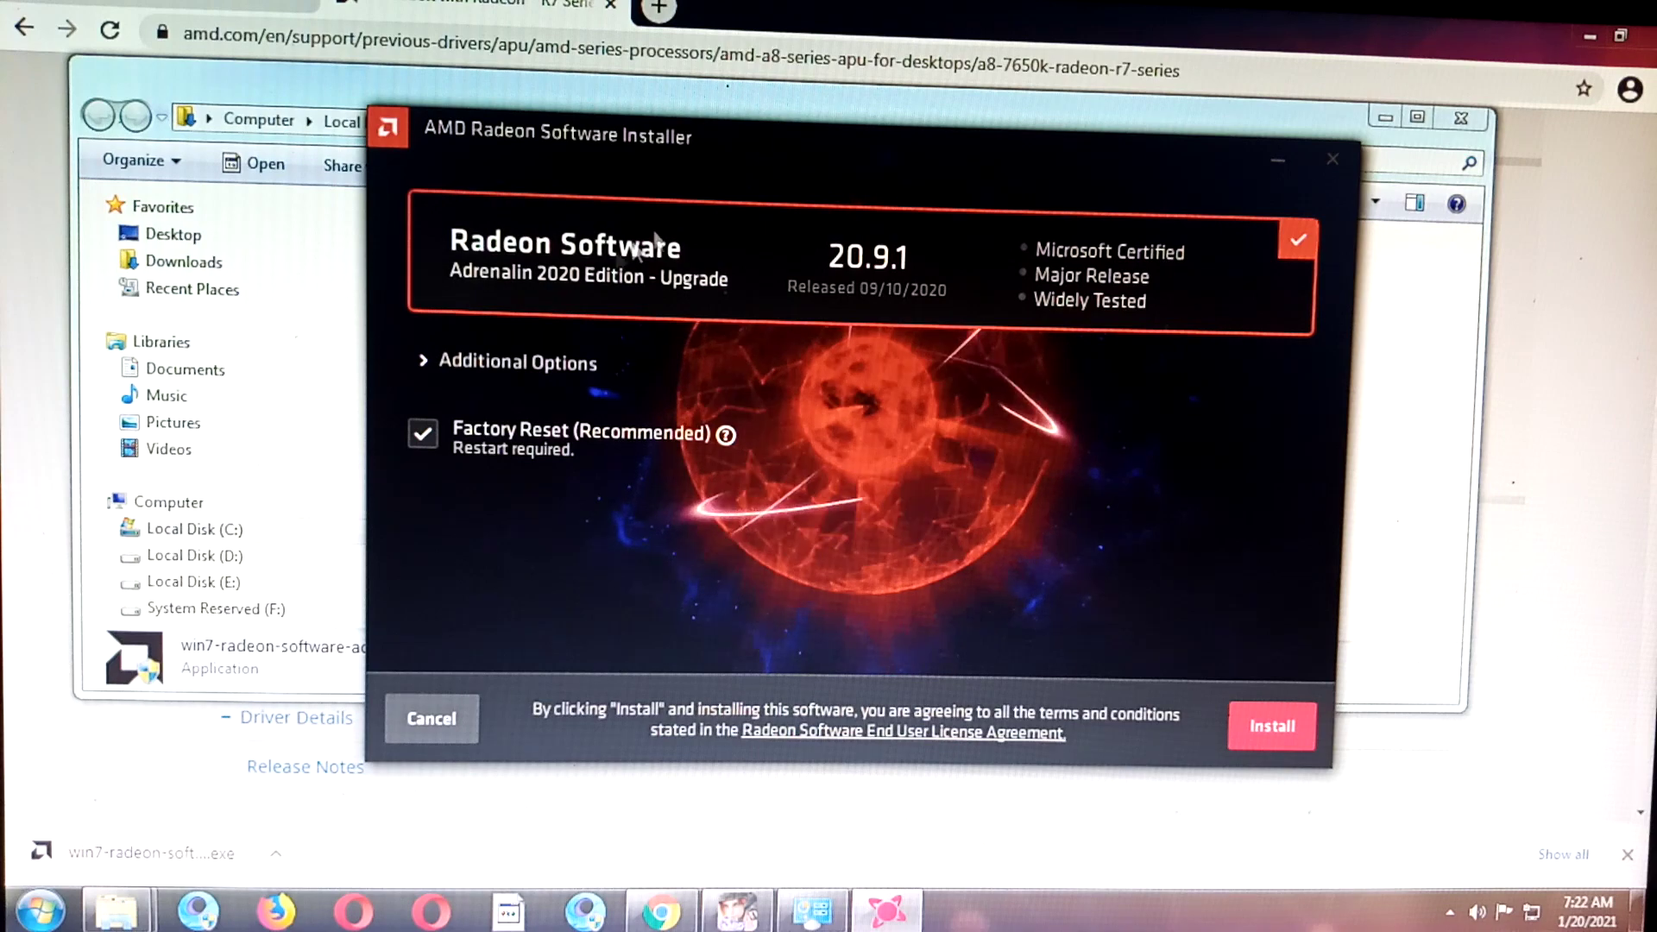
# Review Additional Options and start installing the Adrenalin 20.9.1 driver upgrade
pyautogui.click(516, 362)
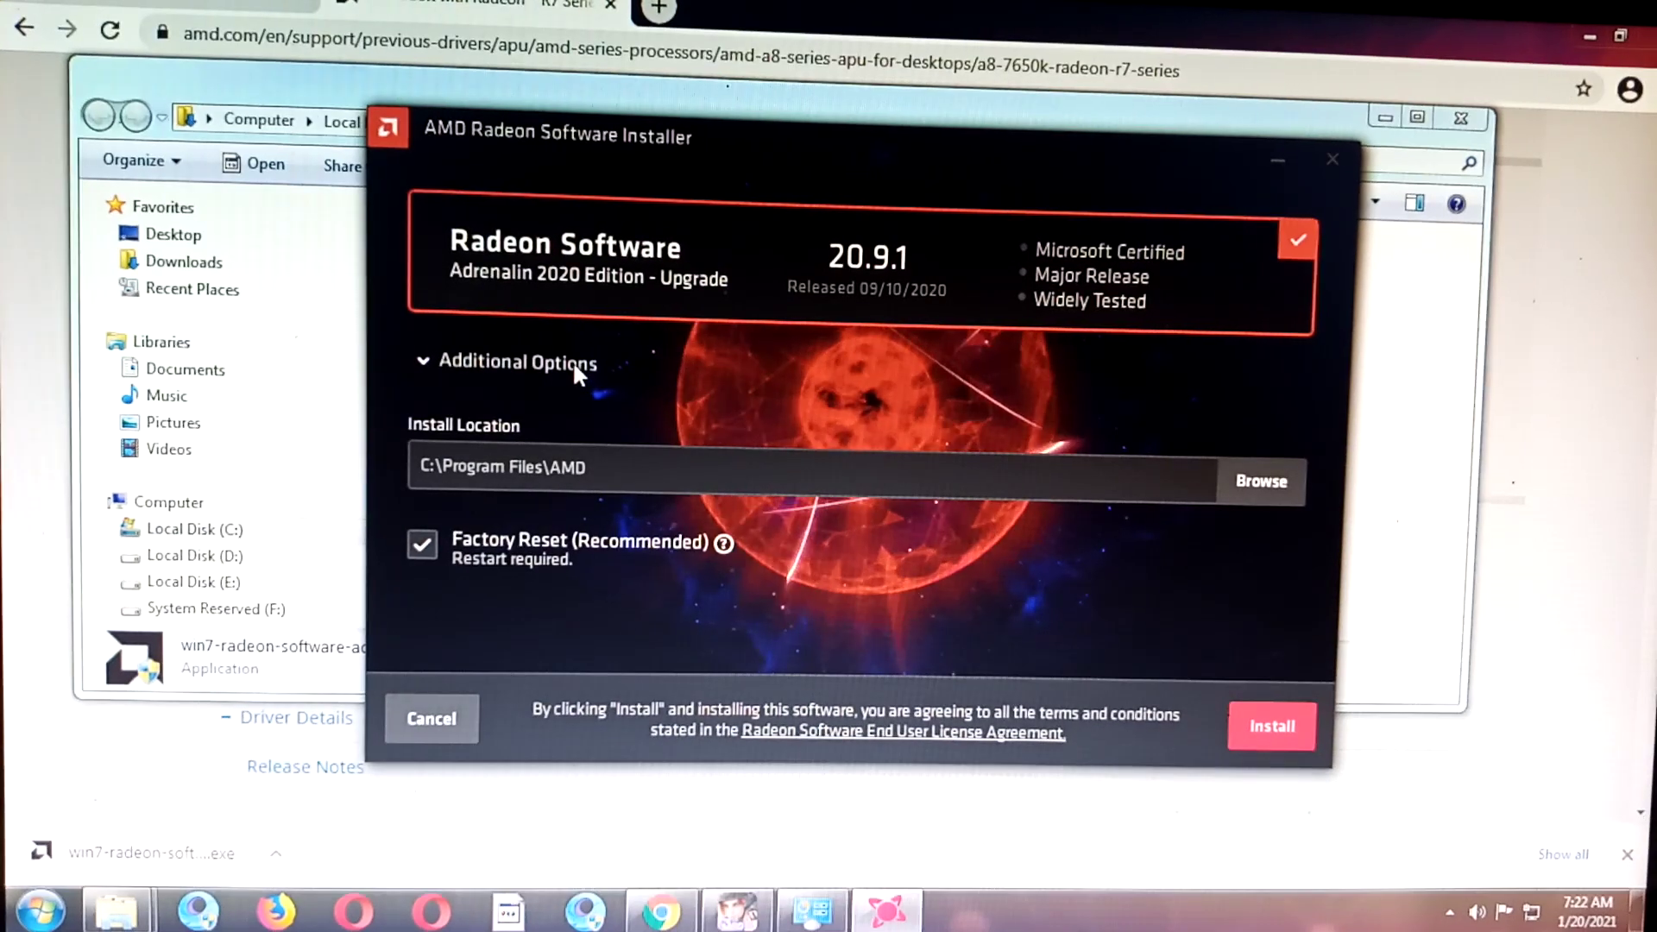
pyautogui.click(516, 363)
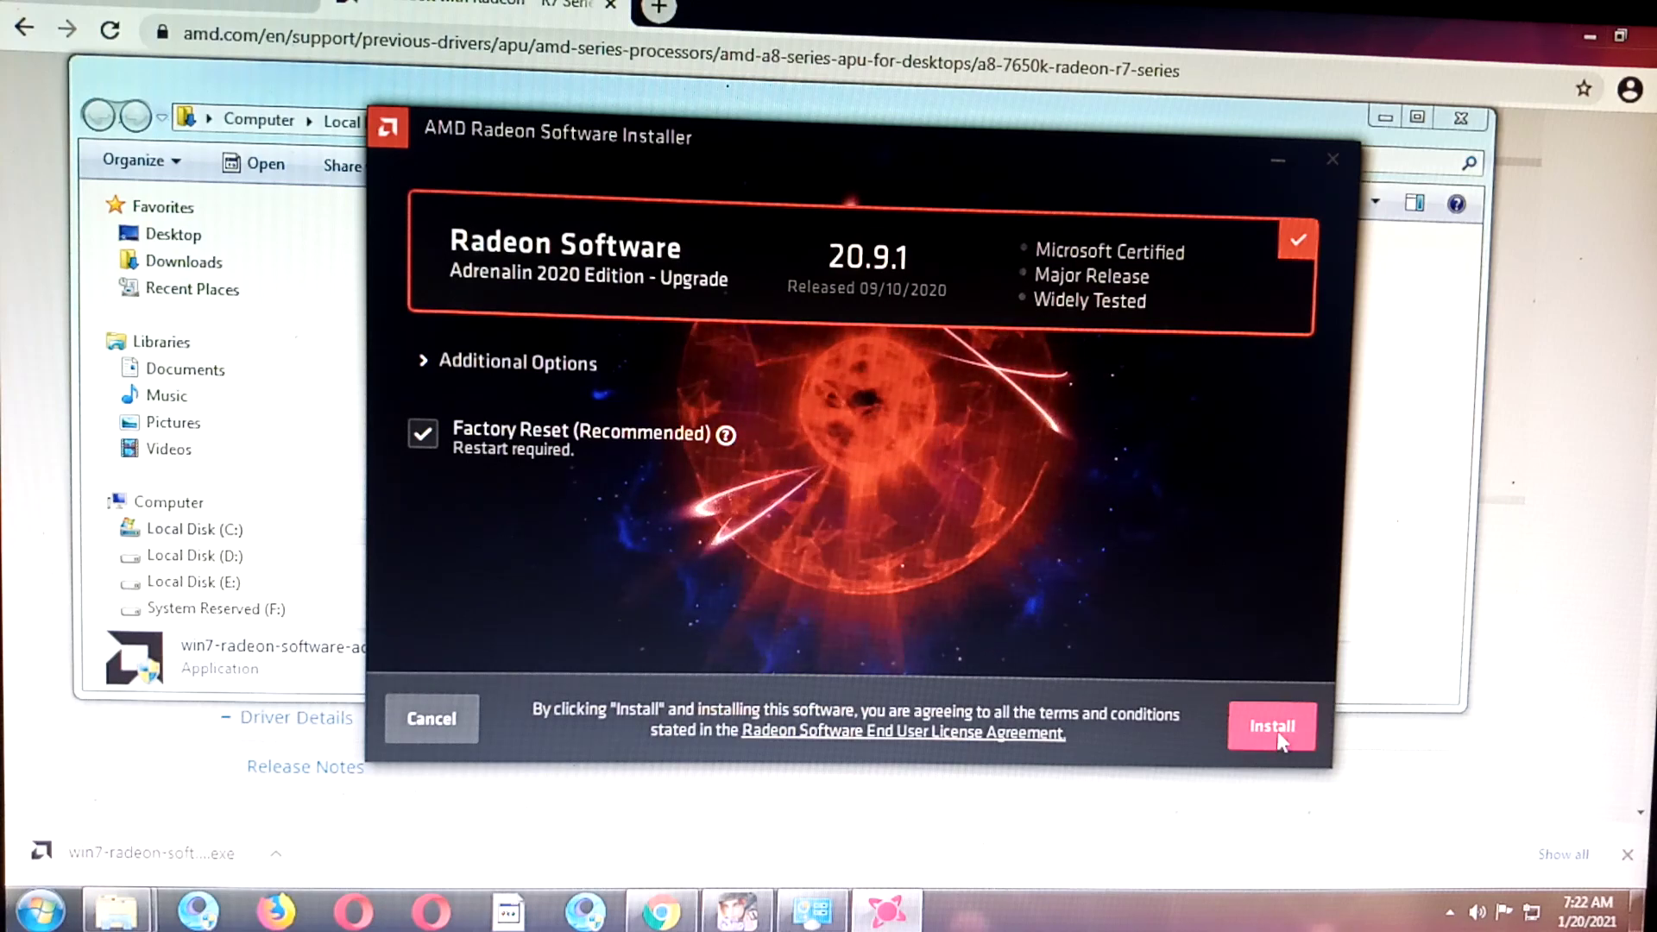
pyautogui.click(1274, 727)
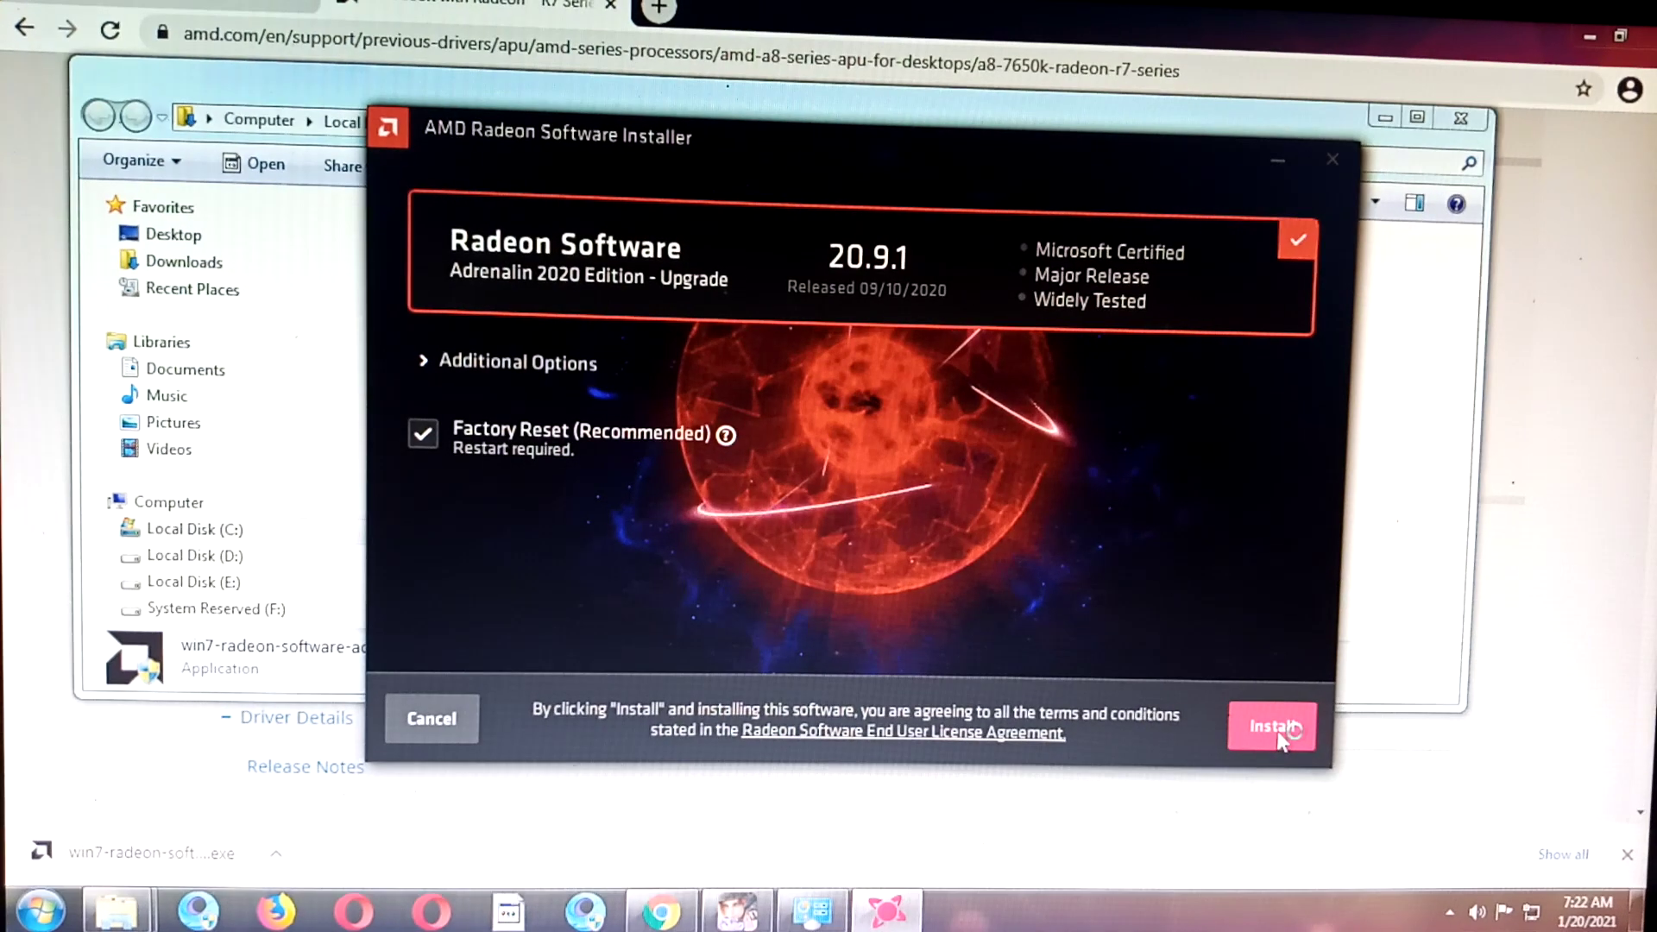
pyautogui.click(1274, 729)
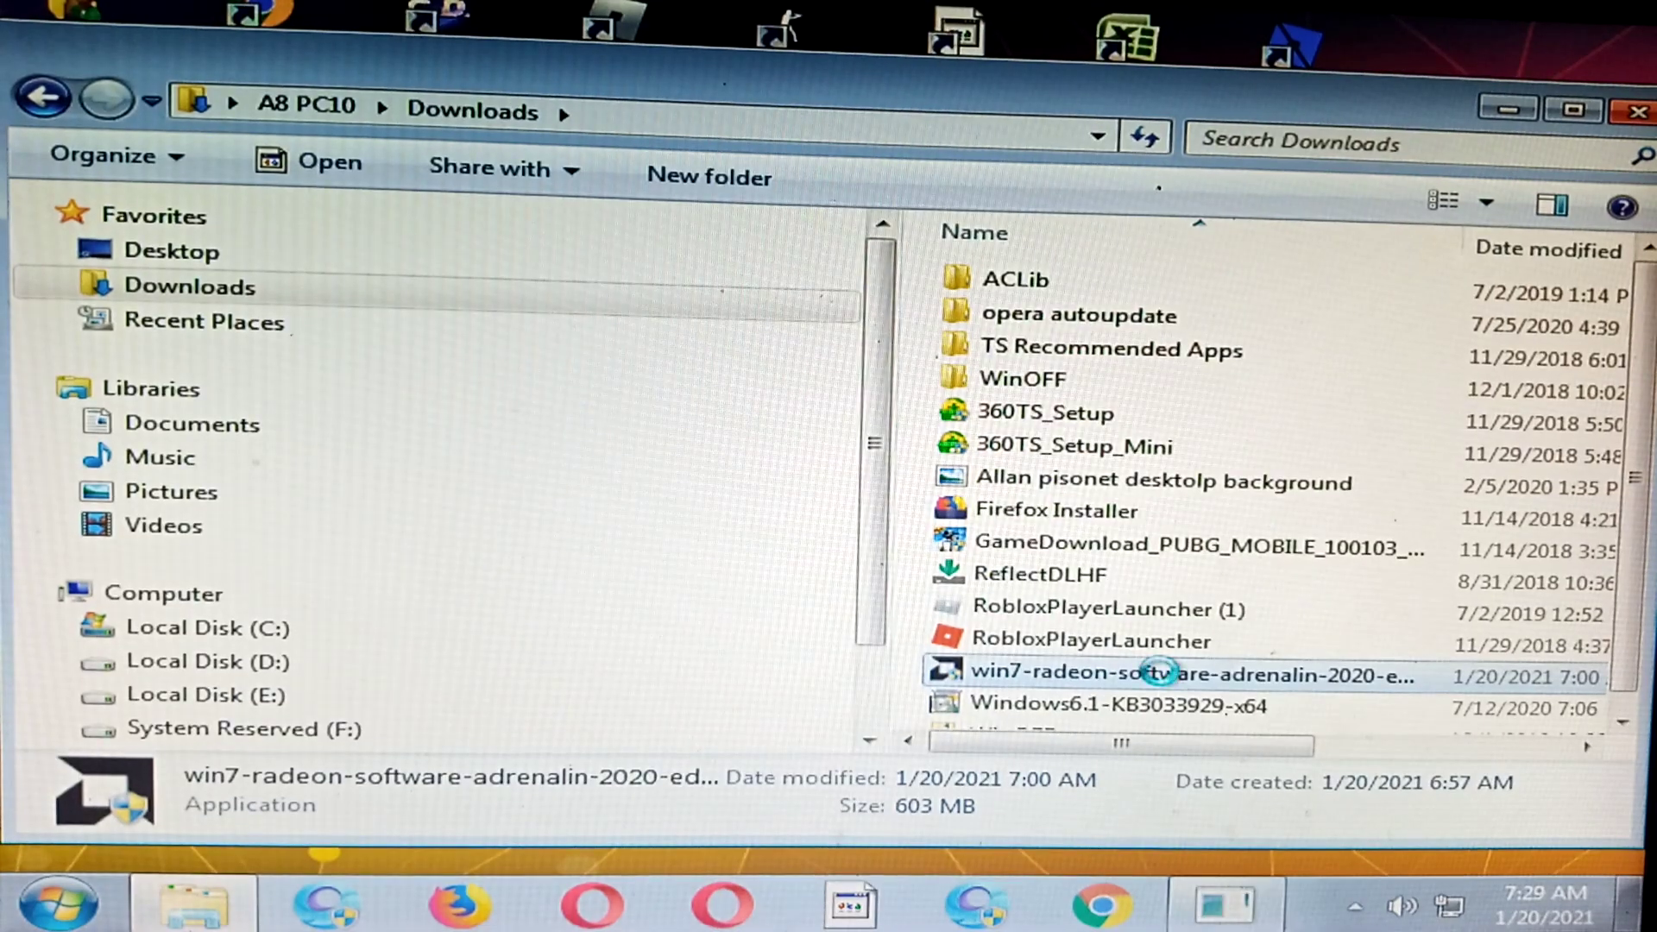
pyautogui.moveTo(894, 23)
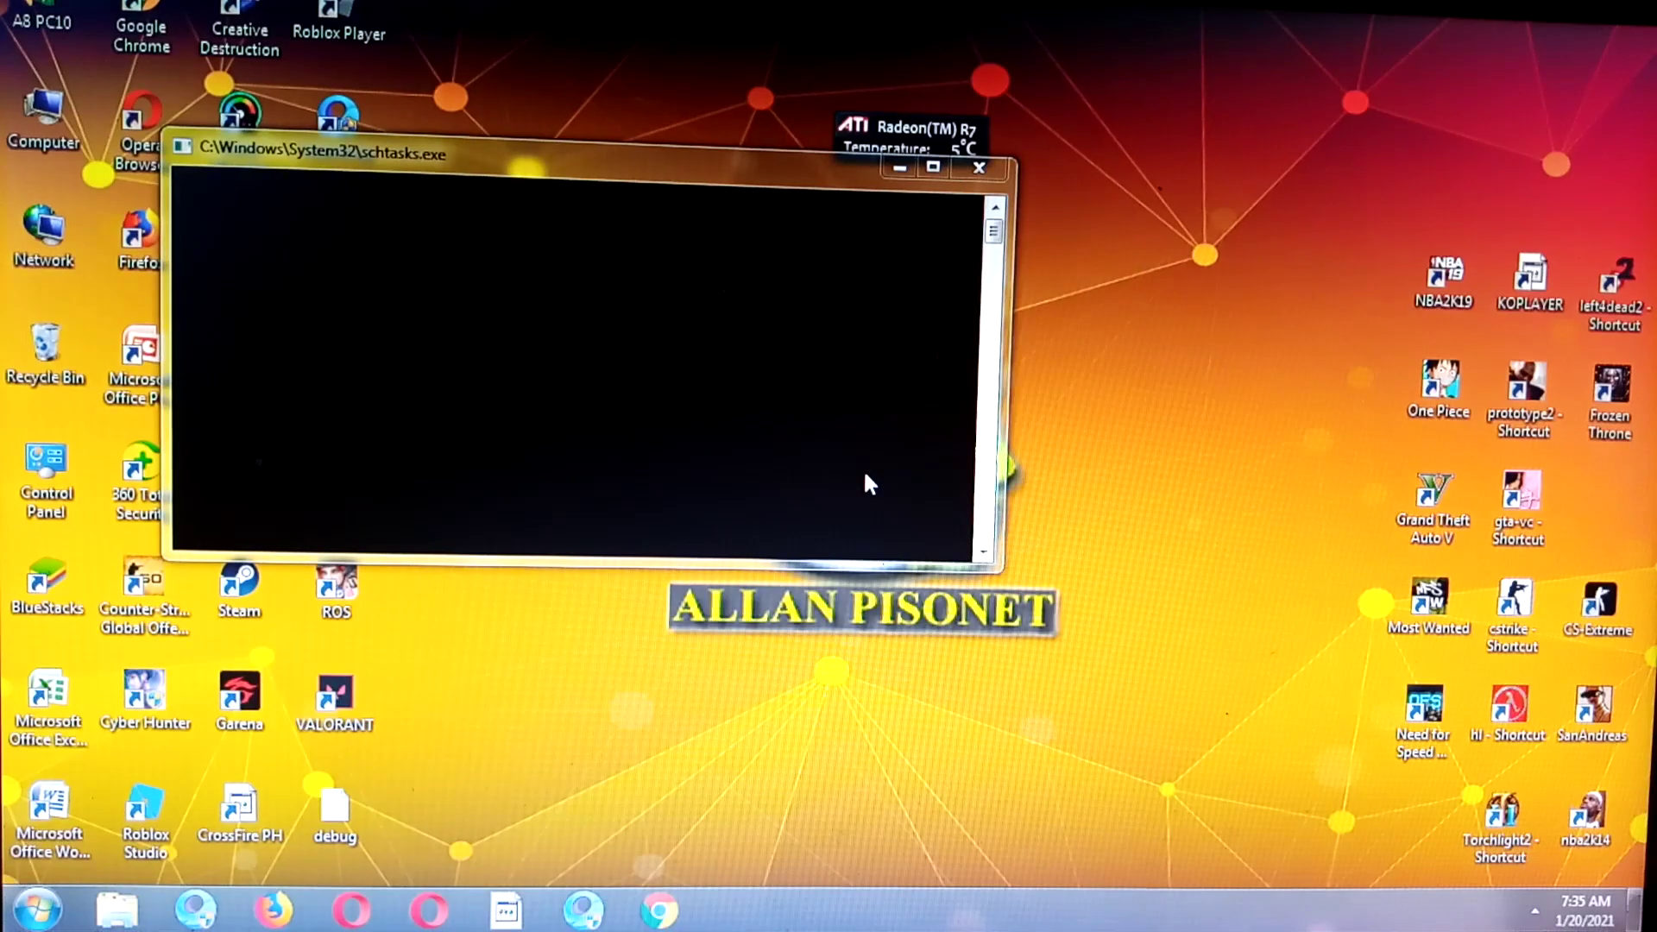
# Close the schtasks command window and view the VALORANT shortcut's context menu, then dismiss it
pyautogui.click(979, 169)
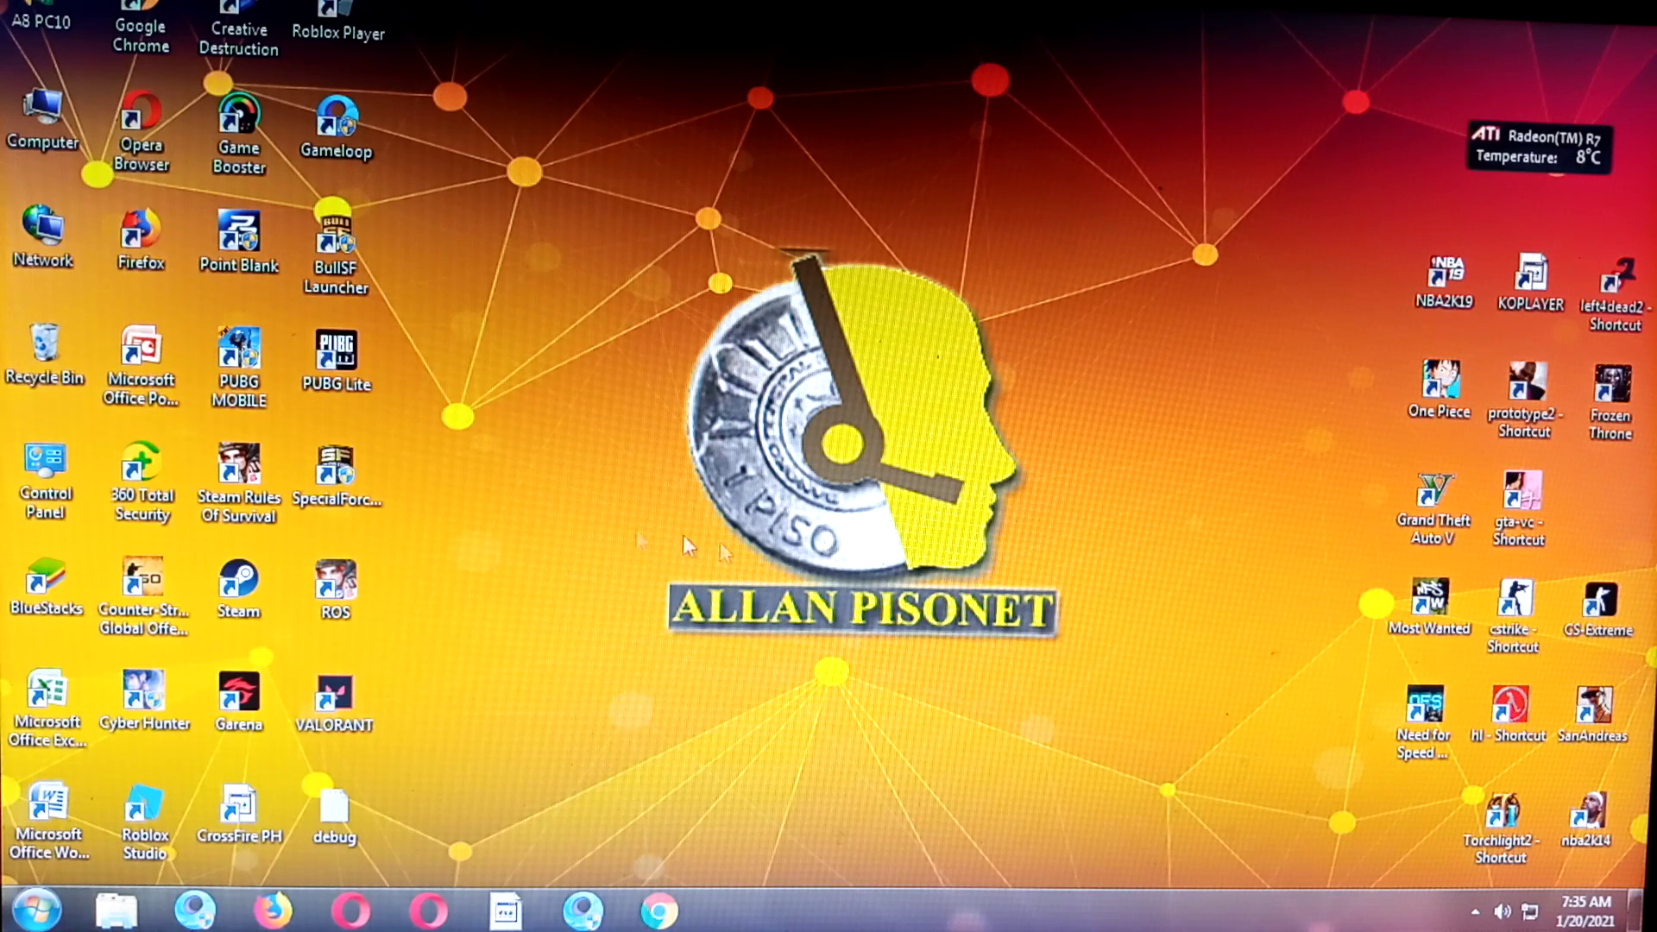
pyautogui.click(335, 698)
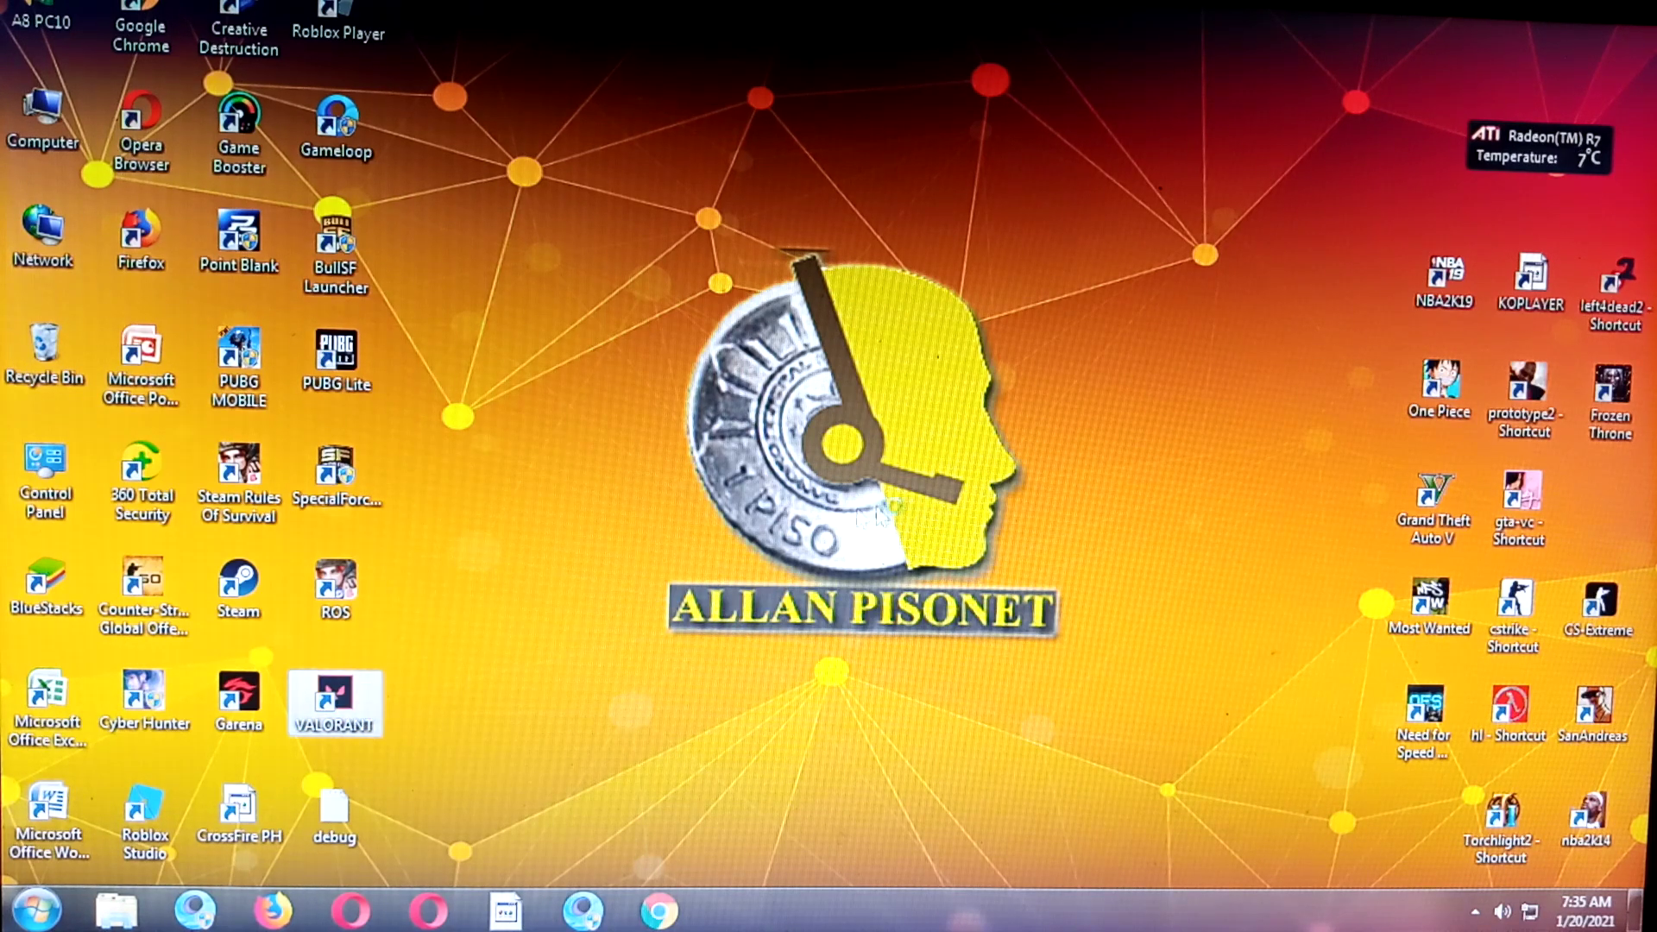
pyautogui.moveTo(744, 447)
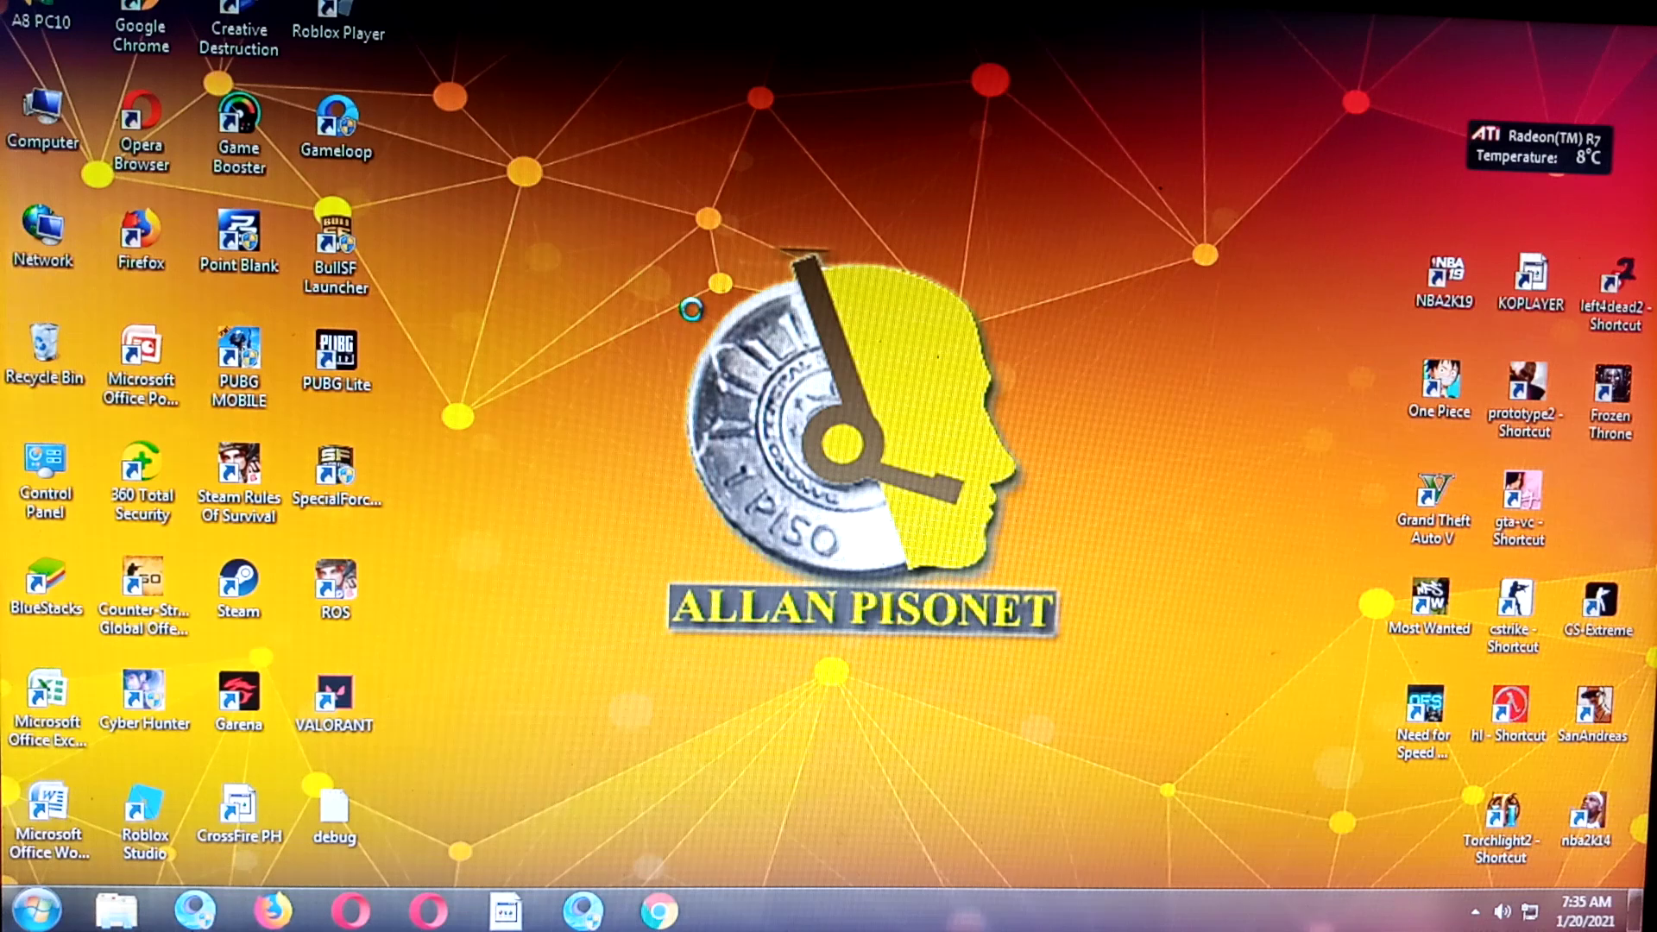
pyautogui.moveTo(666, 245)
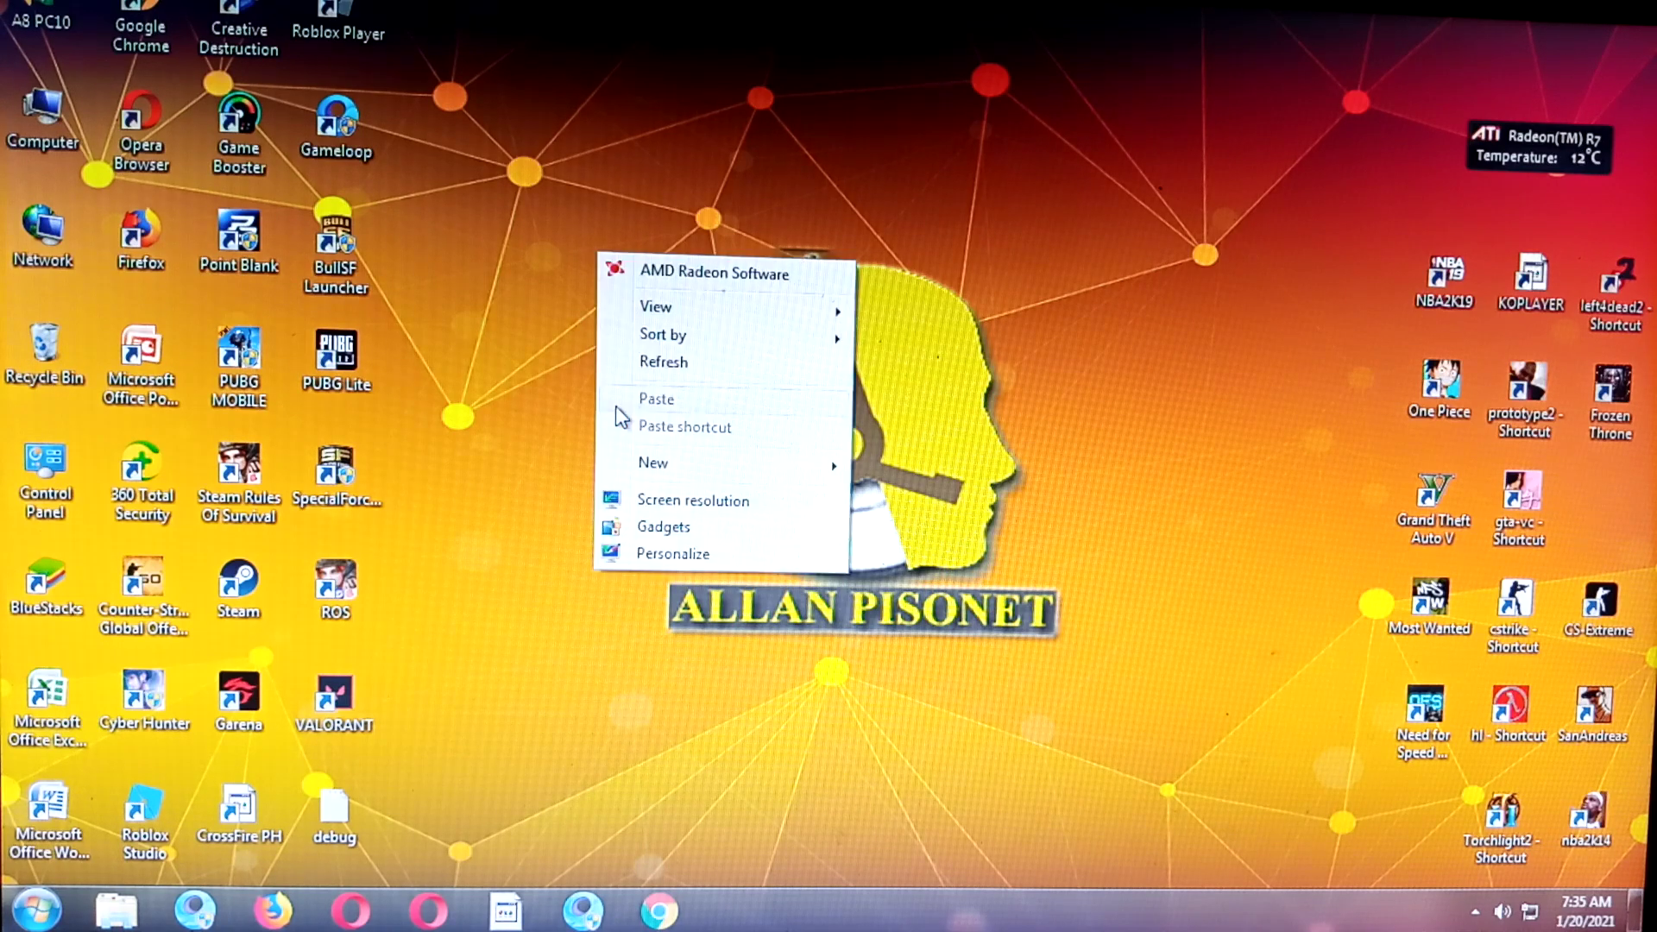
pyautogui.click(621, 425)
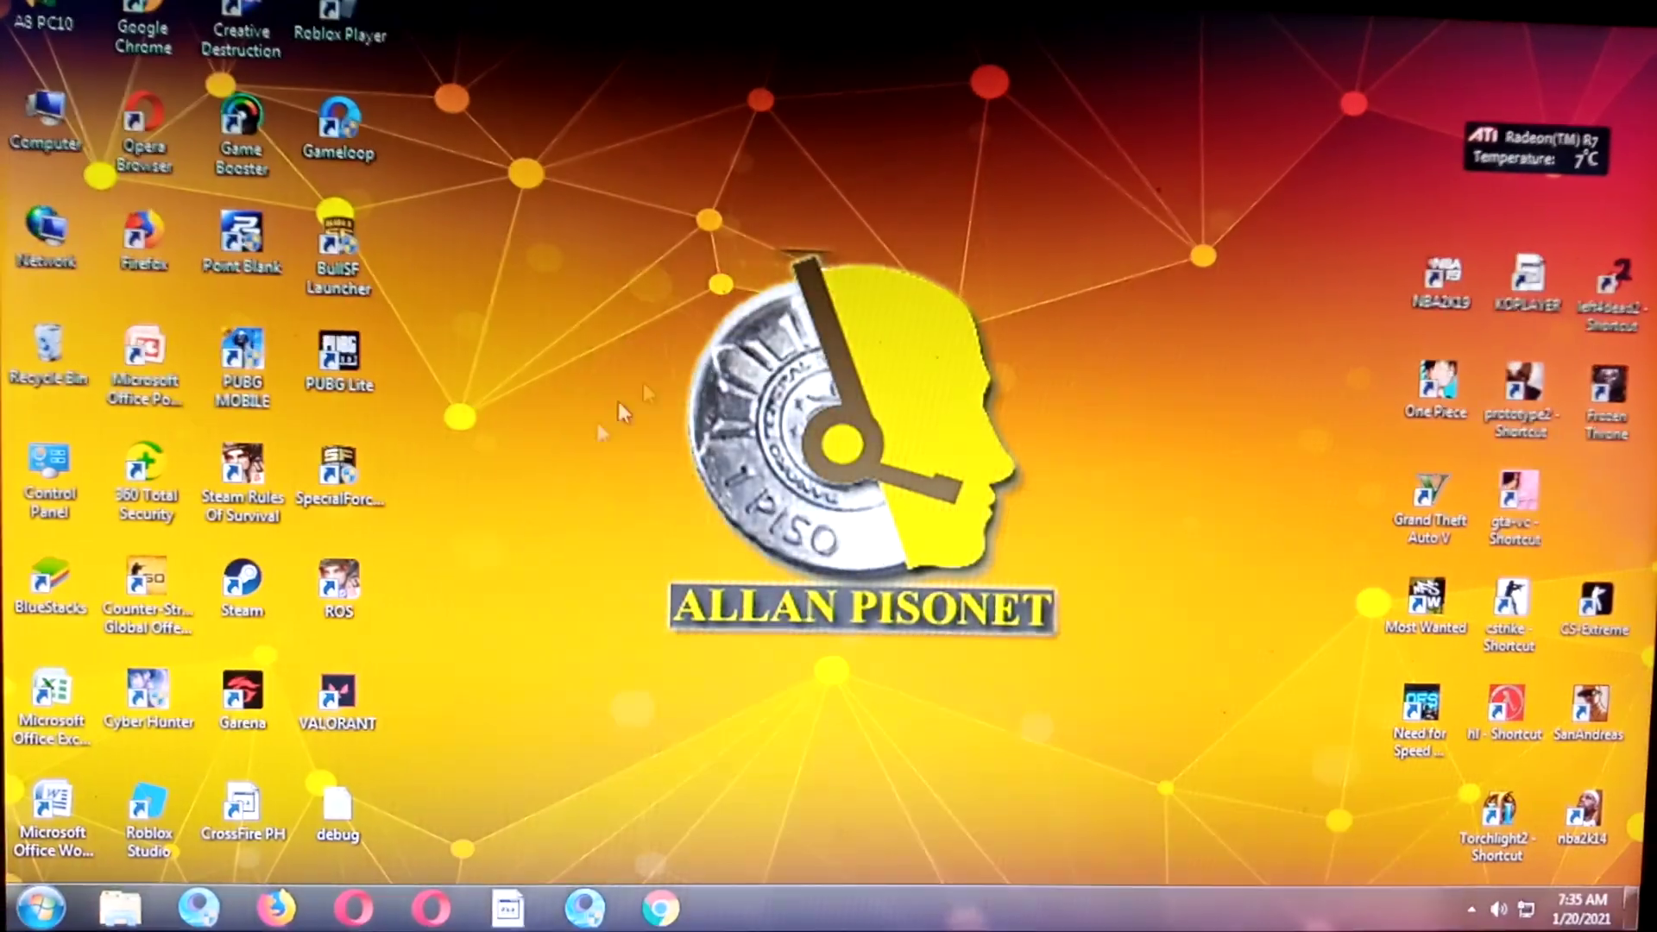
pyautogui.click(335, 702)
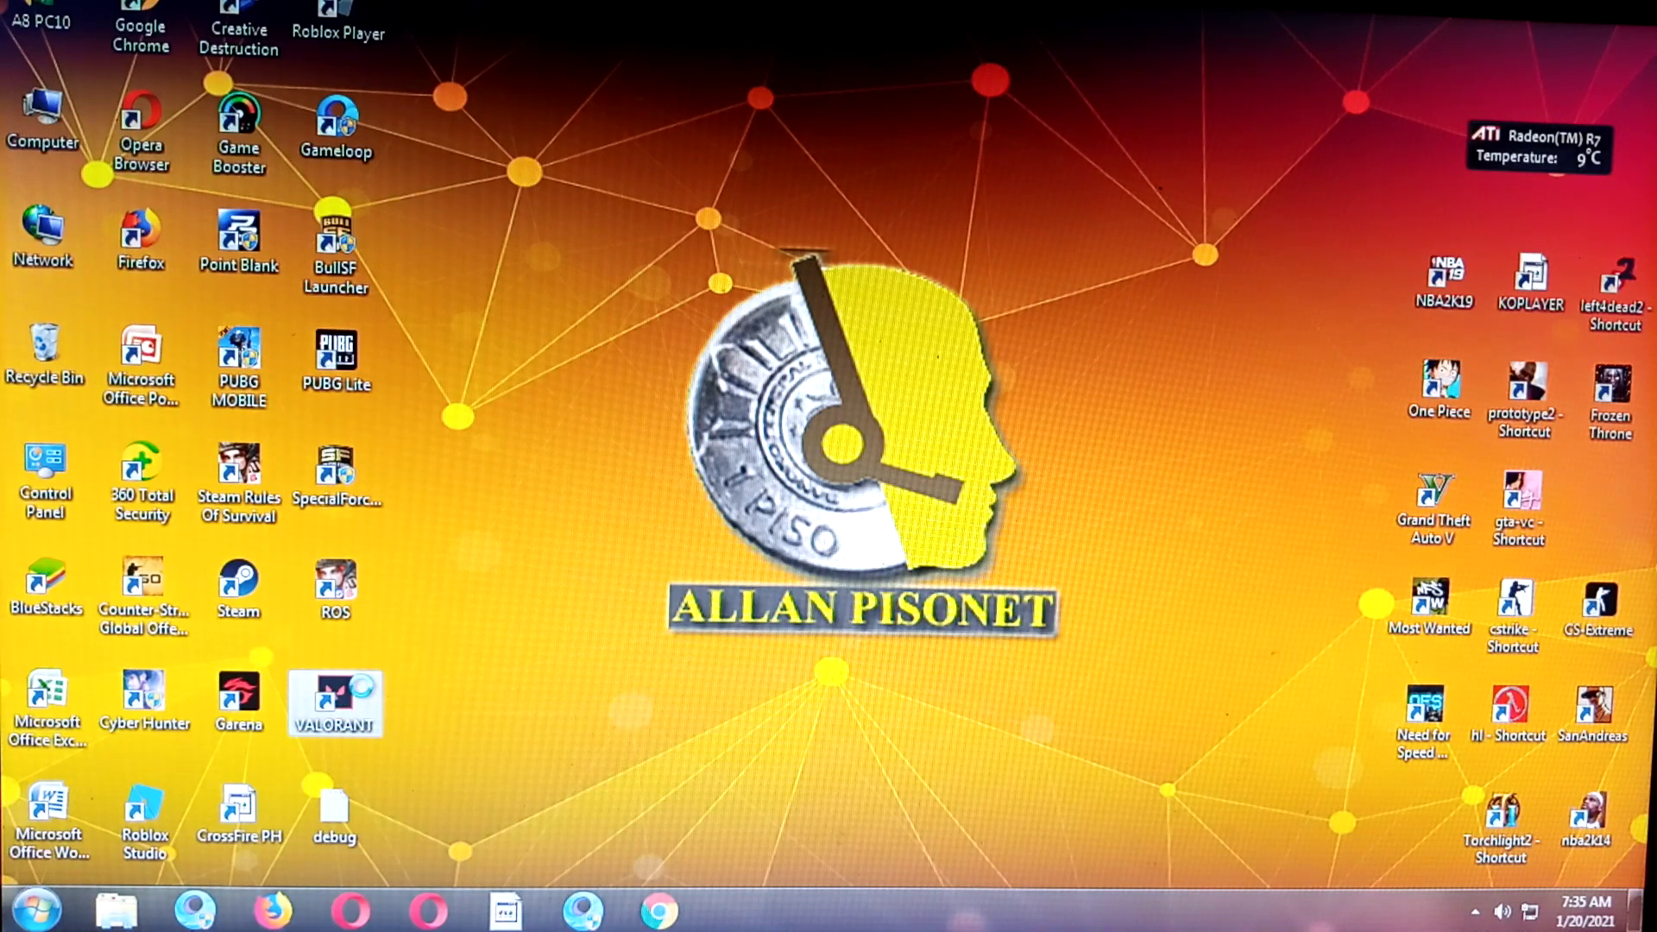
pyautogui.rightClick(335, 703)
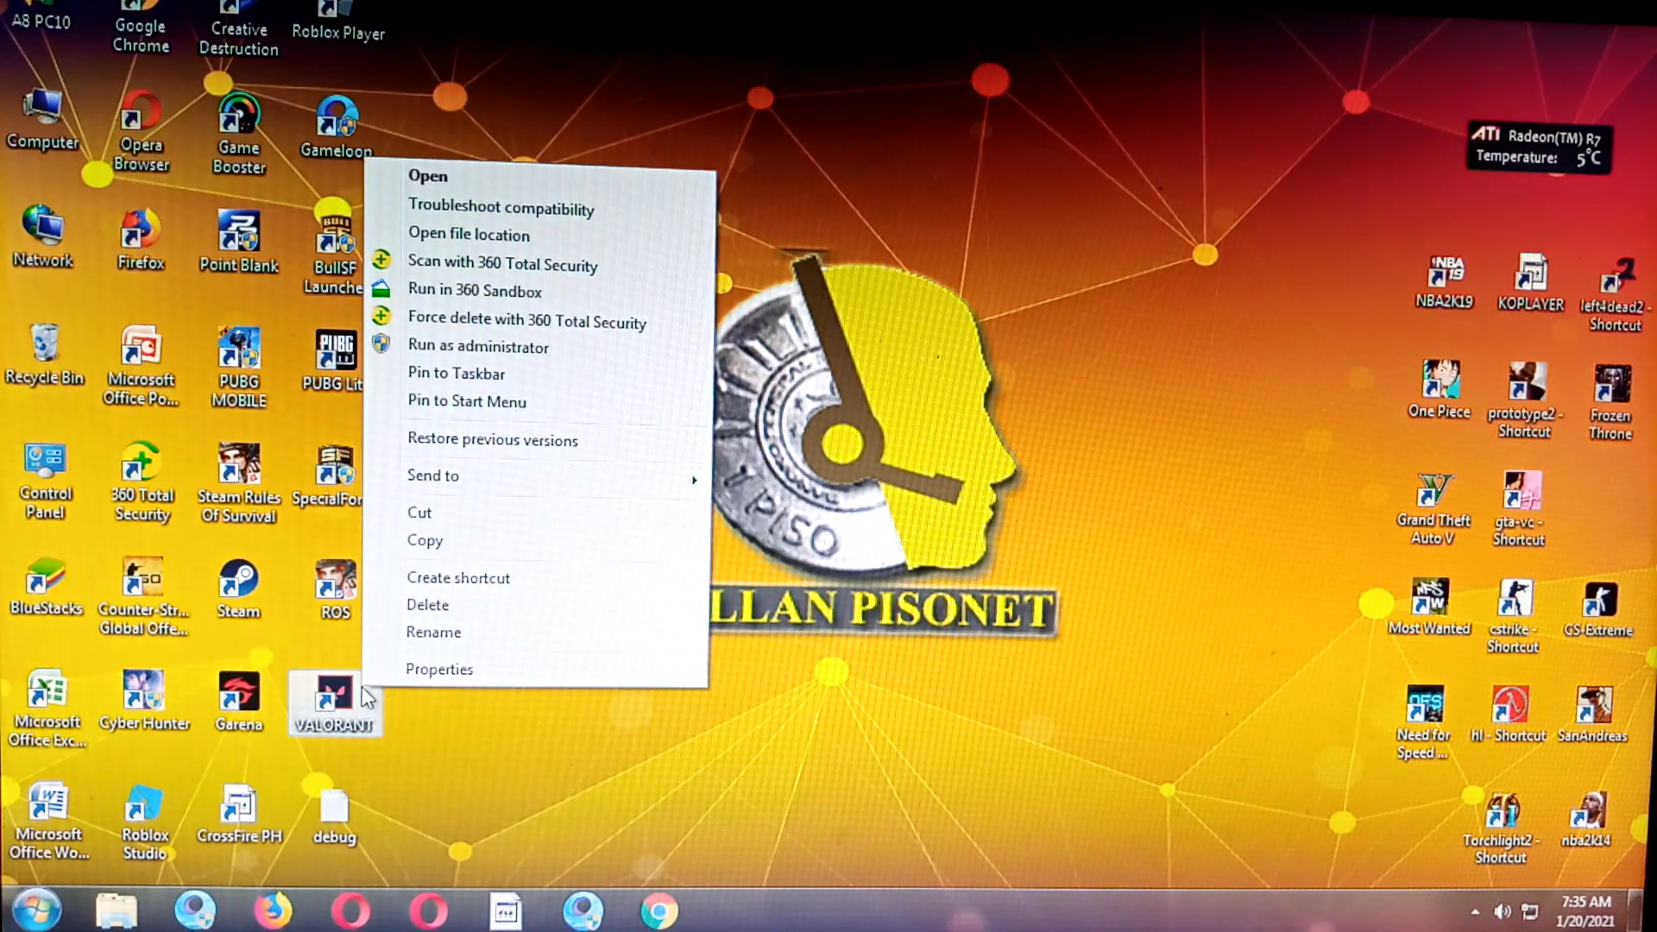
pyautogui.moveTo(569, 271)
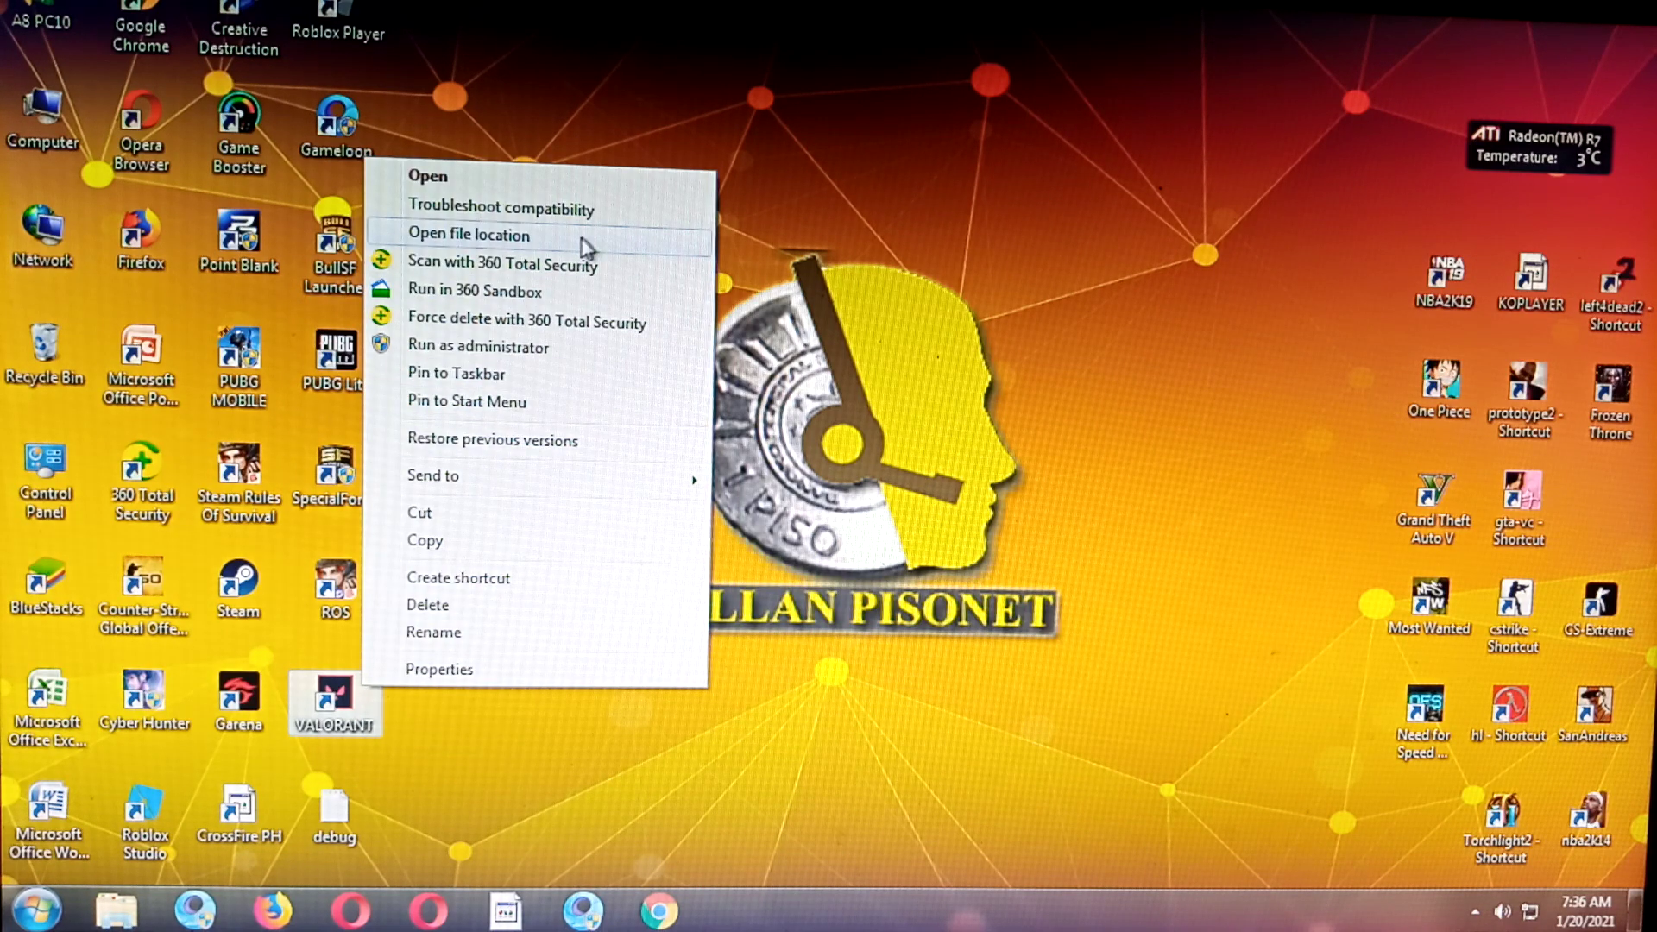
pyautogui.moveTo(521, 369)
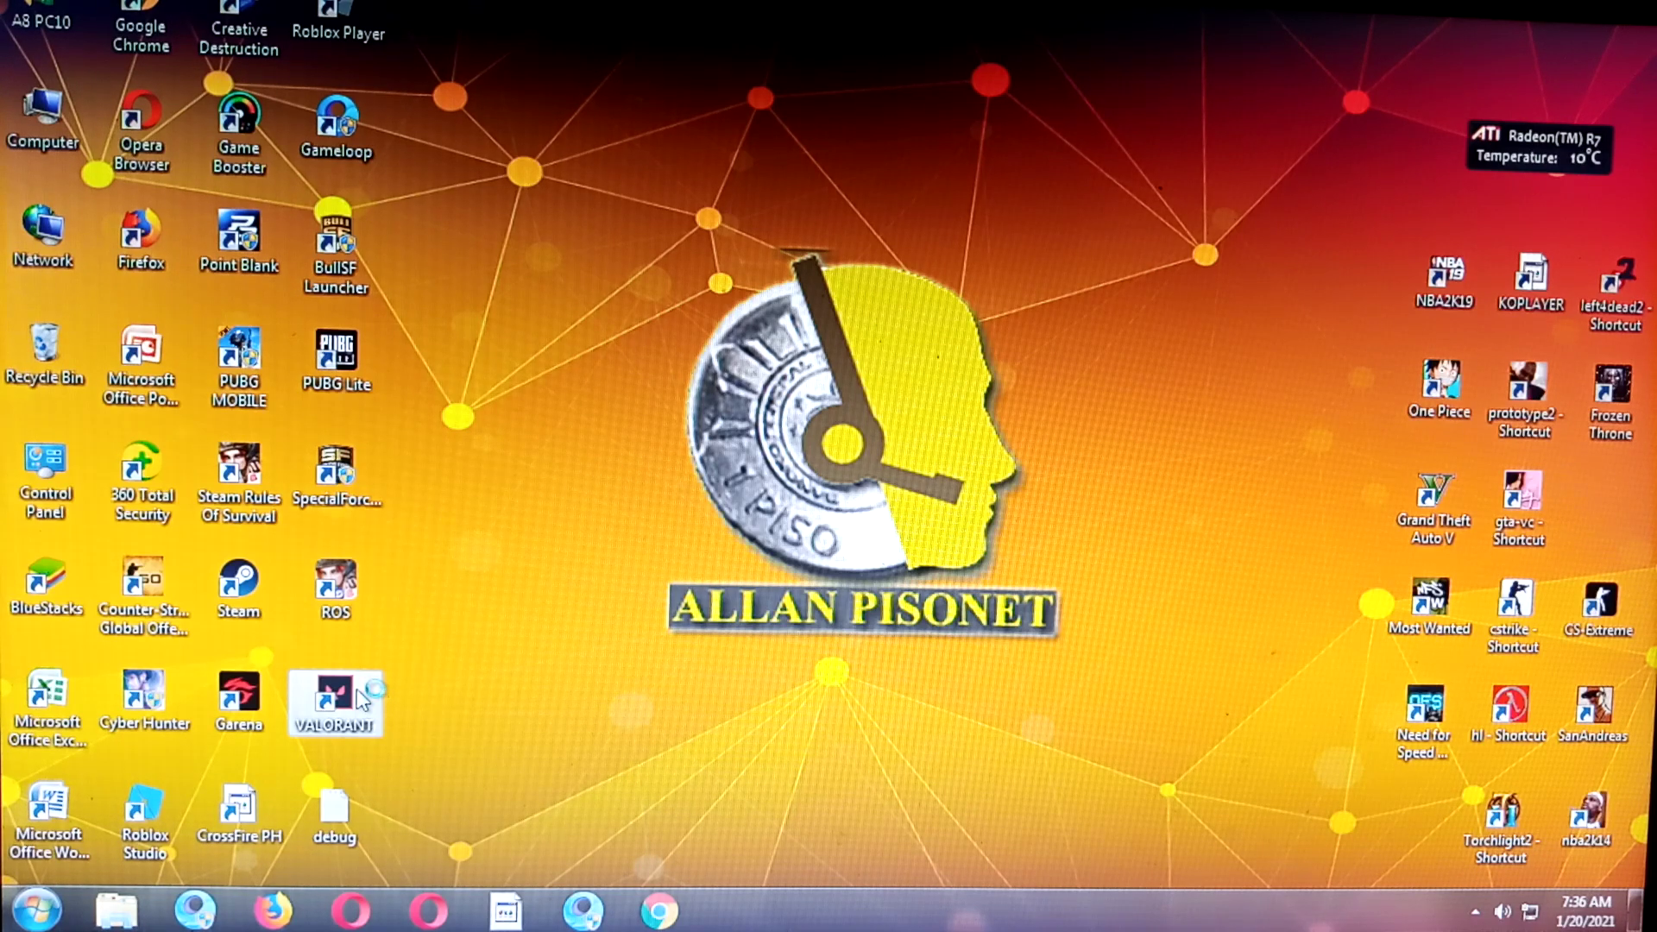
pyautogui.click(1481, 909)
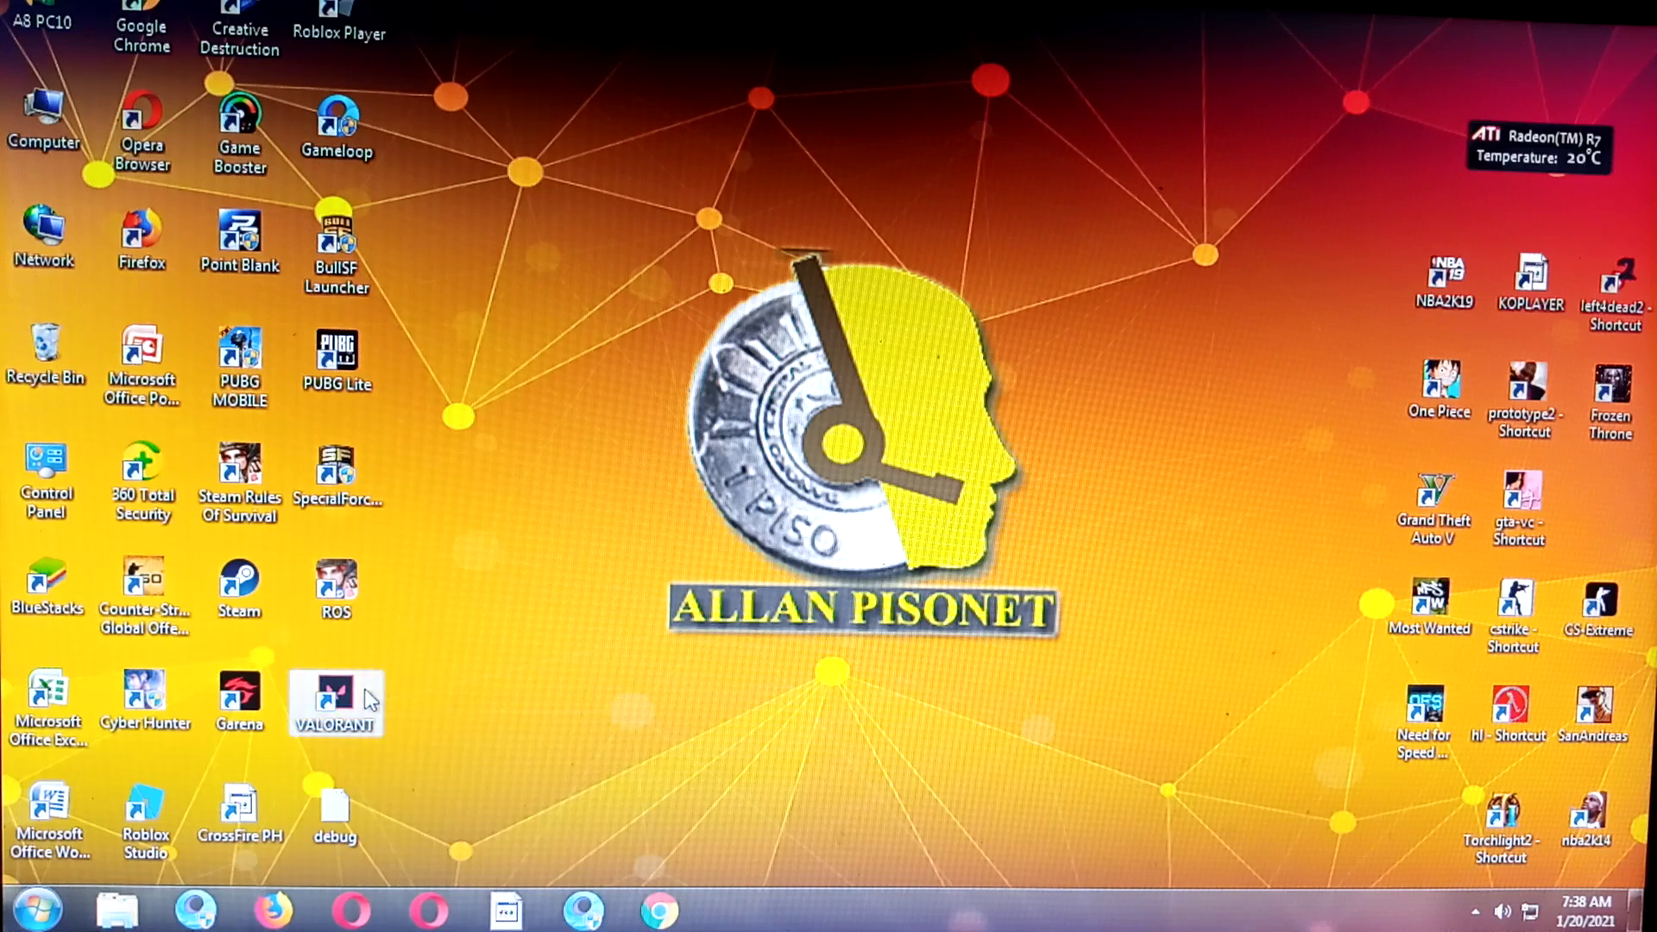
# Set the VALORANT shortcut's Compatibility to 'Run this program as an administrator' and launch it
pyautogui.rightClick(335, 702)
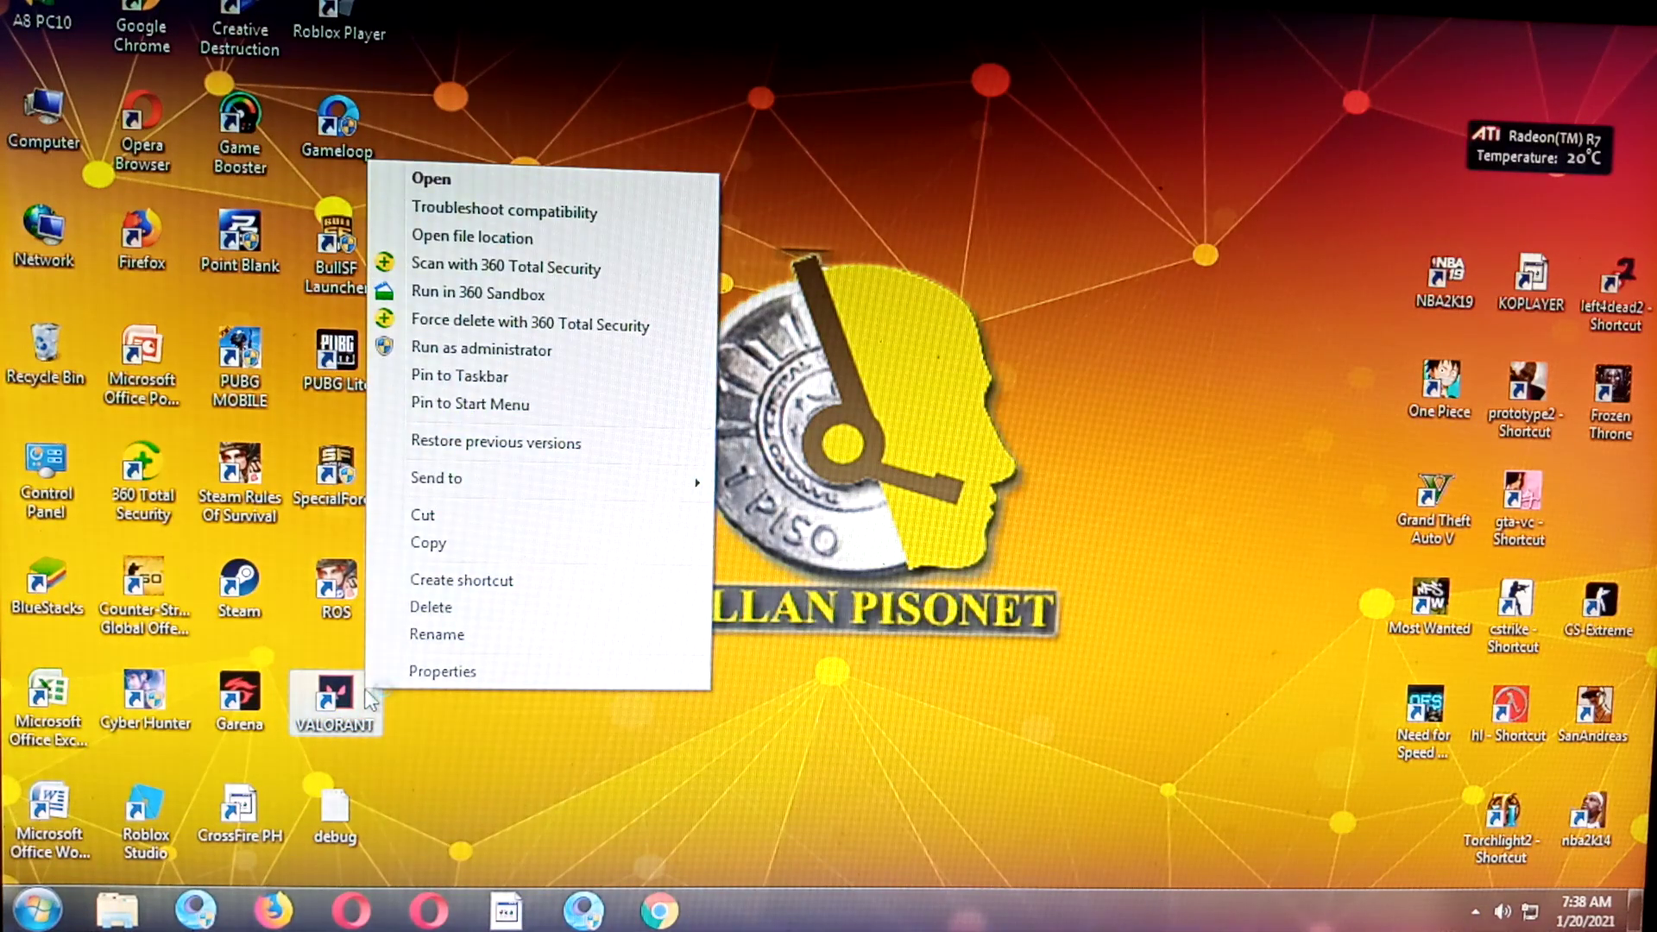
pyautogui.moveTo(483, 524)
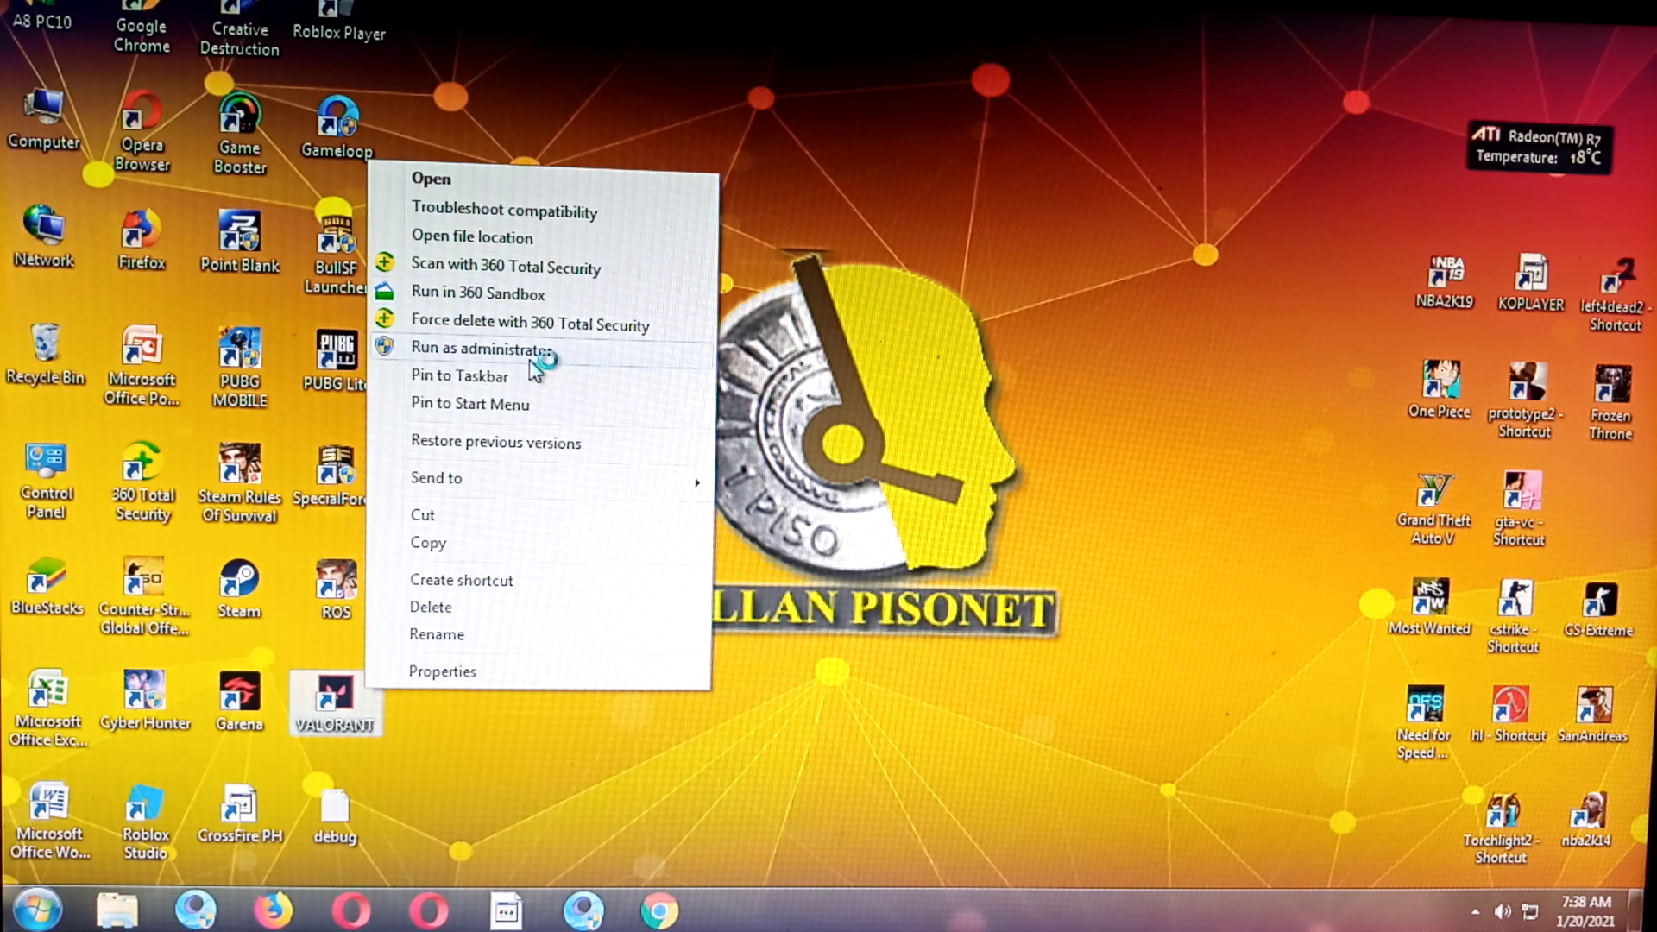
pyautogui.moveTo(460, 684)
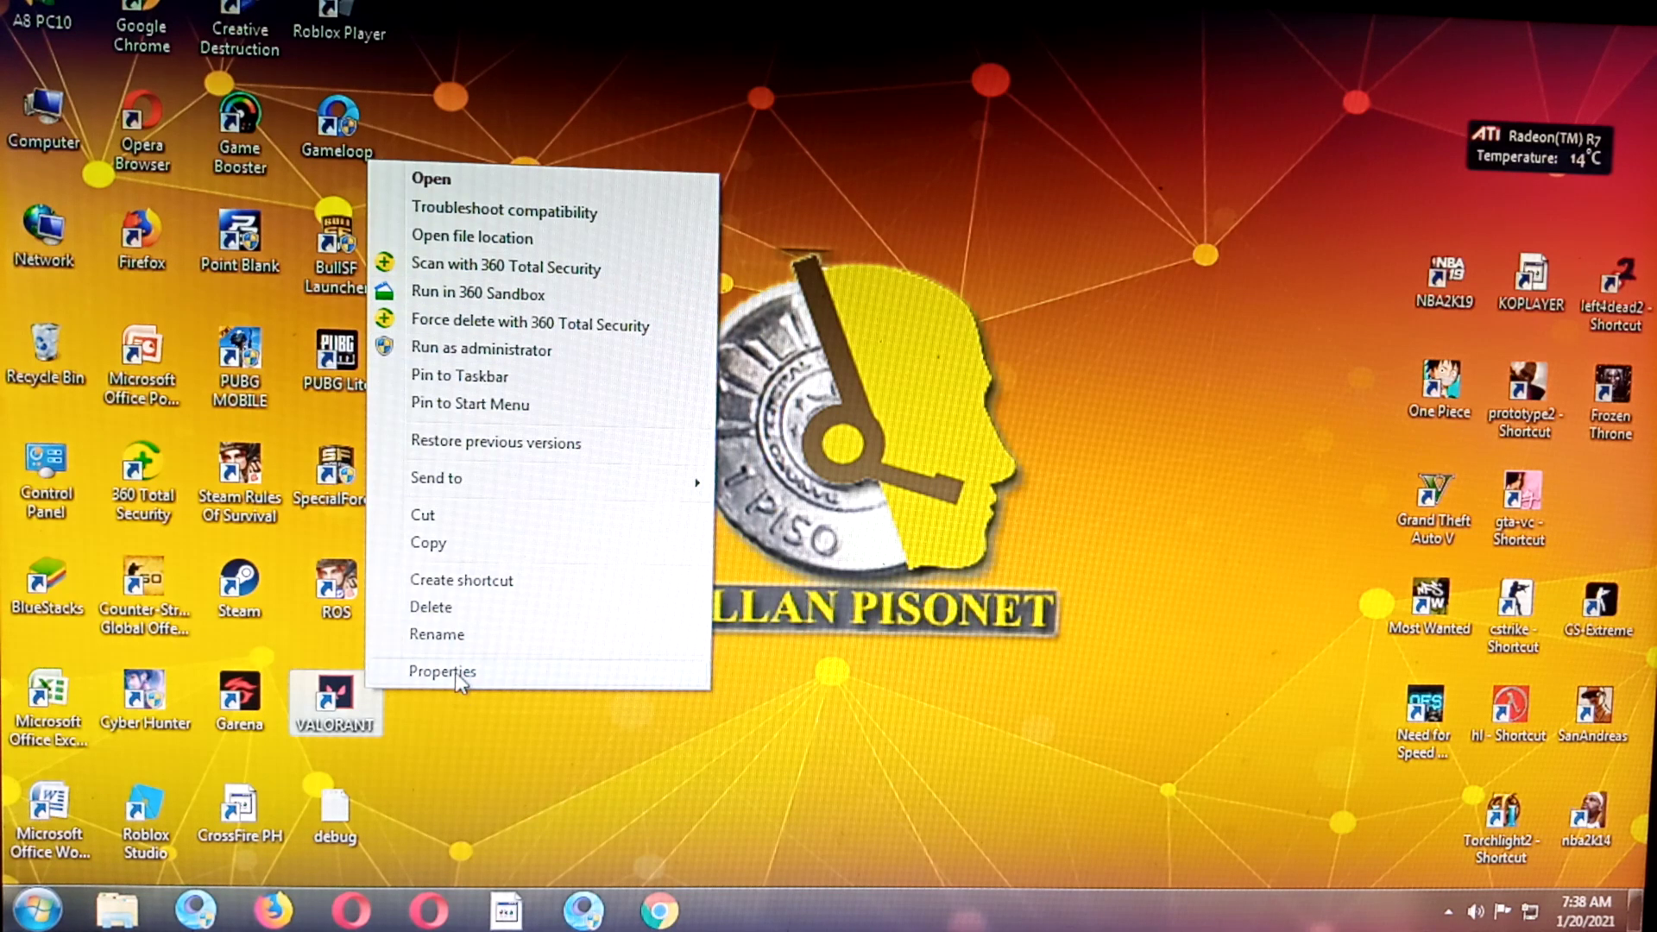
pyautogui.moveTo(549, 356)
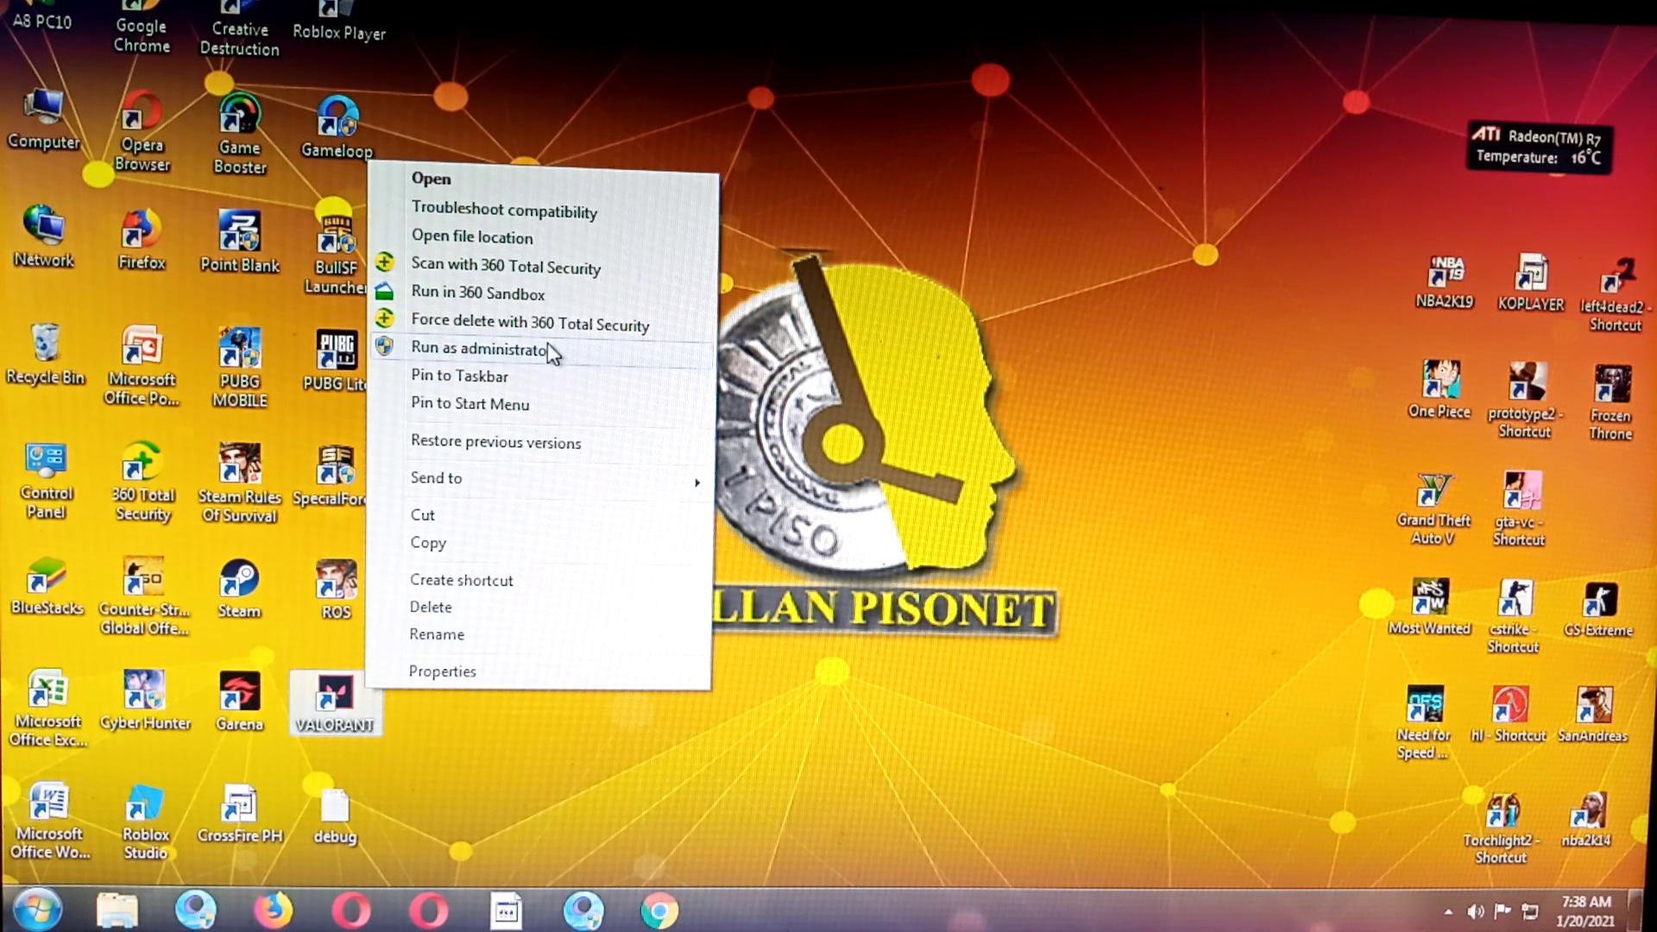
pyautogui.click(442, 670)
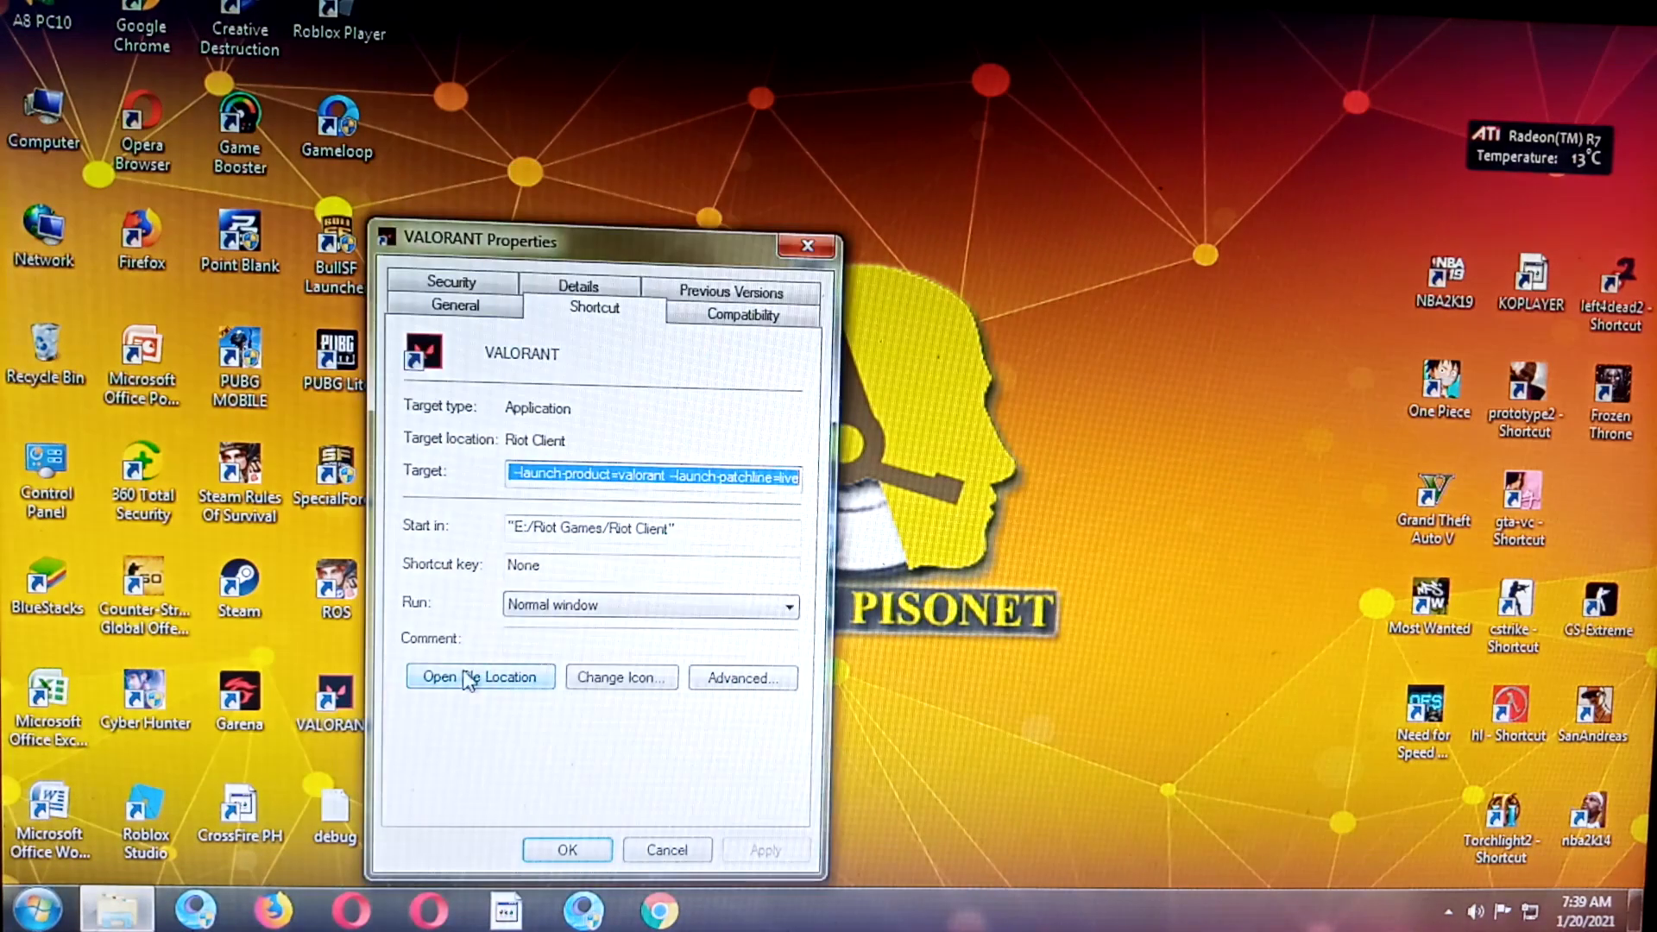
pyautogui.click(742, 314)
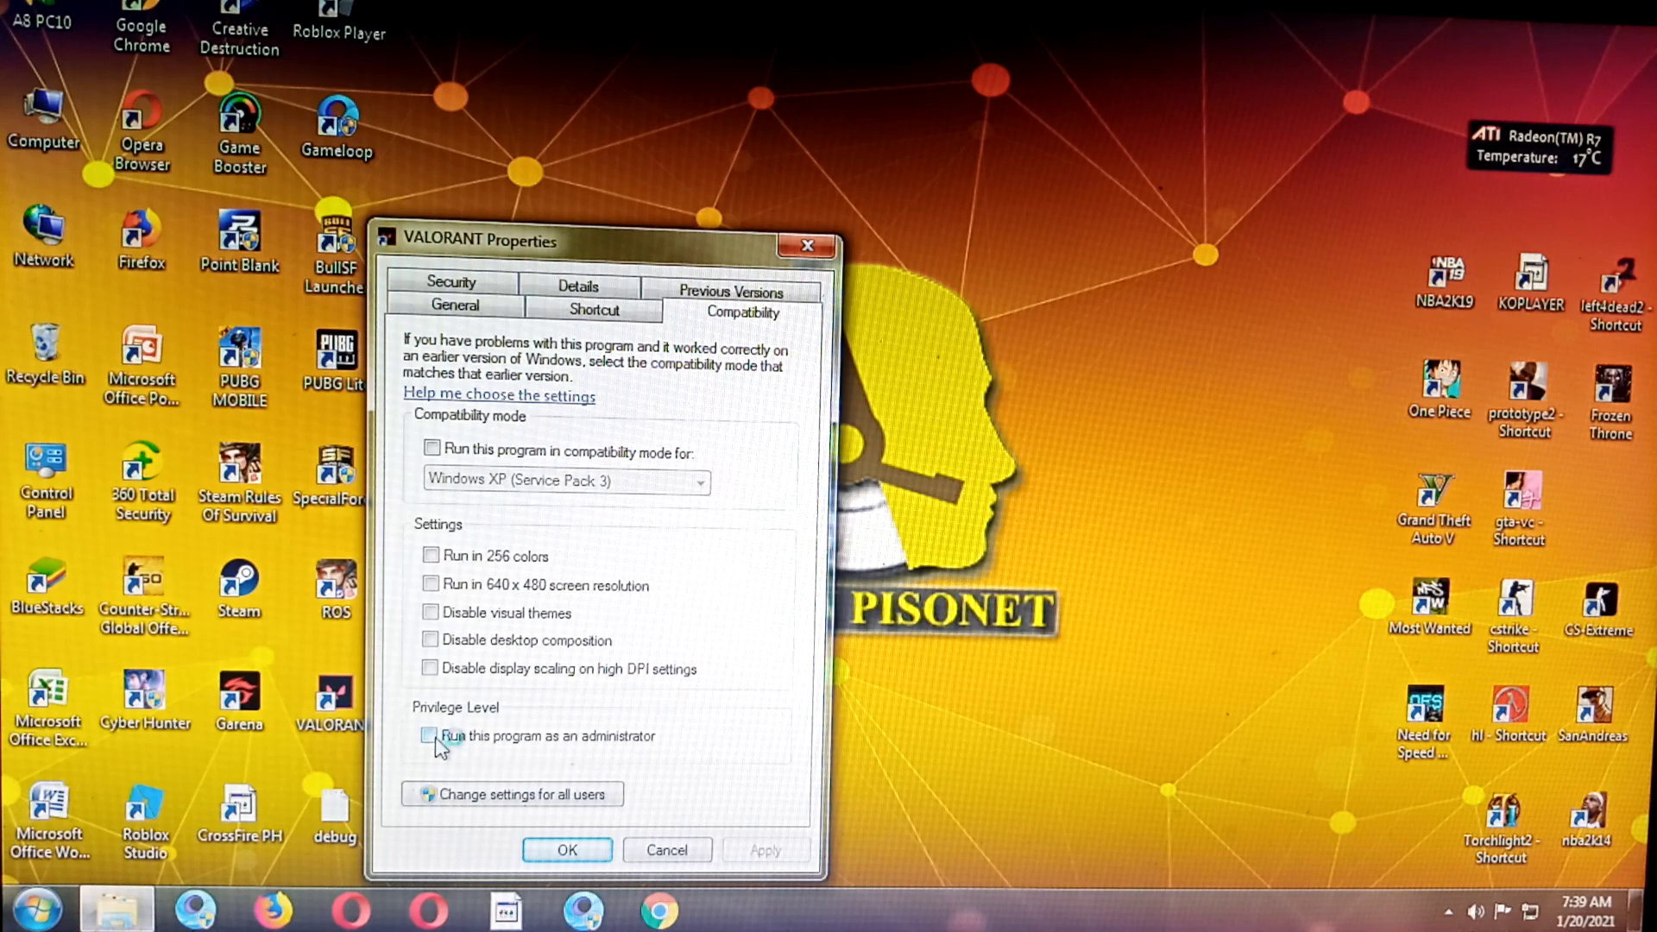
pyautogui.click(430, 736)
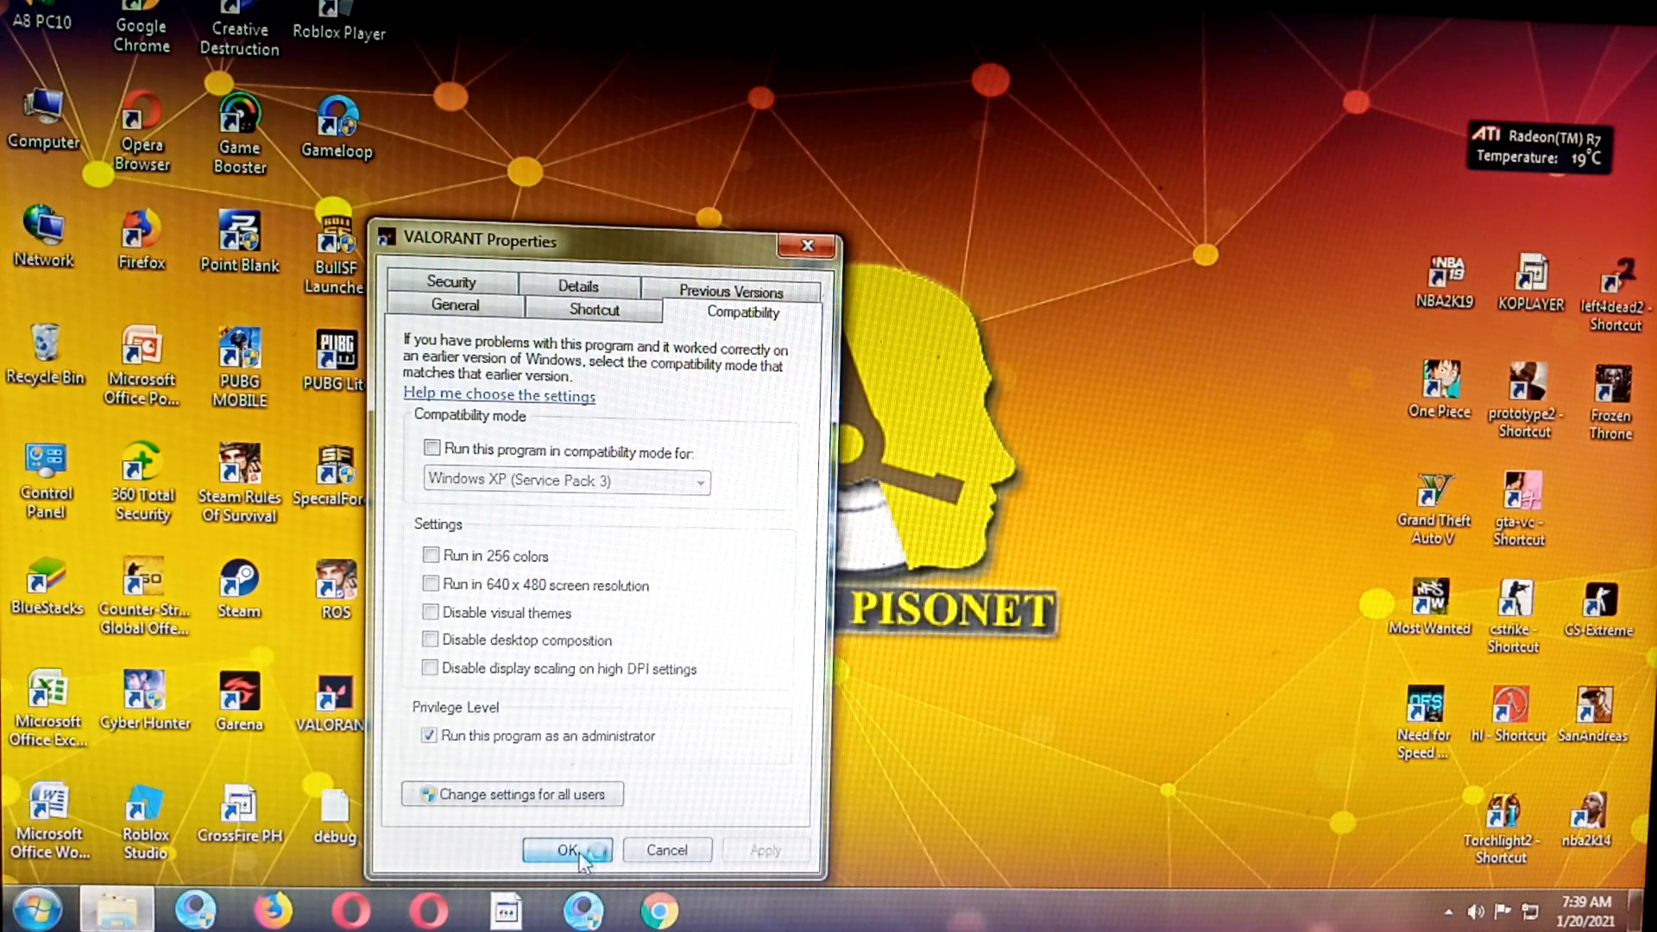
pyautogui.click(566, 849)
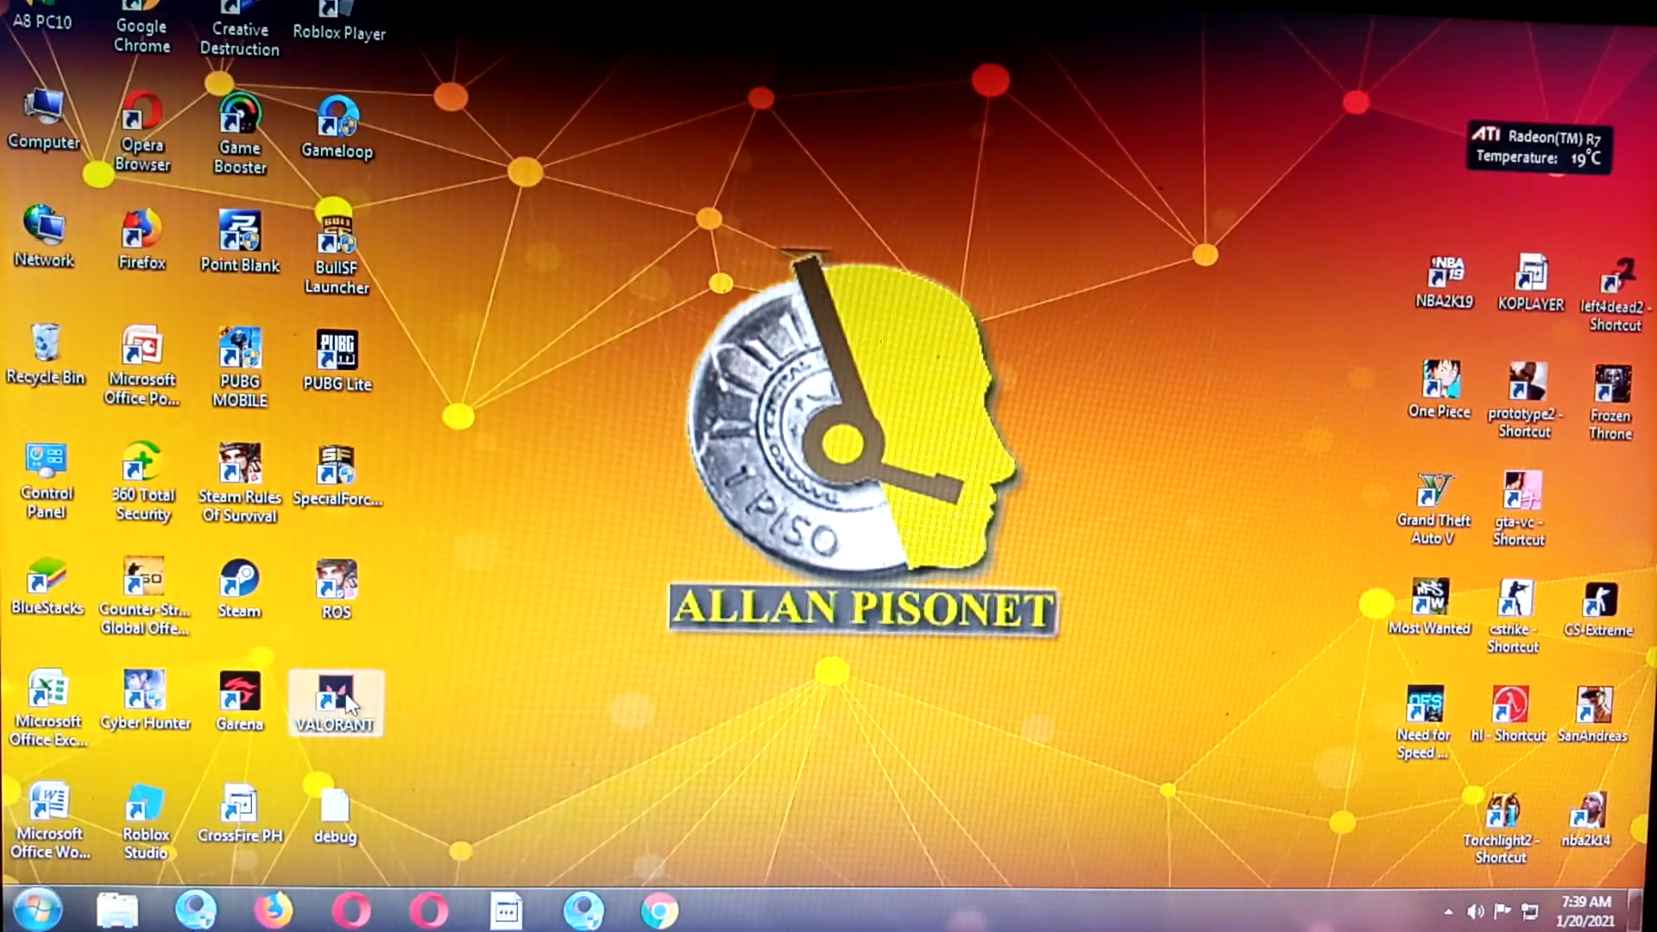
pyautogui.doubleClick(335, 694)
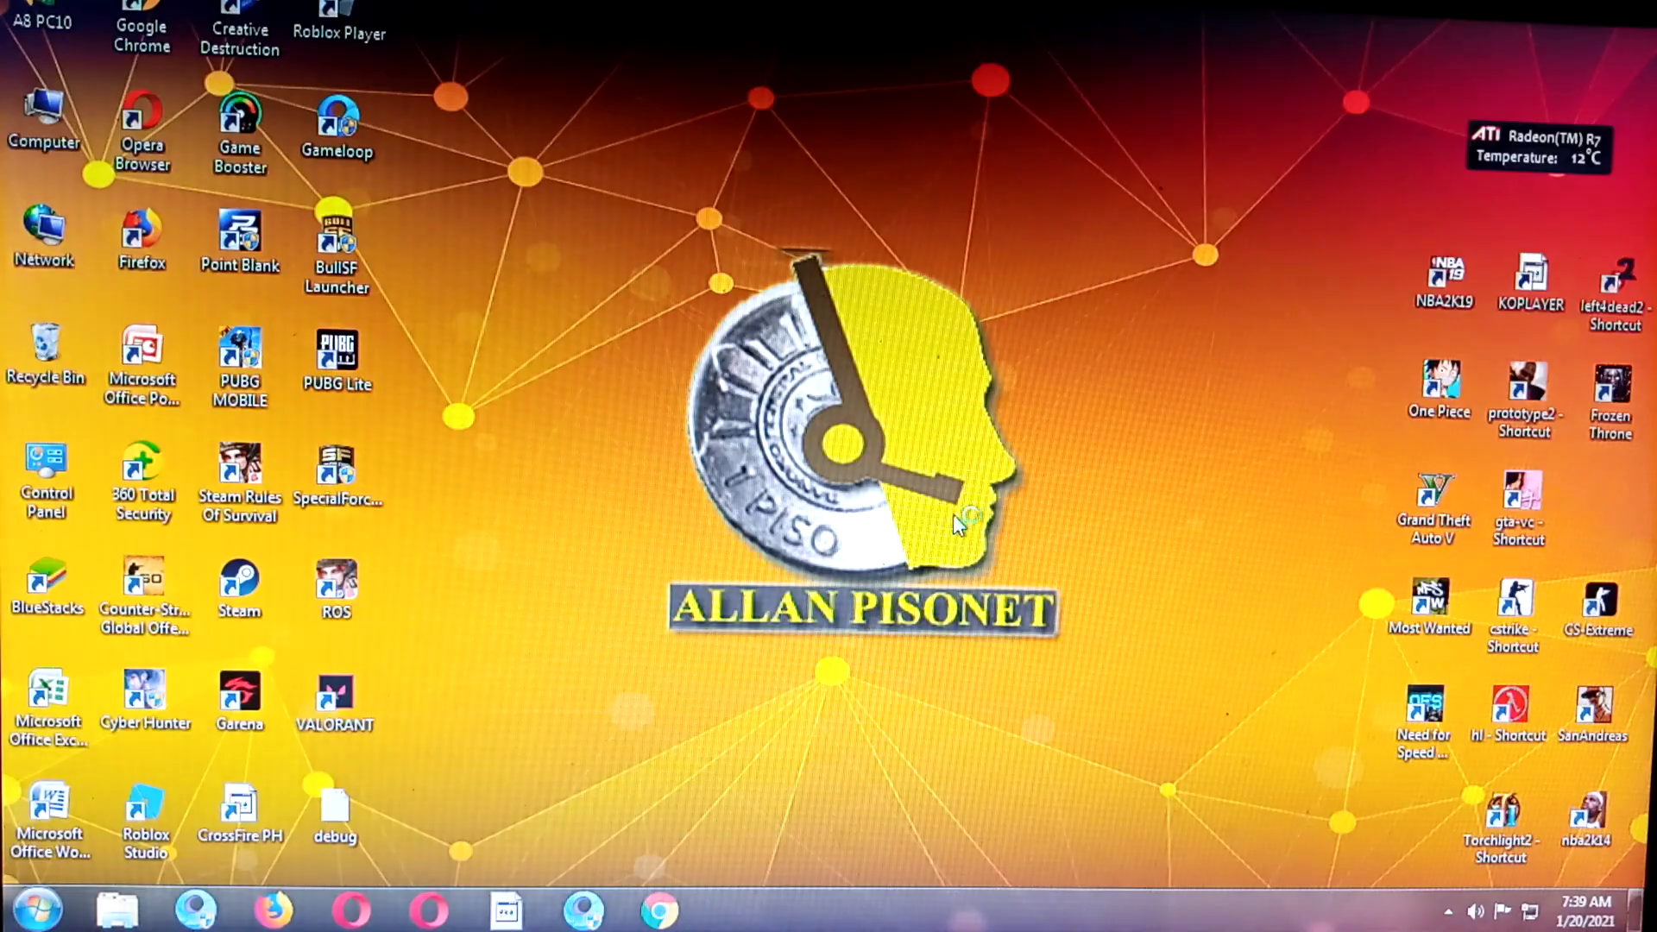
pyautogui.doubleClick(335, 692)
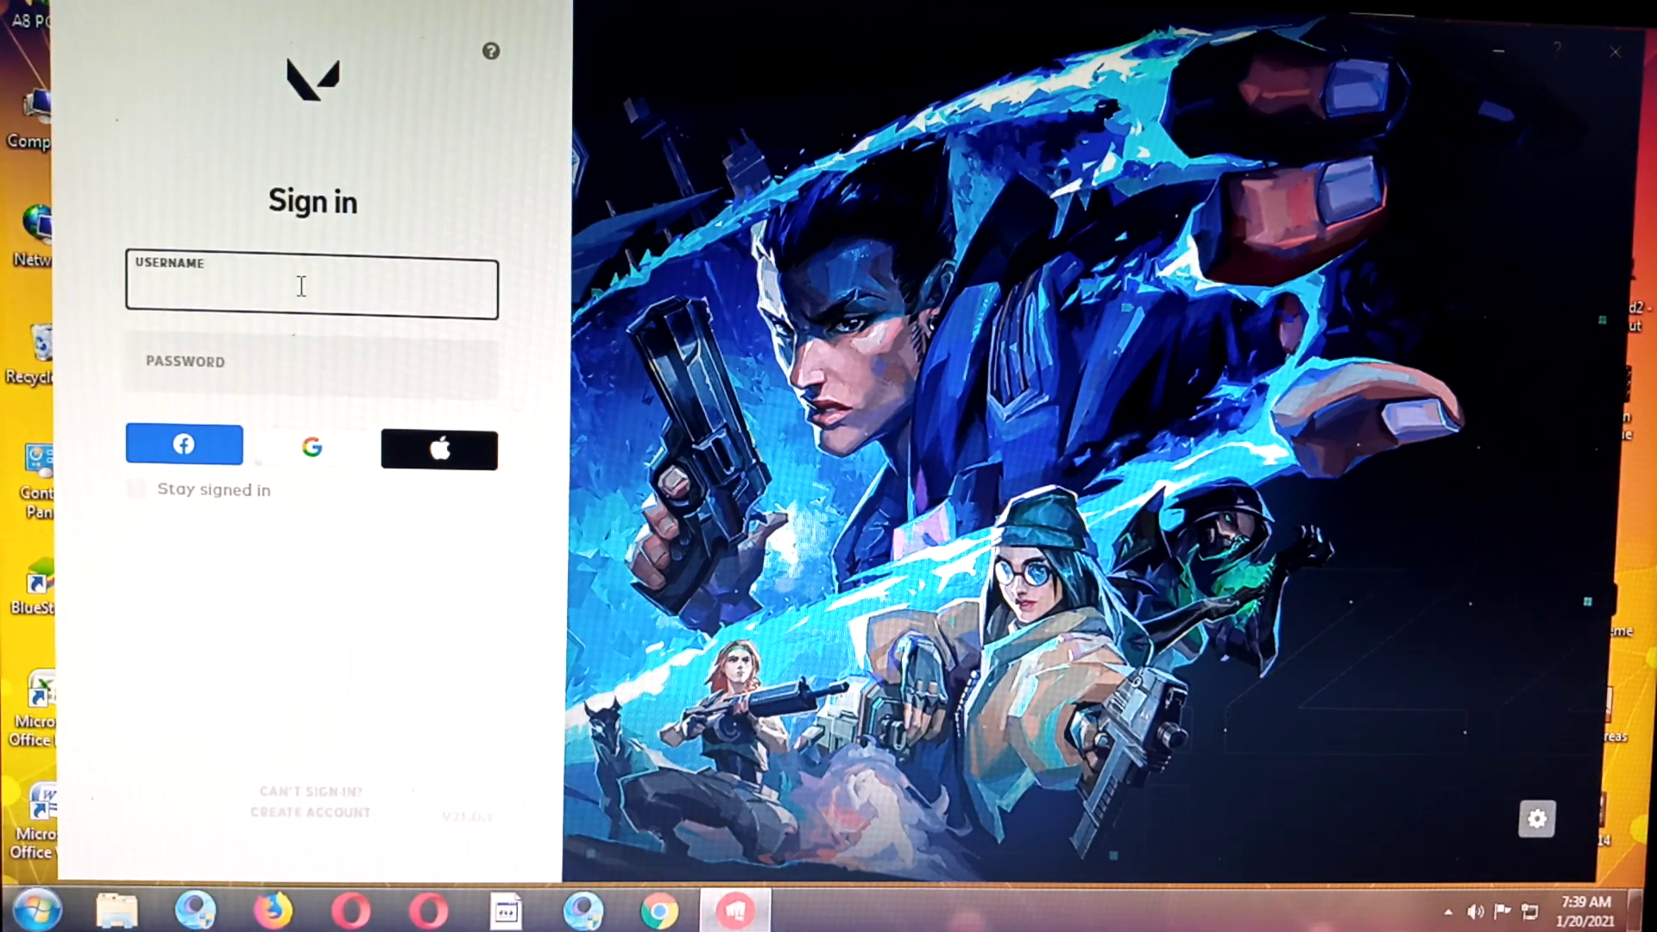
pyautogui.write('pp')
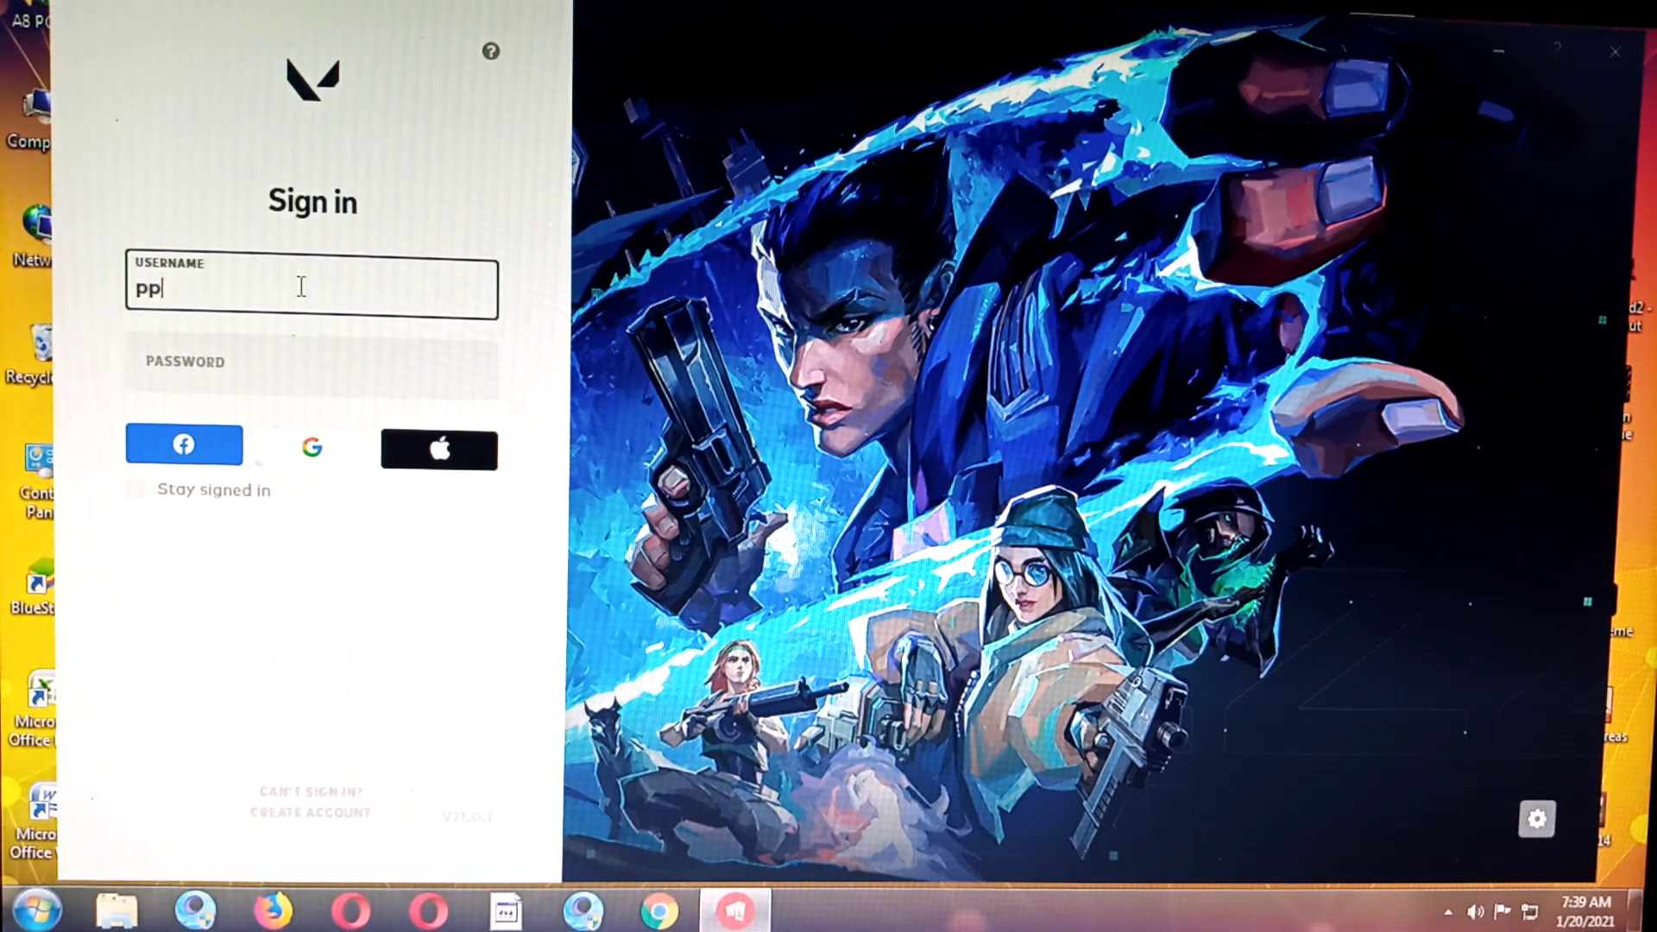
pyautogui.write('inoyspid')
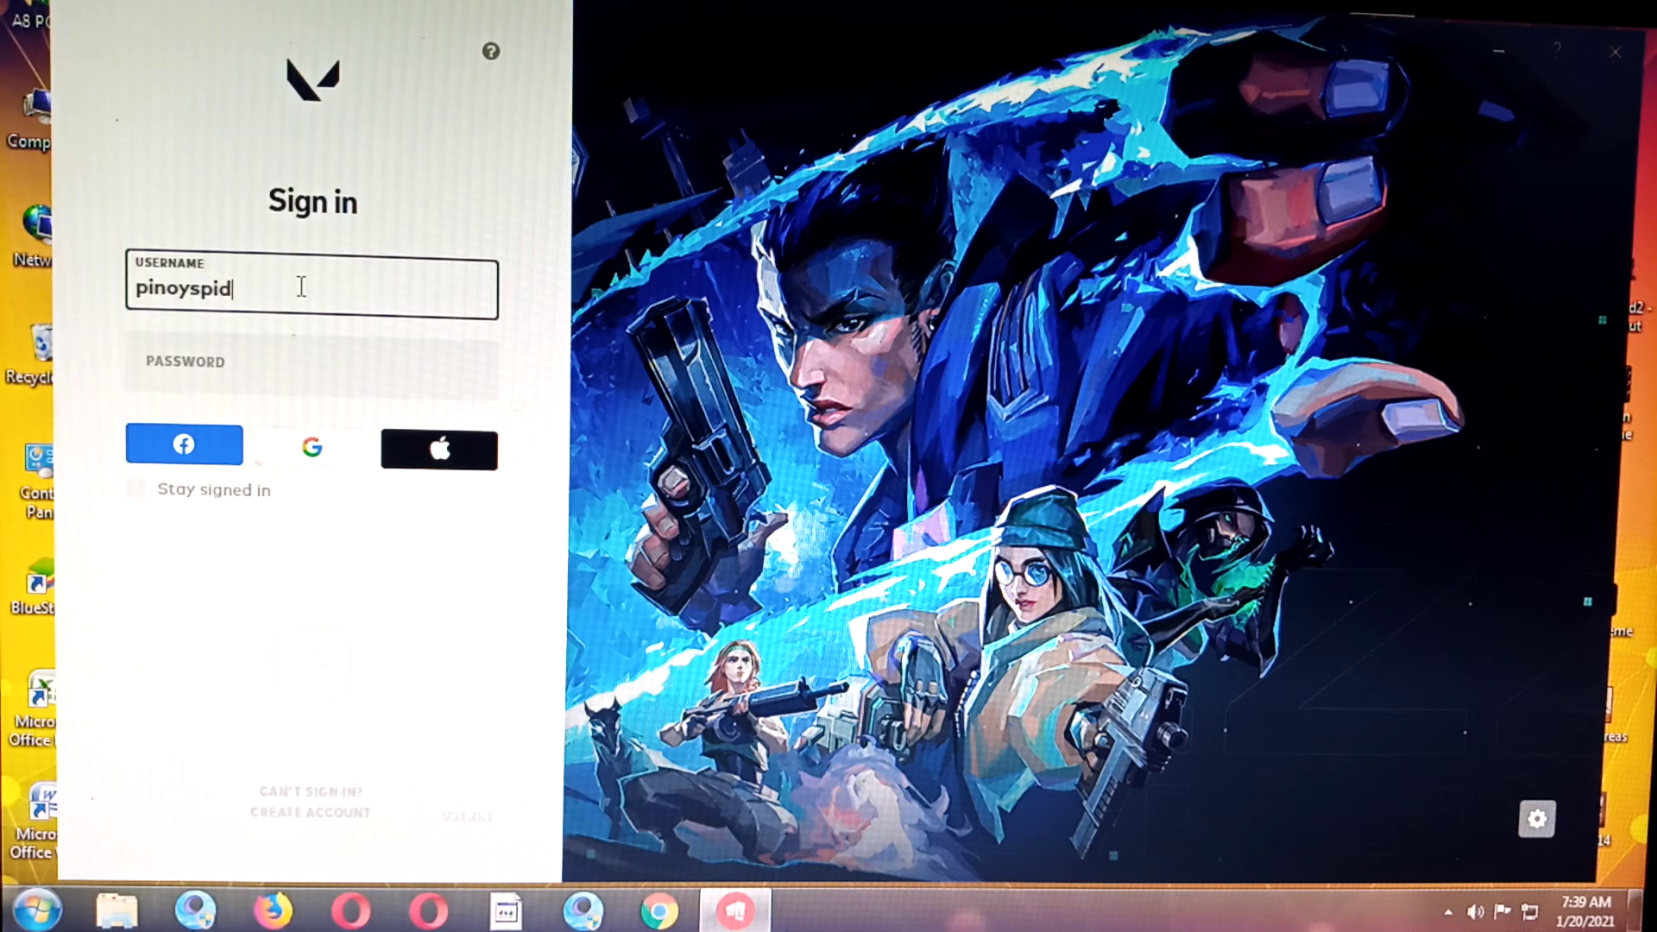